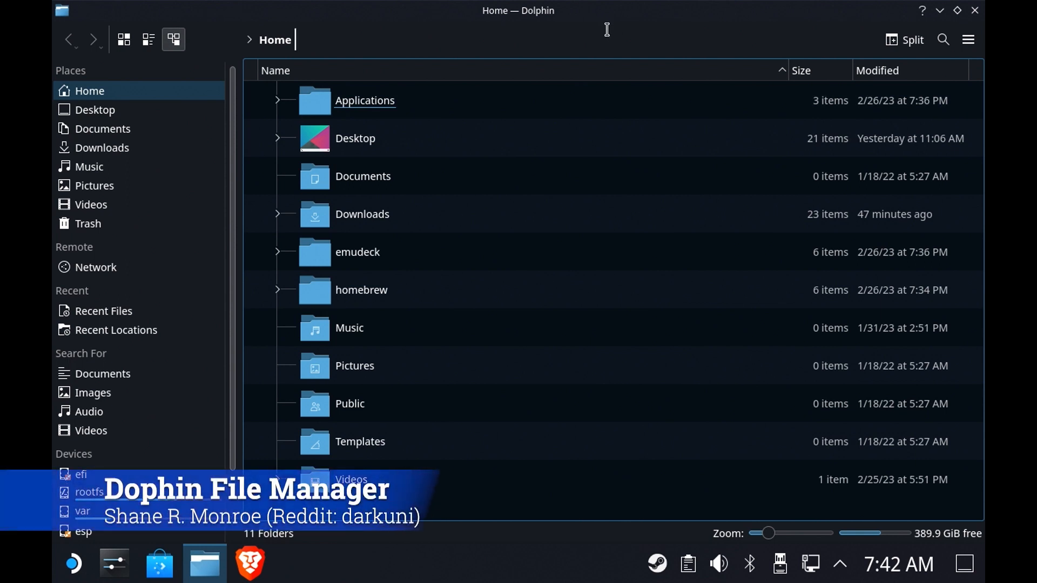
{"action": "mouse_move", "coordinate": [622, 30]}
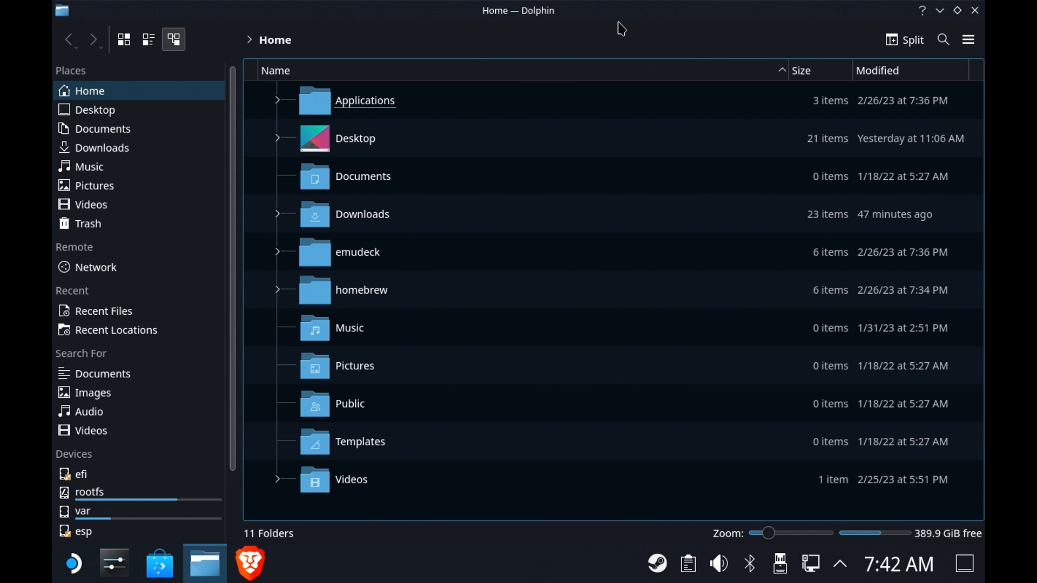
{"action": "mouse_move", "coordinate": [621, 20]}
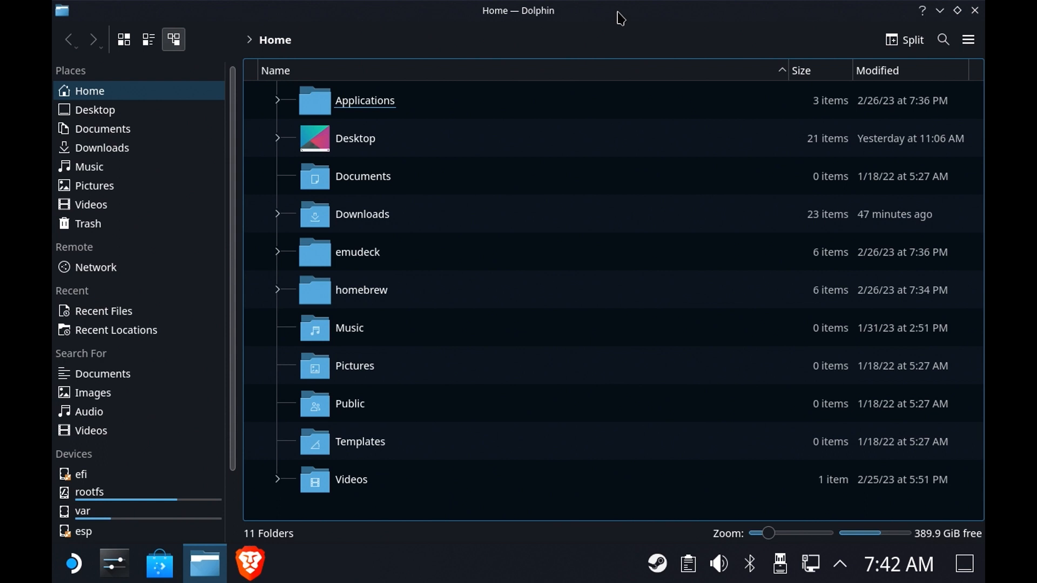
{"action": "mouse_move", "coordinate": [586, 26]}
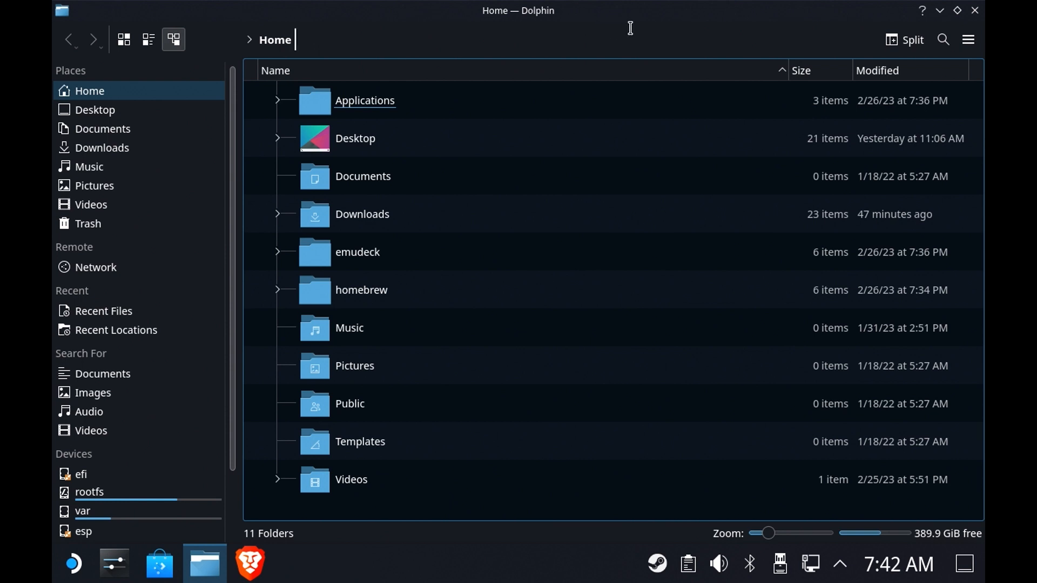
{"action": "mouse_move", "coordinate": [621, 23]}
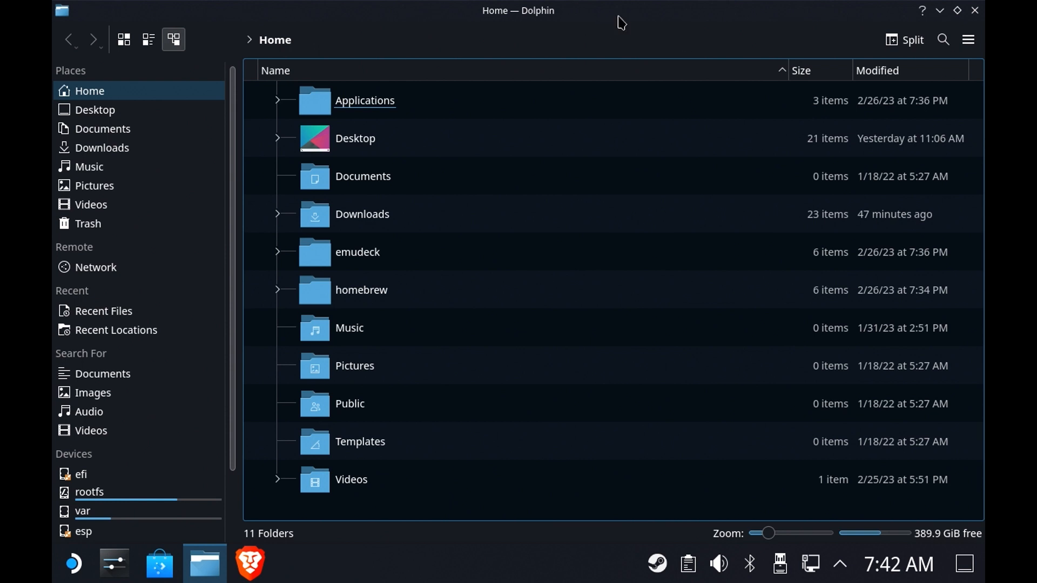
{"action": "mouse_move", "coordinate": [182, 312]}
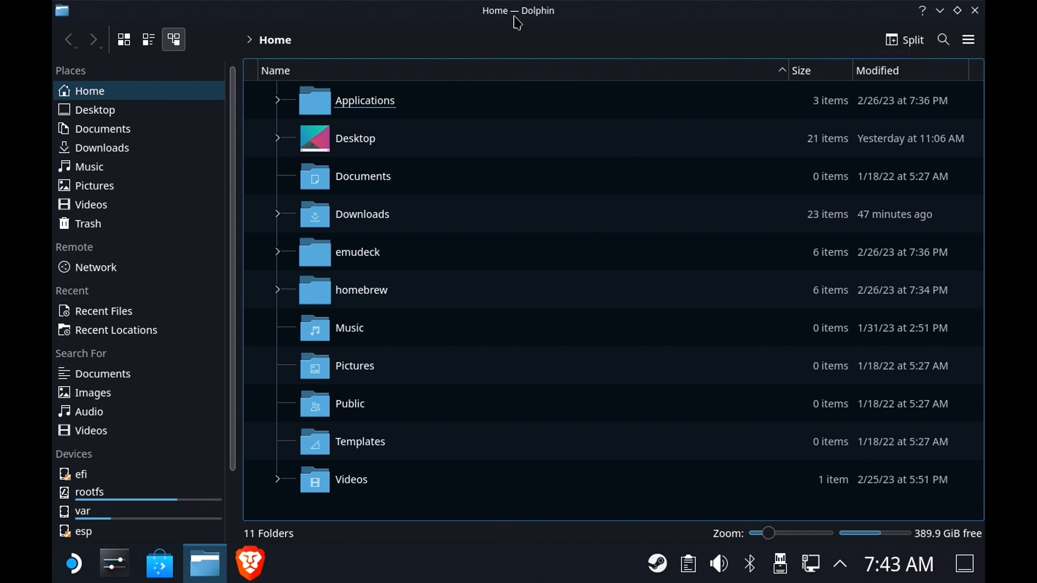
Step: Enable Show Hidden Files from the main menu and scroll through Home's dot-folders
{"action": "left_click", "coordinate": [967, 40]}
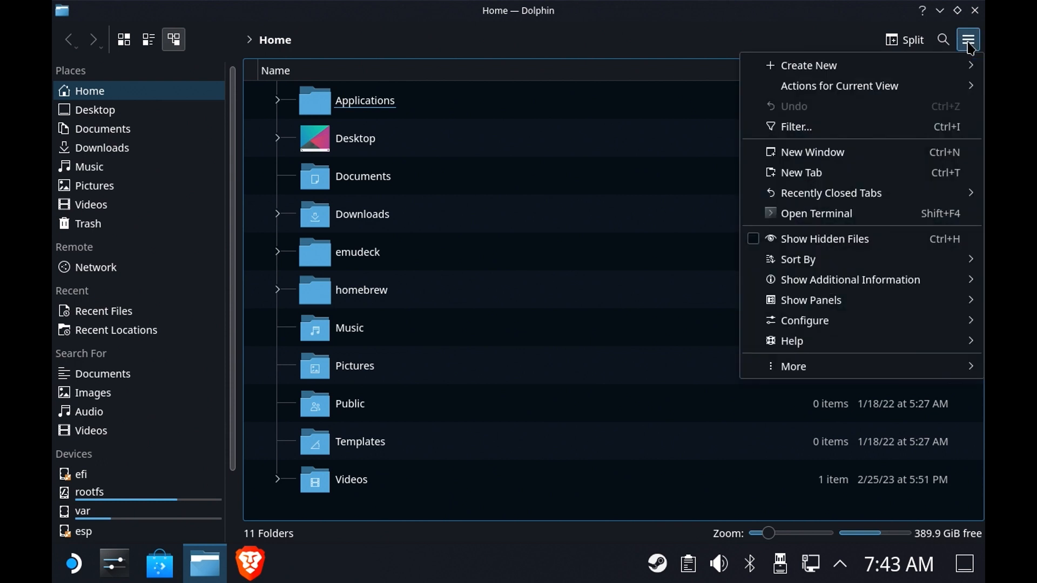
{"action": "mouse_move", "coordinate": [831, 239]}
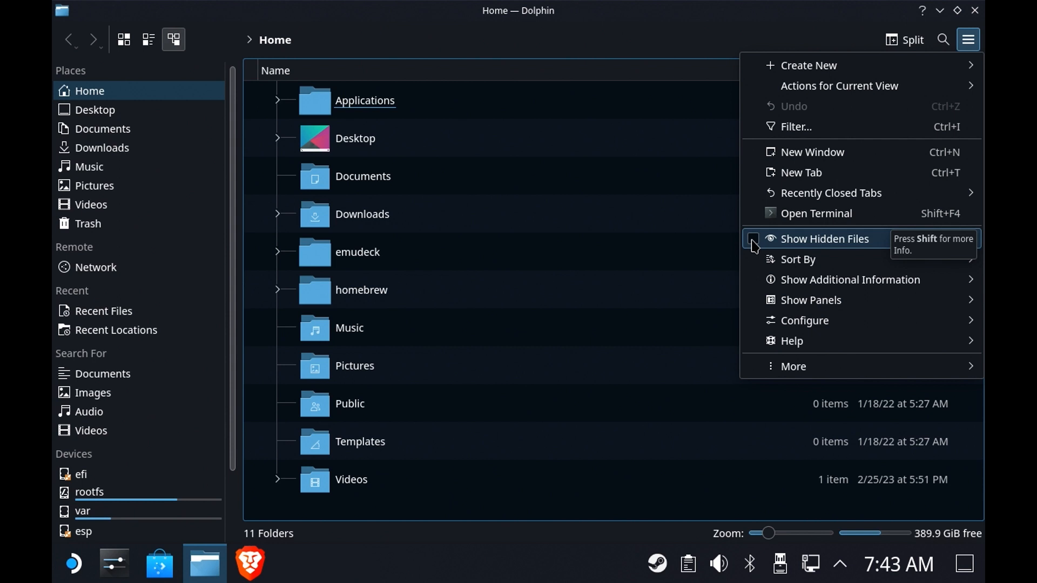
{"action": "left_click", "coordinate": [825, 239]}
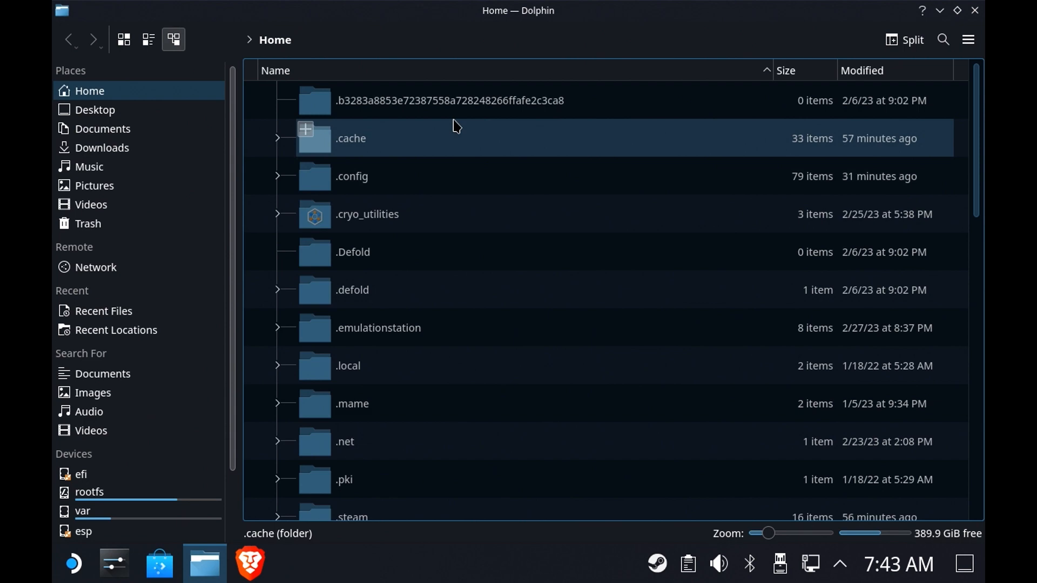
{"action": "scroll", "scroll_direction": "down", "scroll_amount": 3}
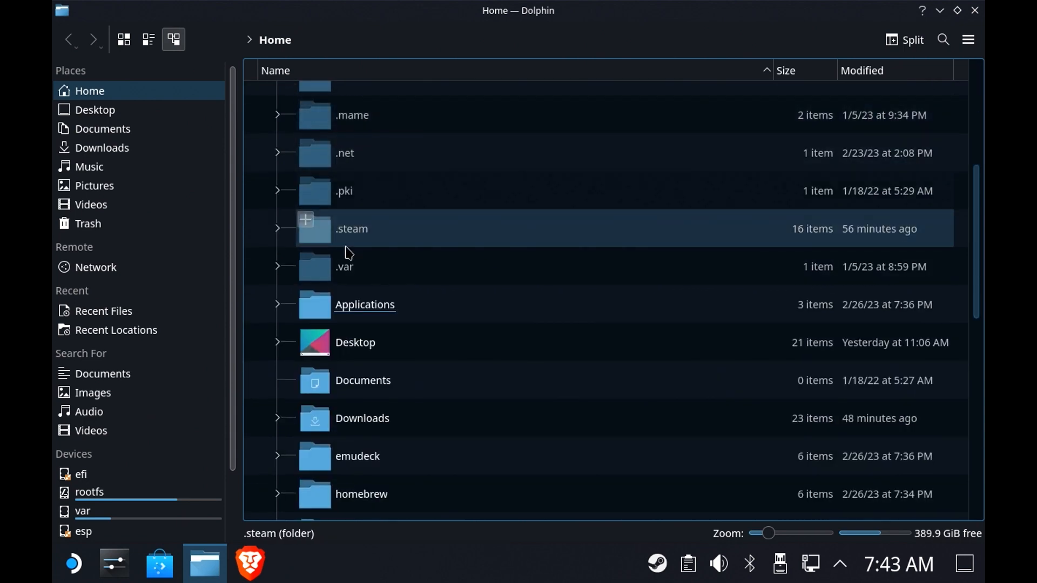
{"action": "scroll", "scroll_direction": "down", "scroll_amount": 3}
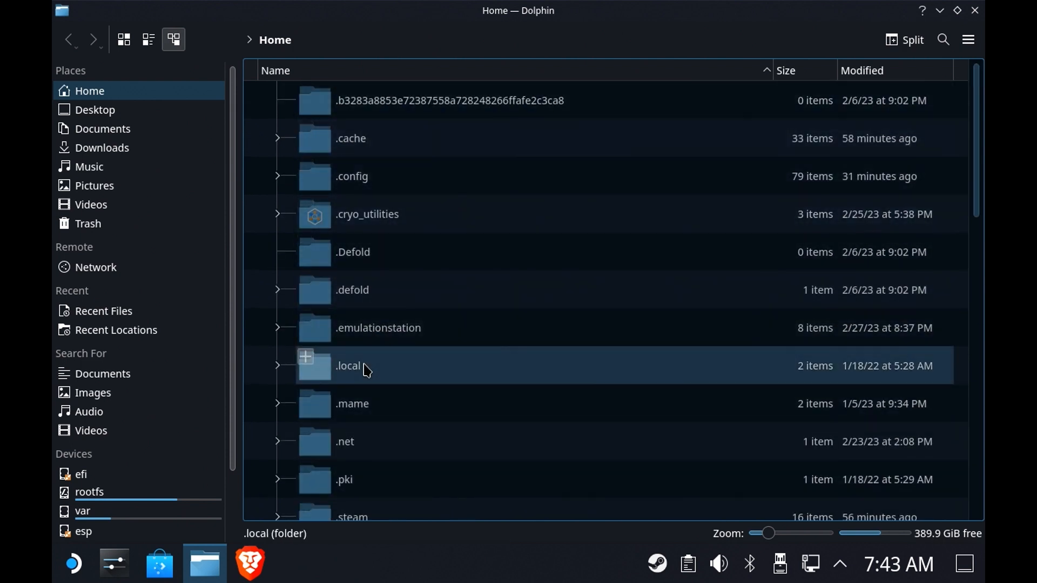
{"action": "mouse_move", "coordinate": [410, 375]}
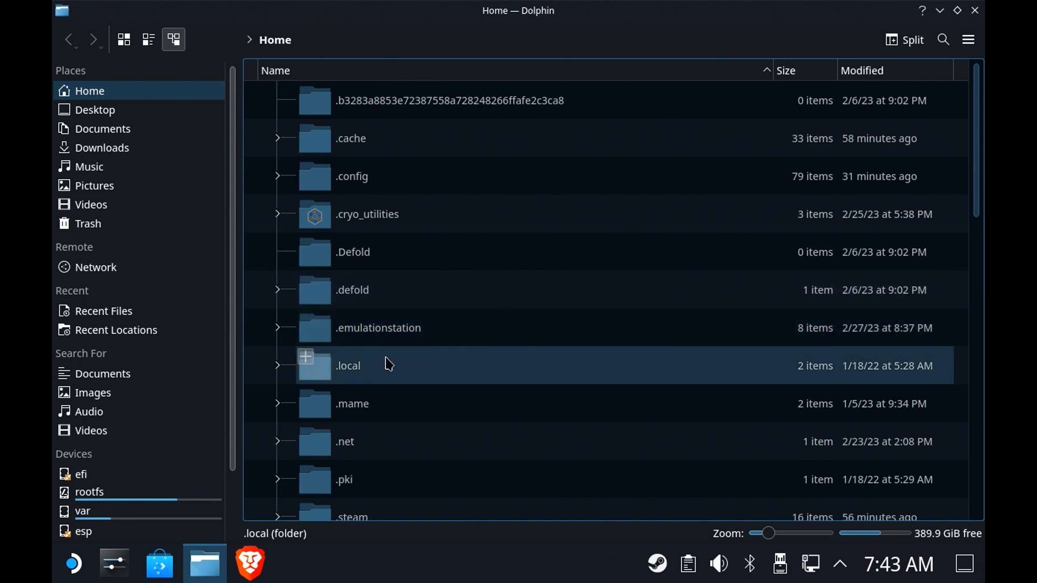
{"action": "mouse_move", "coordinate": [481, 377]}
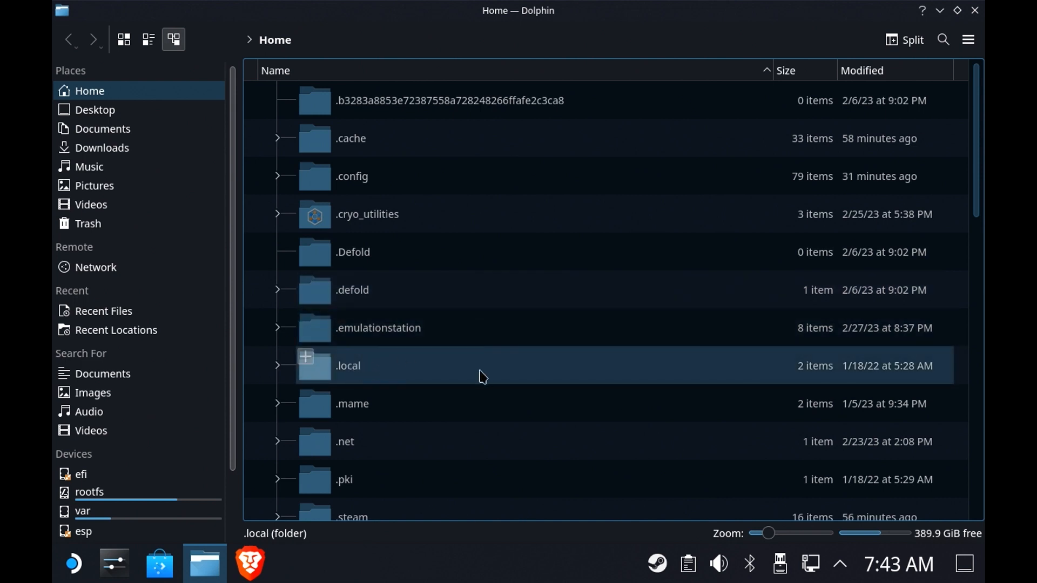
Step: Navigate .local/share/Steam/steamapps into compatdata and select the 202970 prefix folder
{"action": "left_click", "coordinate": [348, 366]}
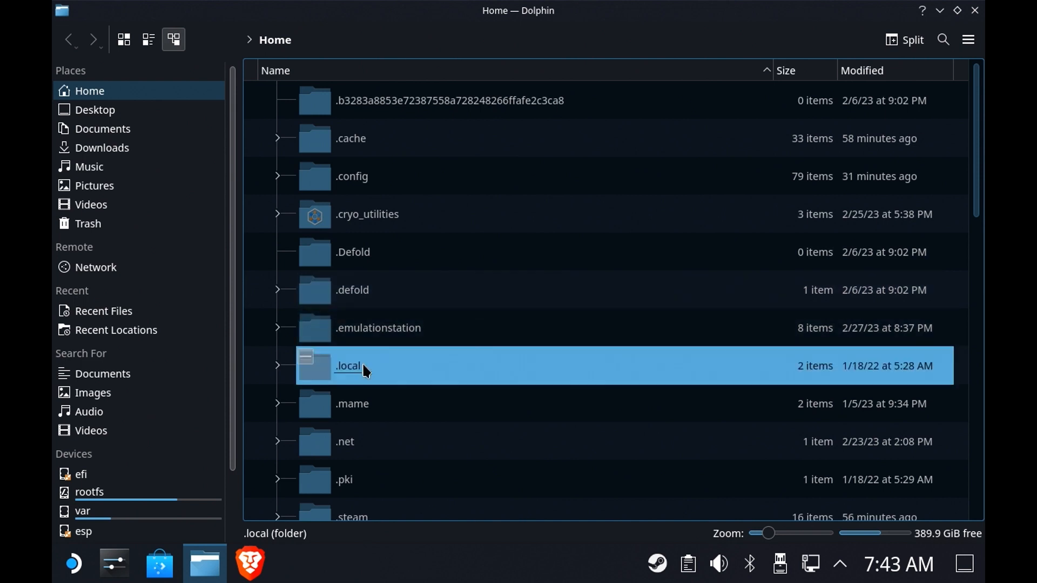
{"action": "double_click", "coordinate": [348, 365]}
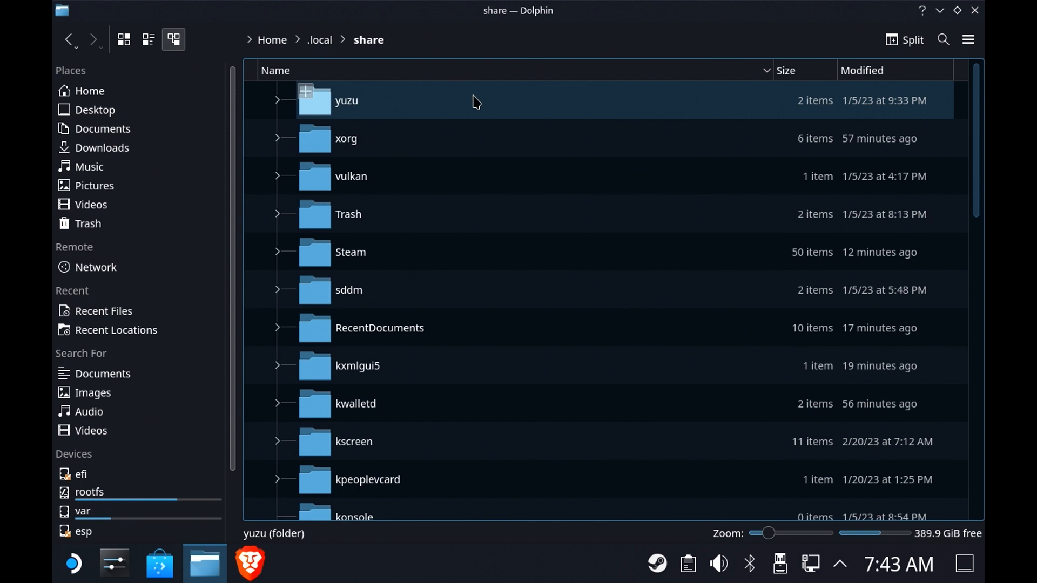
{"action": "double_click", "coordinate": [350, 252]}
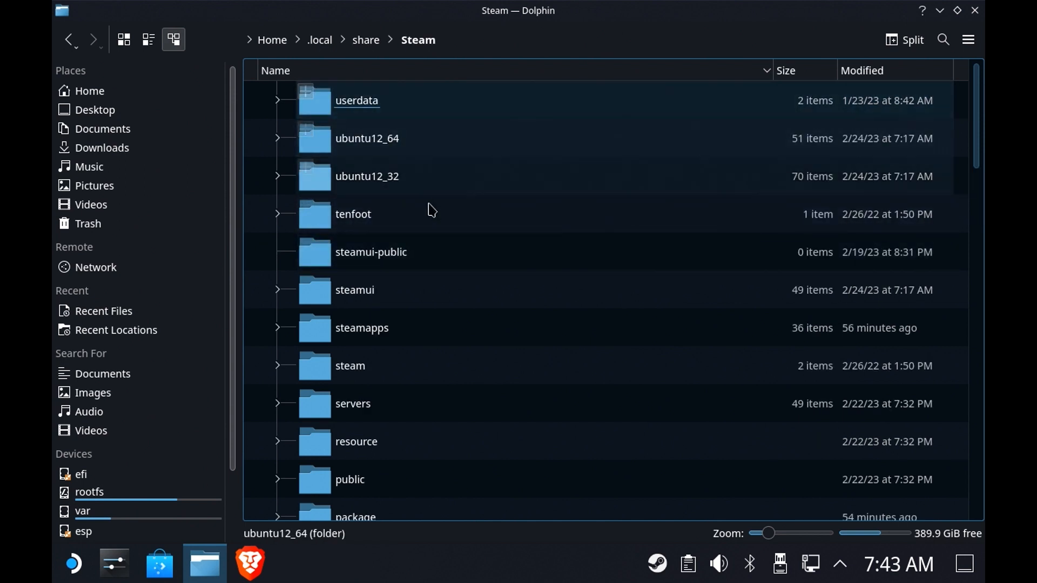
{"action": "double_click", "coordinate": [361, 327]}
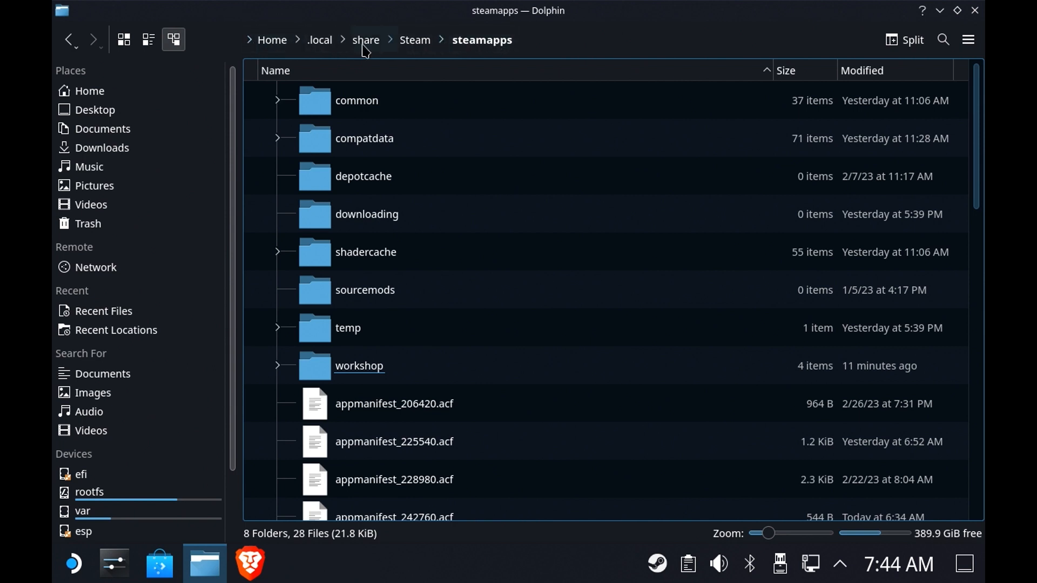
{"action": "left_click", "coordinate": [389, 40]}
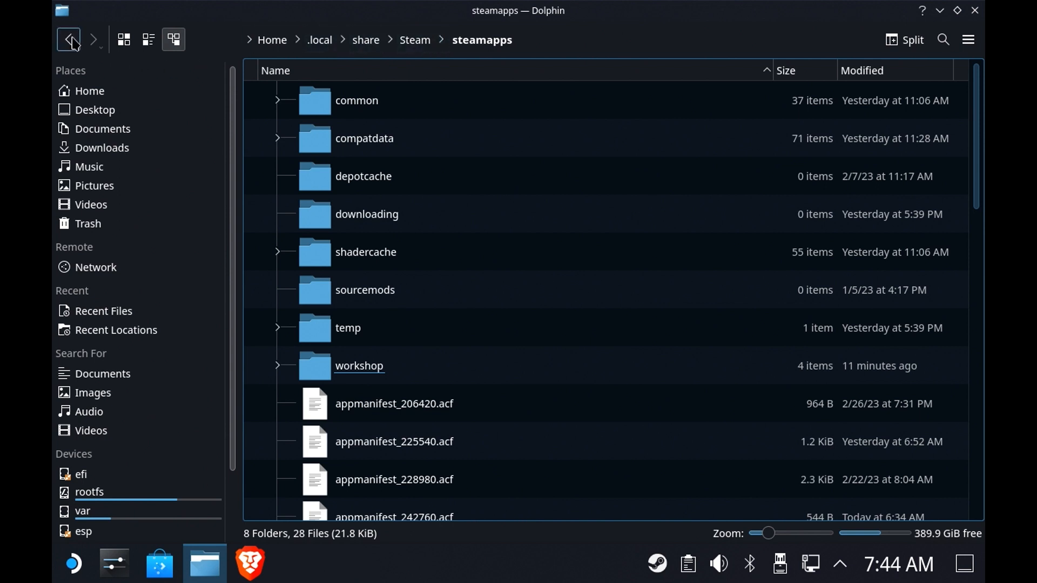
{"action": "mouse_move", "coordinate": [85, 41]}
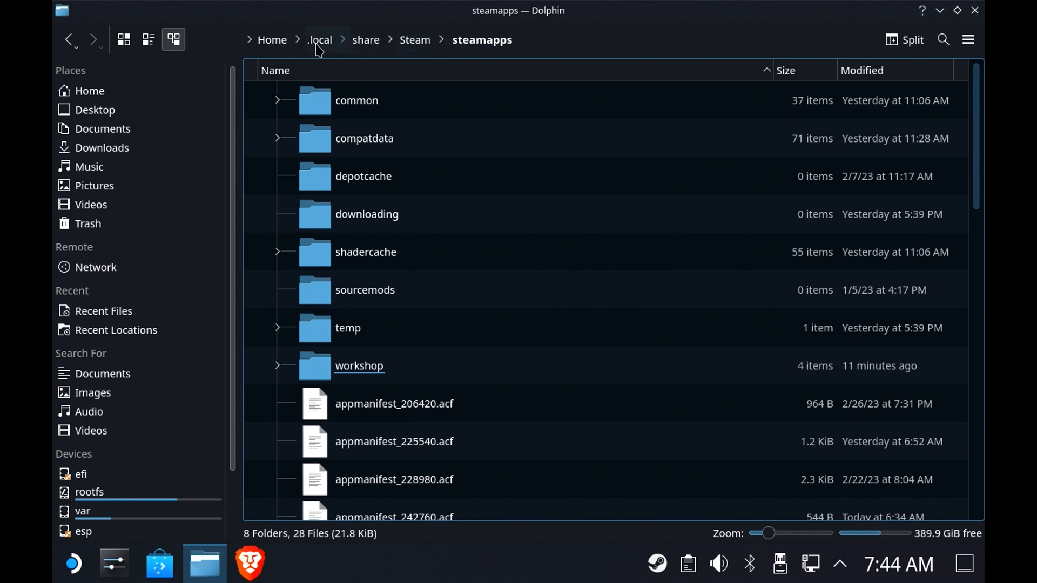
{"action": "left_click", "coordinate": [364, 138]}
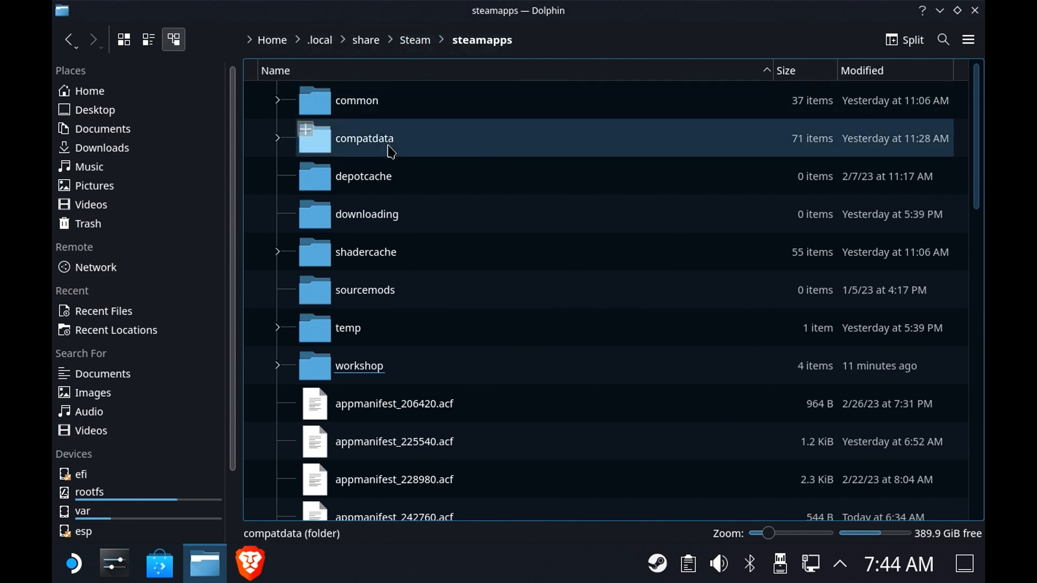
{"action": "double_click", "coordinate": [363, 138]}
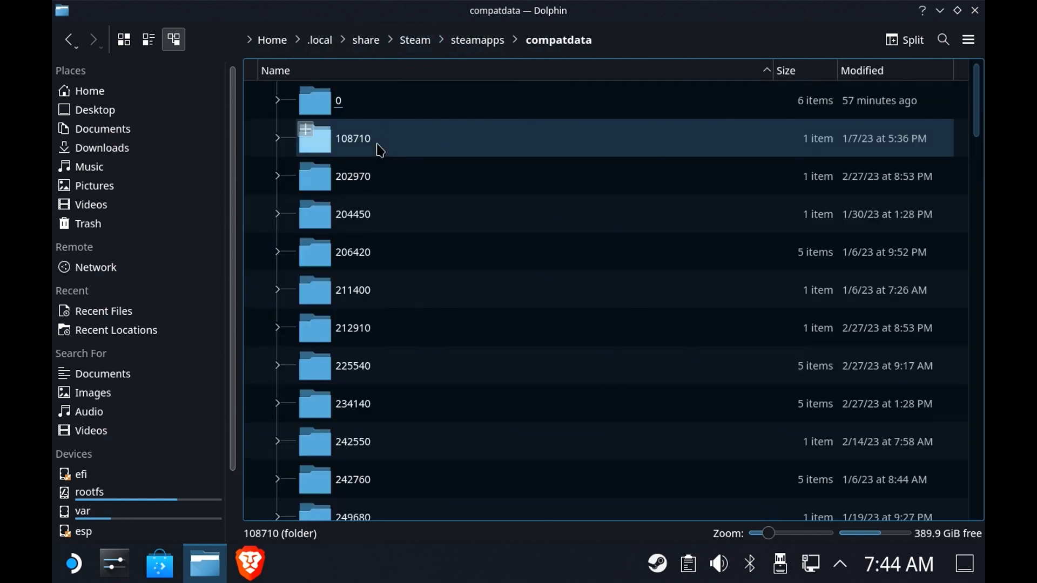
{"action": "scroll", "scroll_direction": "down", "scroll_amount": 3}
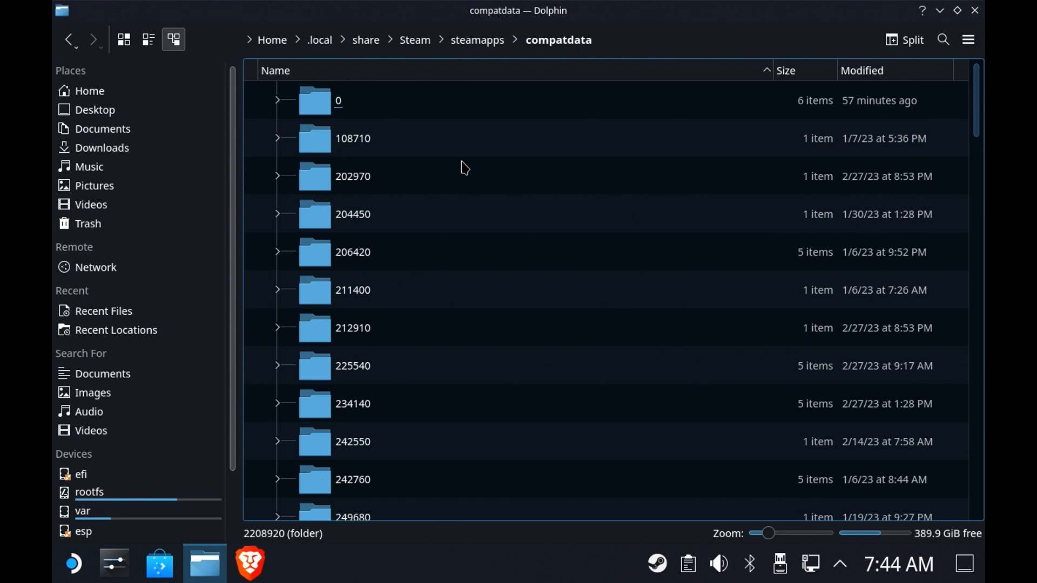
{"action": "left_click", "coordinate": [352, 176]}
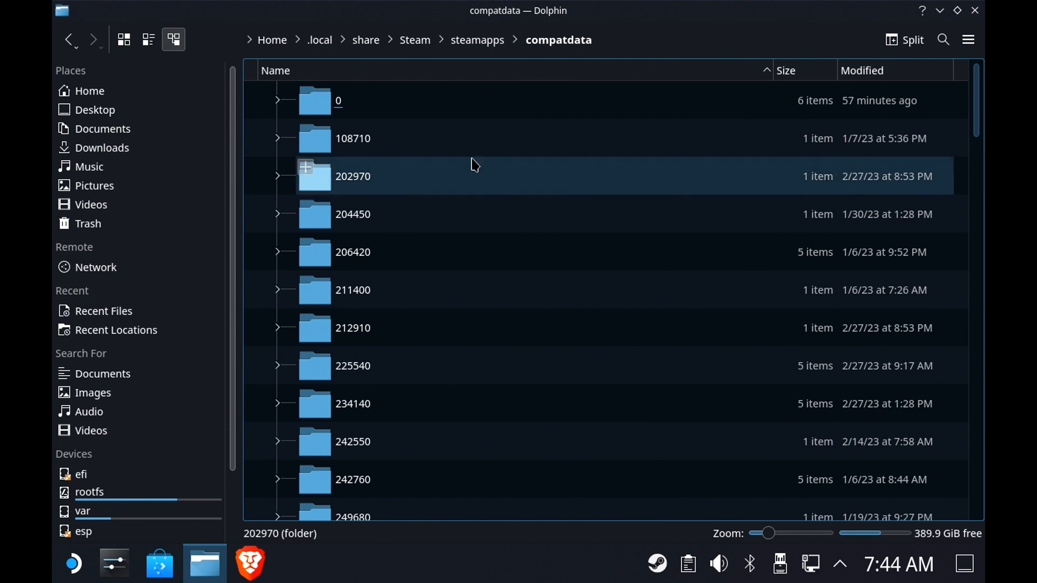
Step: Bookmark compatdata in Places, then test it by jumping to Videos and back
{"action": "left_click", "coordinate": [338, 101]}
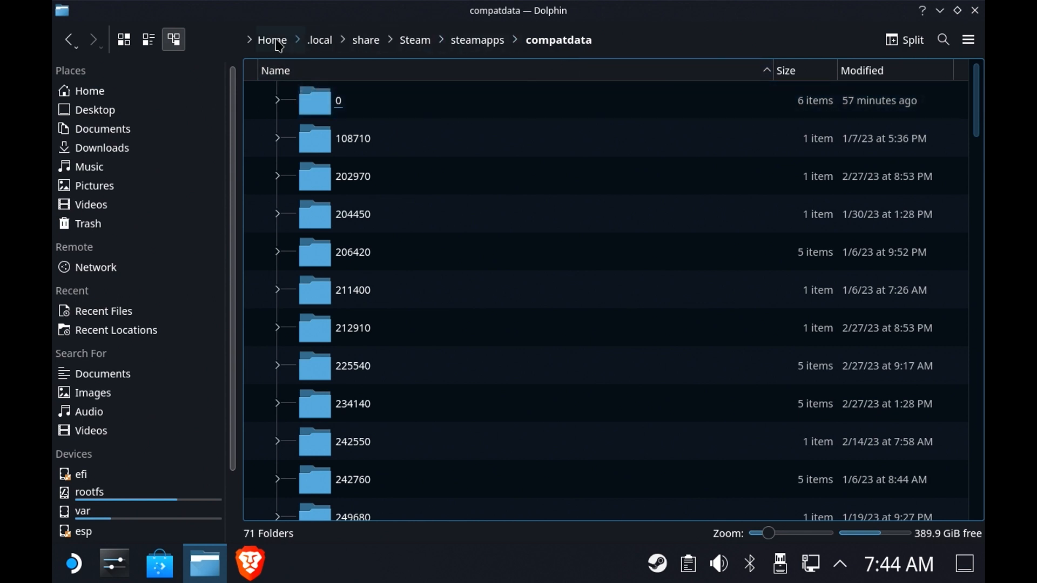
{"action": "mouse_move", "coordinate": [559, 51]}
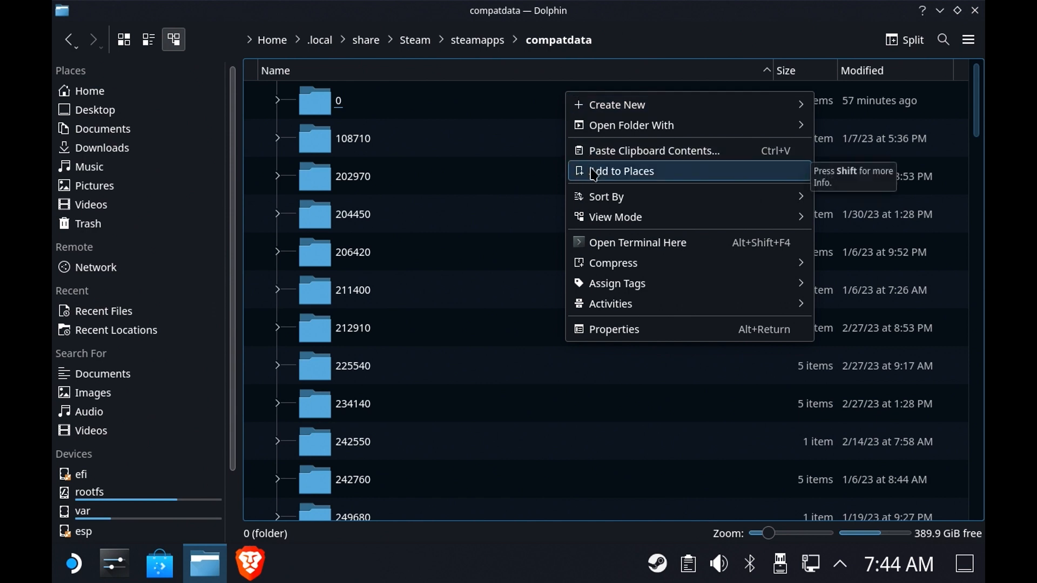
{"action": "mouse_move", "coordinate": [89, 120]}
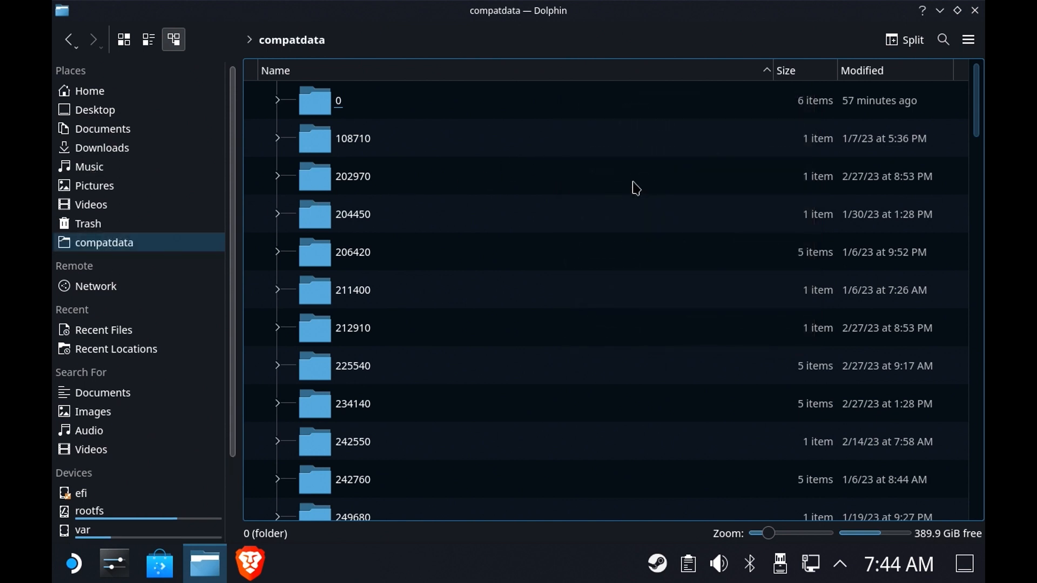
{"action": "left_click", "coordinate": [90, 204]}
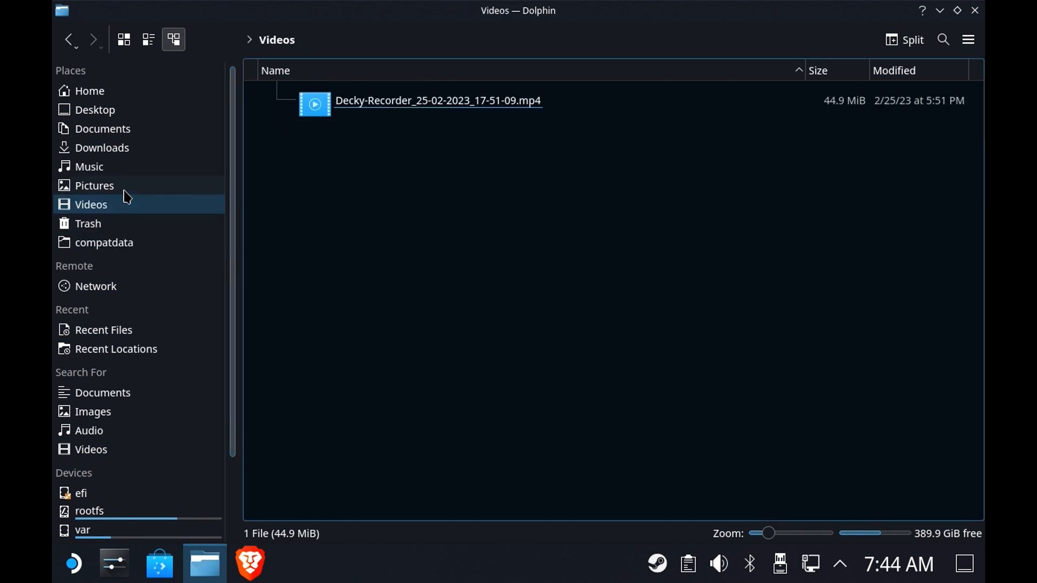
{"action": "left_click", "coordinate": [104, 243]}
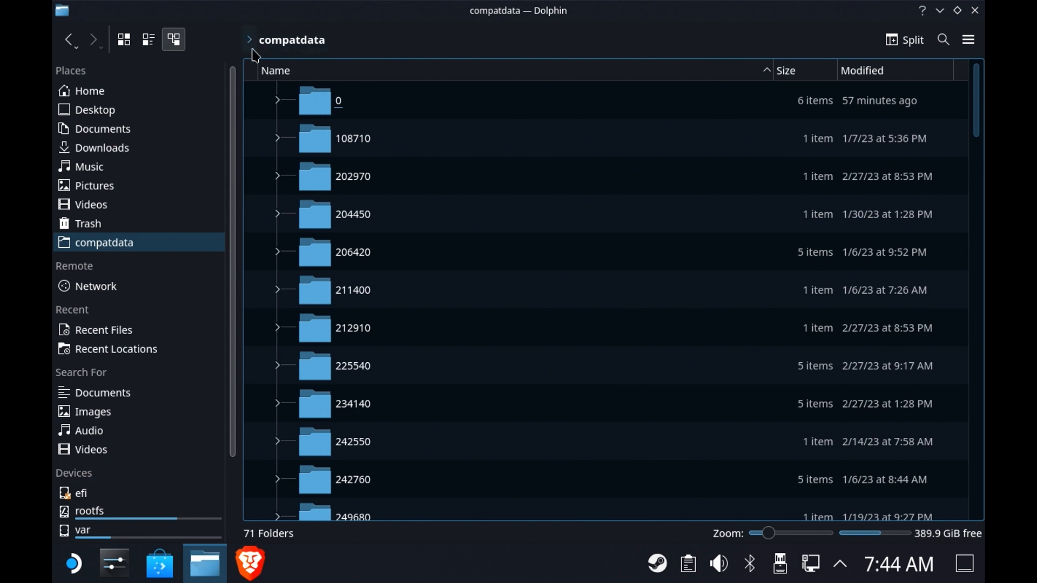
Step: Go back to steamapps, open shadercache, and add it to Places
{"action": "left_click", "coordinate": [250, 39]}
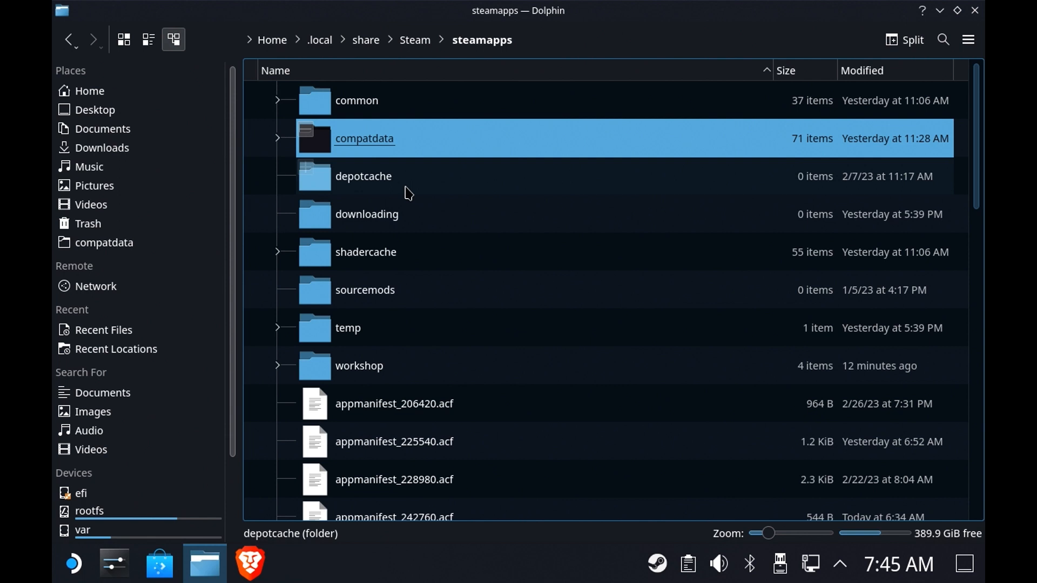
{"action": "double_click", "coordinate": [365, 252]}
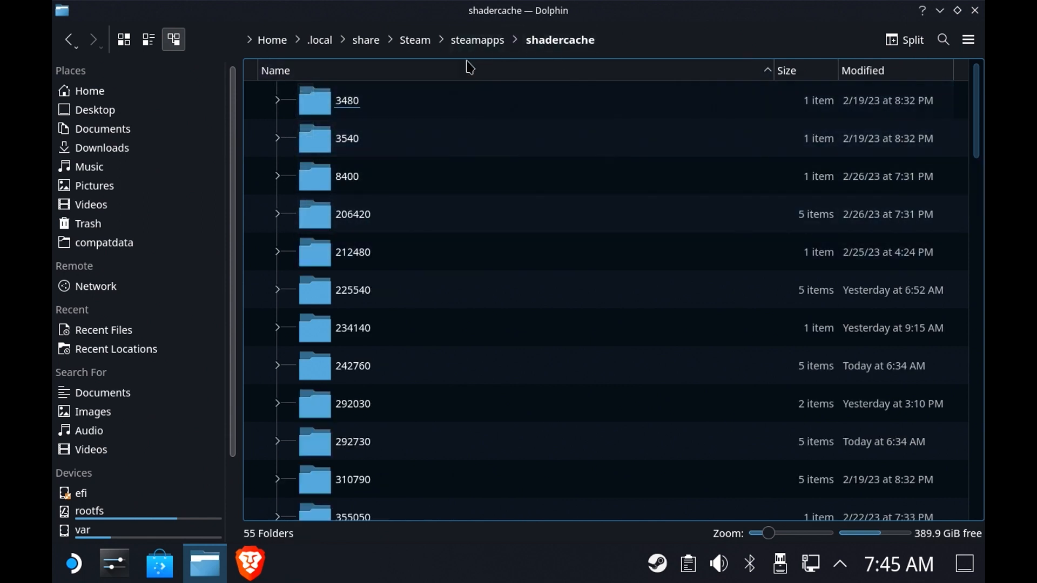
{"action": "left_click", "coordinate": [347, 99]}
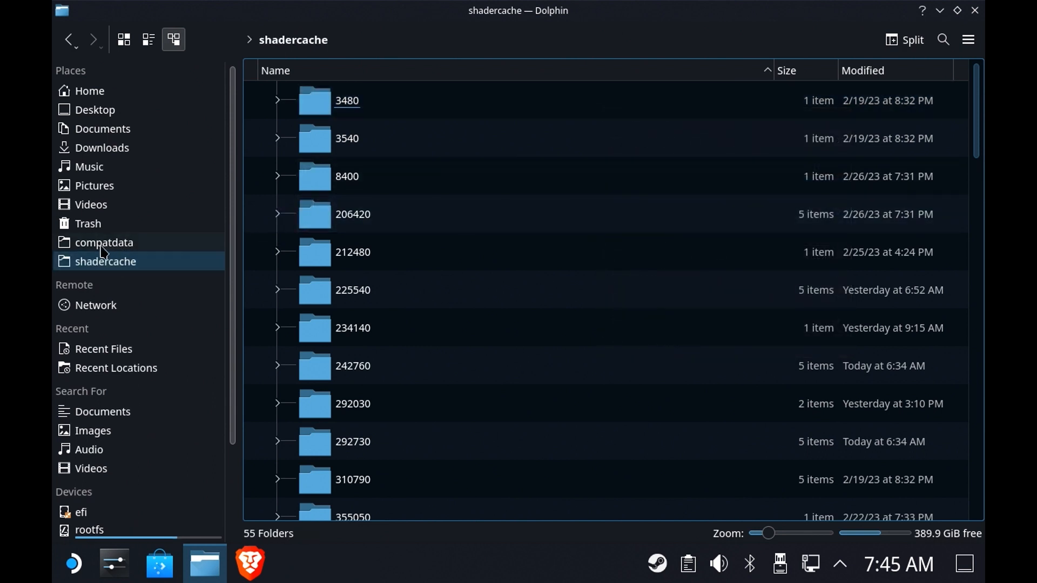
{"action": "mouse_move", "coordinate": [101, 261]}
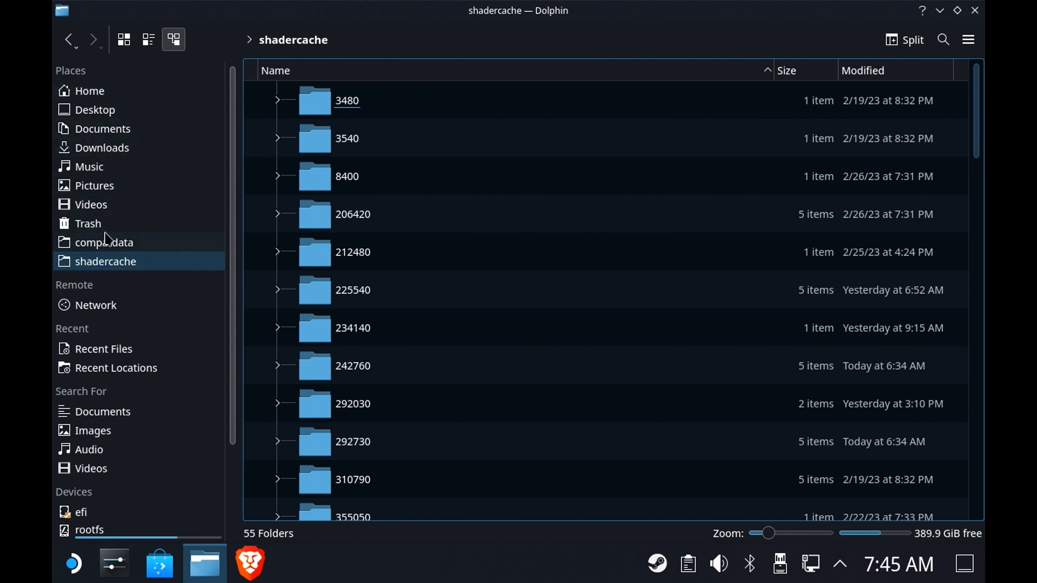
{"action": "mouse_move", "coordinate": [162, 147]}
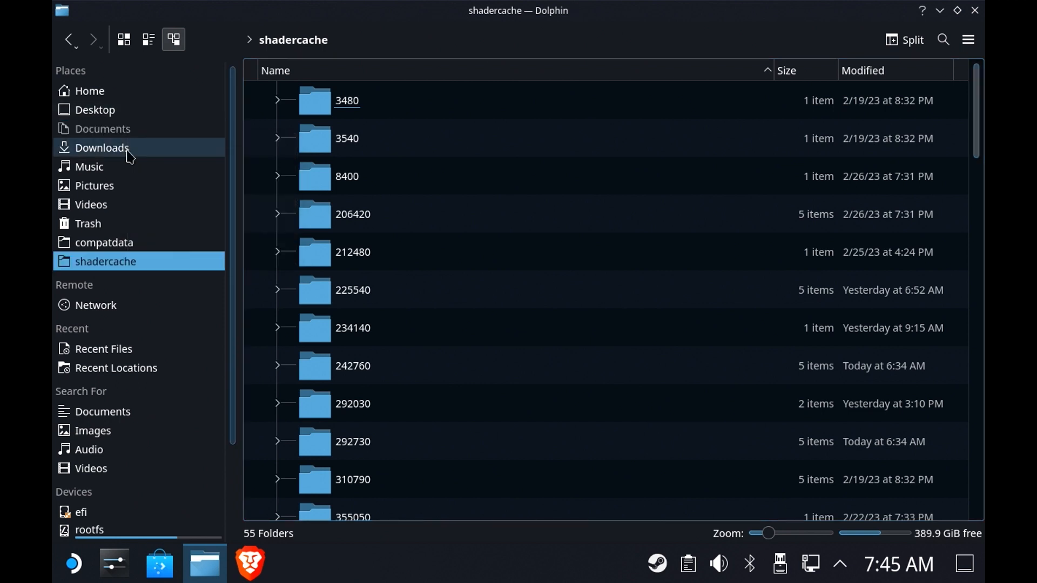
Step: Hide the Music and other Places entries, then hide the Devices section
{"action": "right_click", "coordinate": [89, 166]}
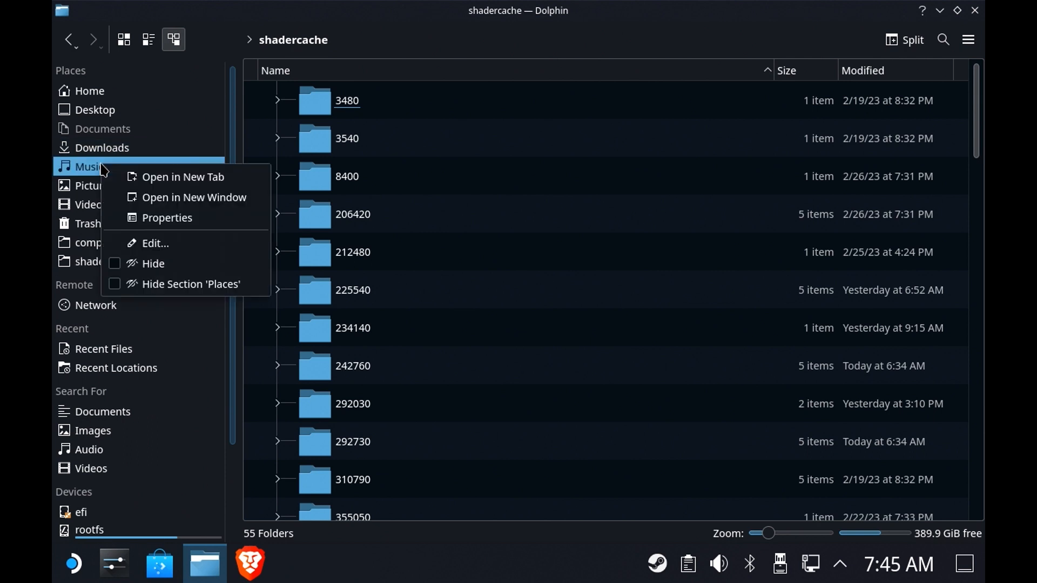
{"action": "left_click", "coordinate": [104, 262]}
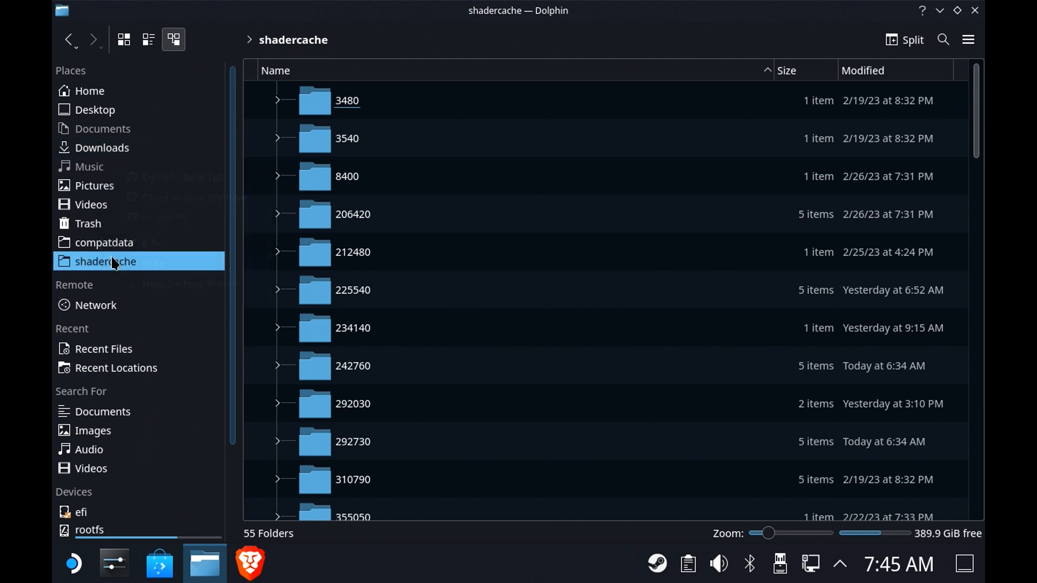
{"action": "right_click", "coordinate": [94, 185]}
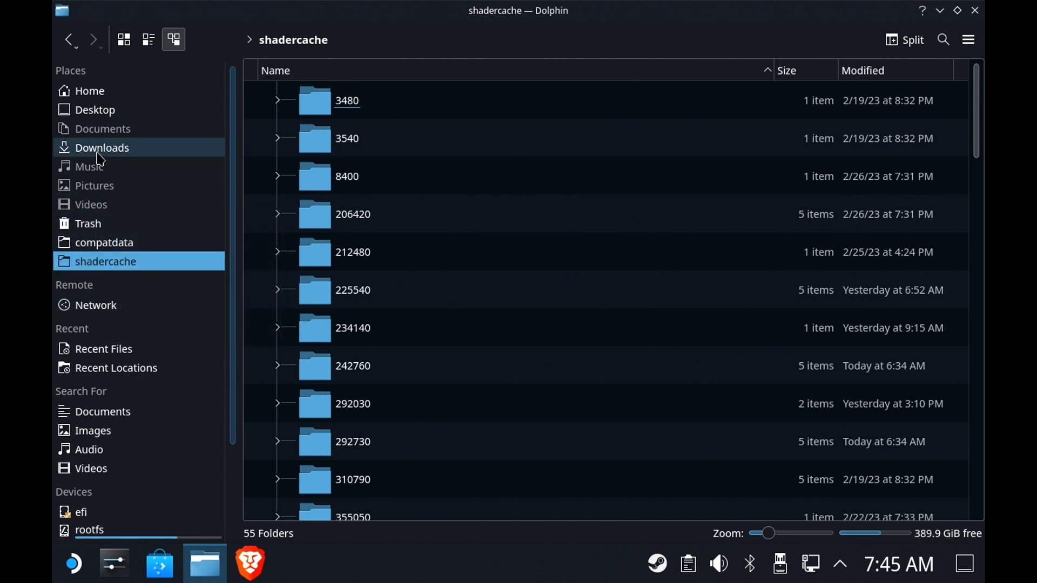
{"action": "mouse_move", "coordinate": [175, 85]}
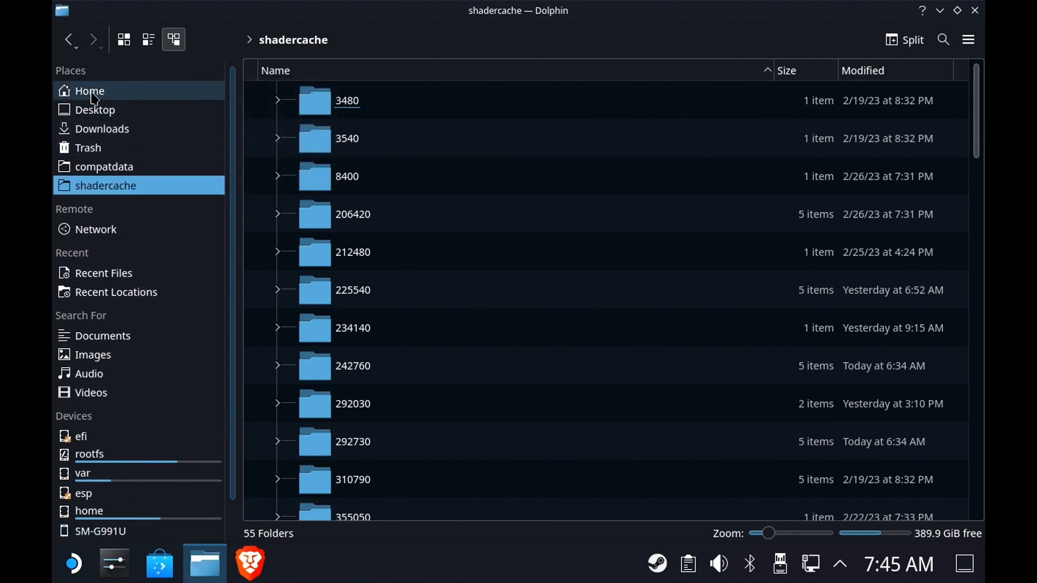
{"action": "mouse_move", "coordinate": [85, 85]}
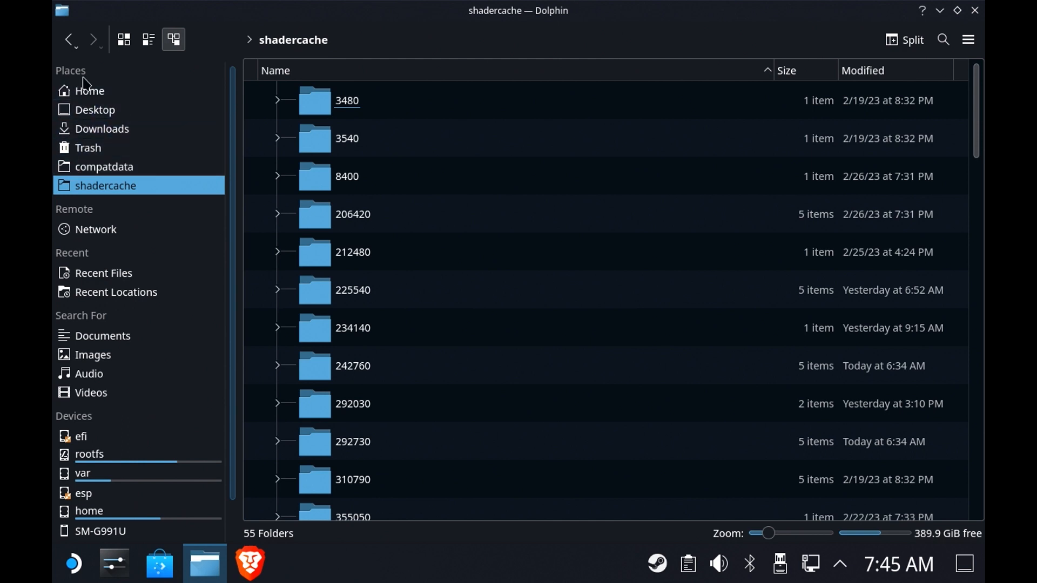
{"action": "mouse_move", "coordinate": [95, 229]}
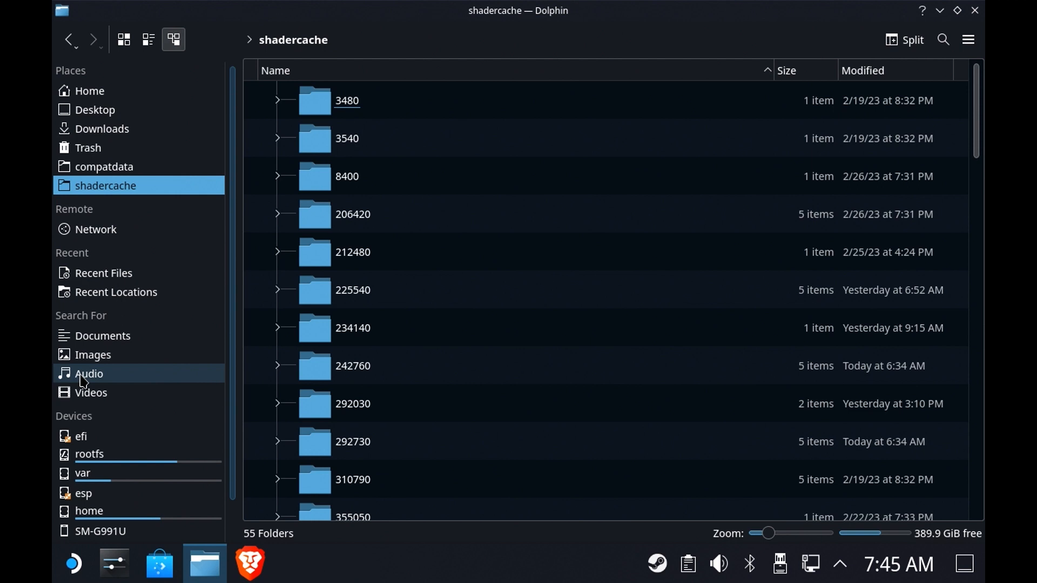
{"action": "mouse_move", "coordinate": [100, 530]}
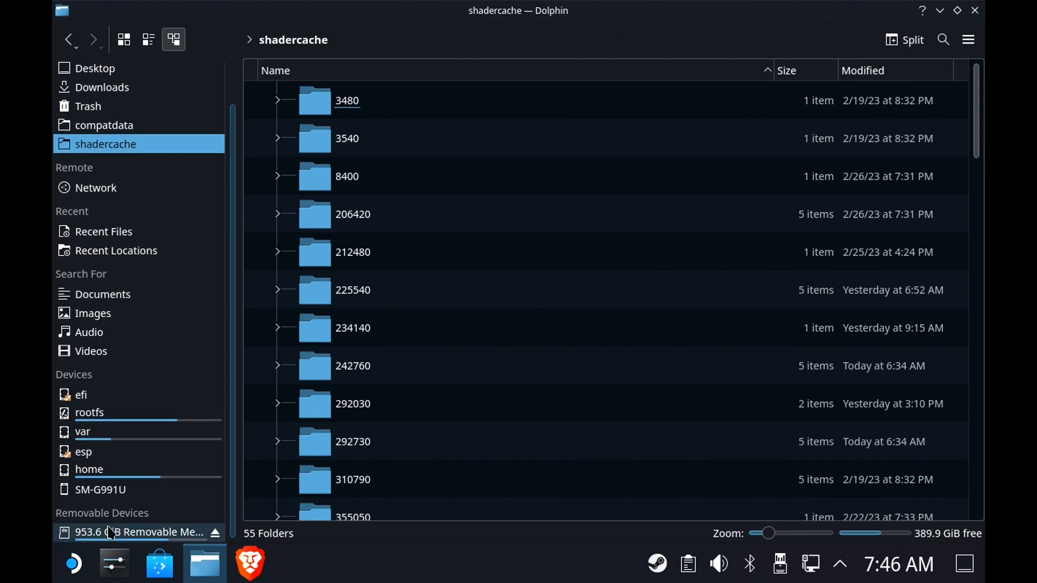
{"action": "mouse_move", "coordinate": [118, 538]}
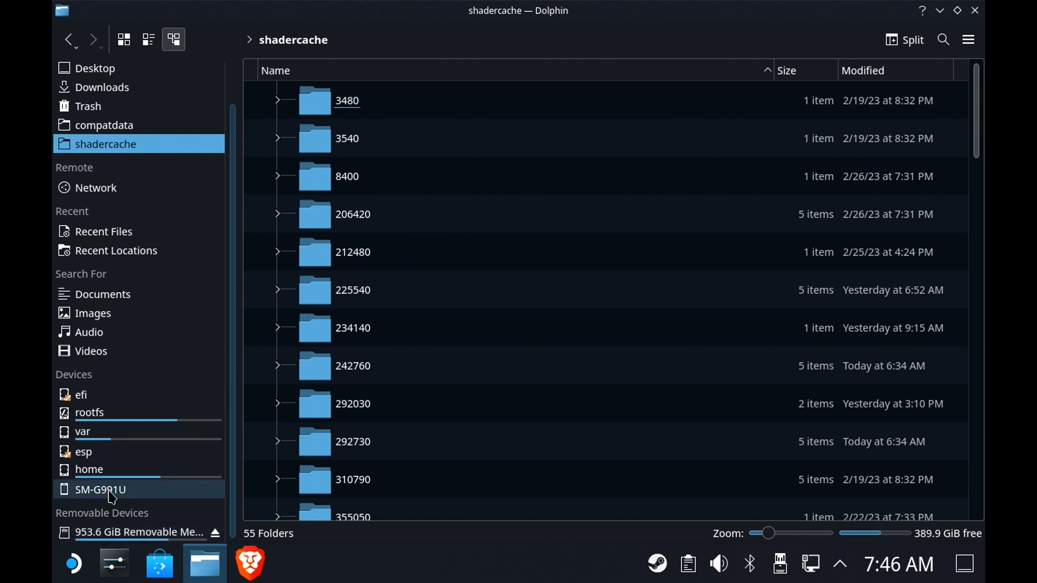
{"action": "mouse_move", "coordinate": [82, 431]}
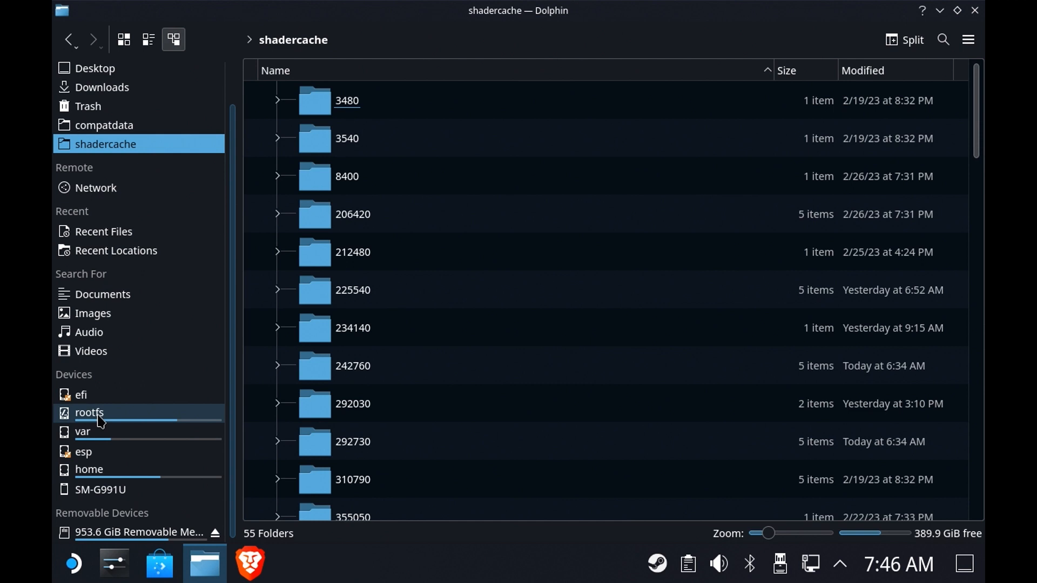
{"action": "mouse_move", "coordinate": [100, 489]}
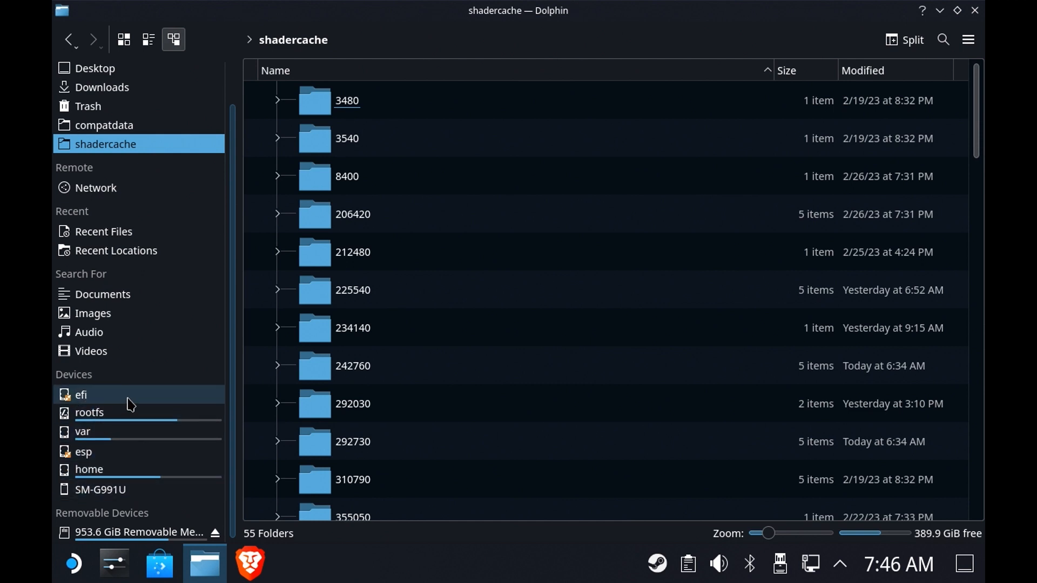
{"action": "right_click", "coordinate": [81, 395]}
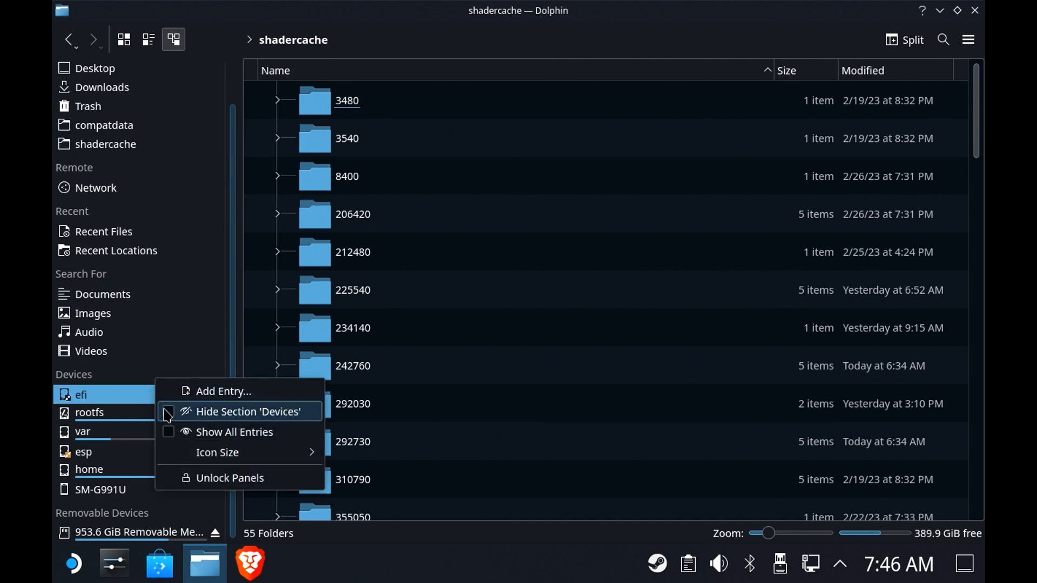
{"action": "left_click", "coordinate": [247, 411]}
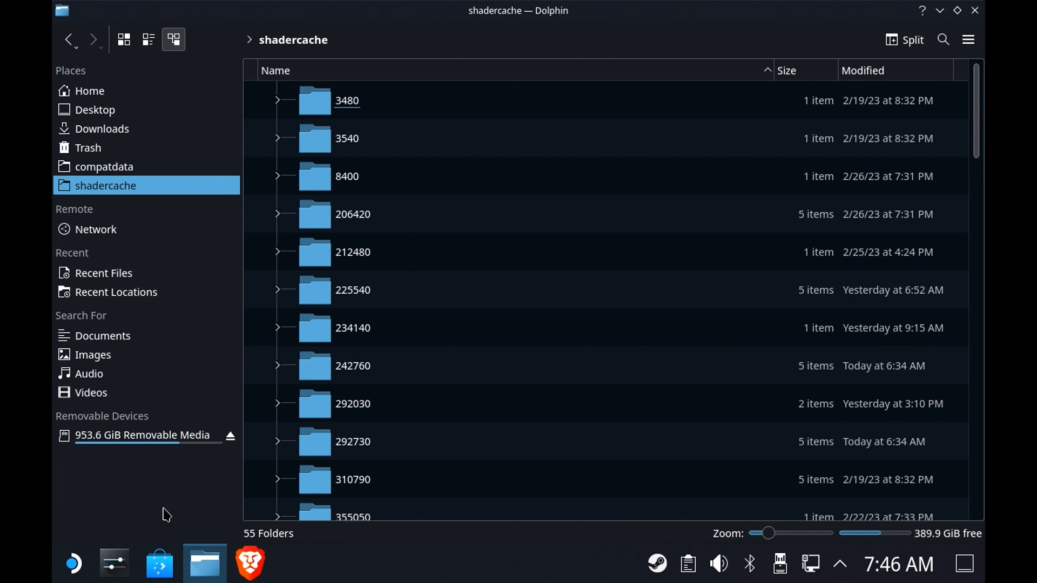
{"action": "mouse_move", "coordinate": [128, 263]}
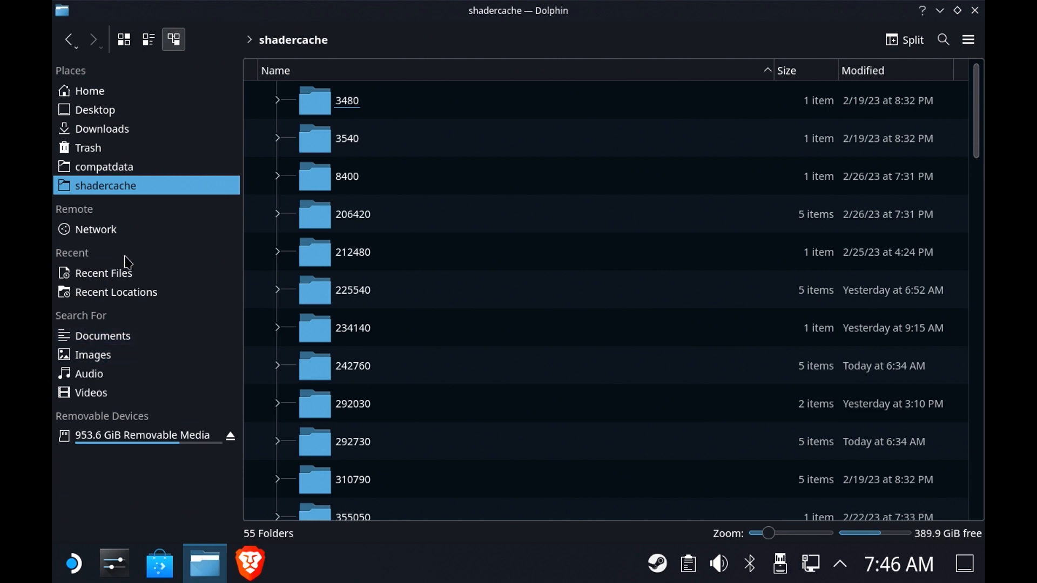
{"action": "mouse_move", "coordinate": [88, 373]}
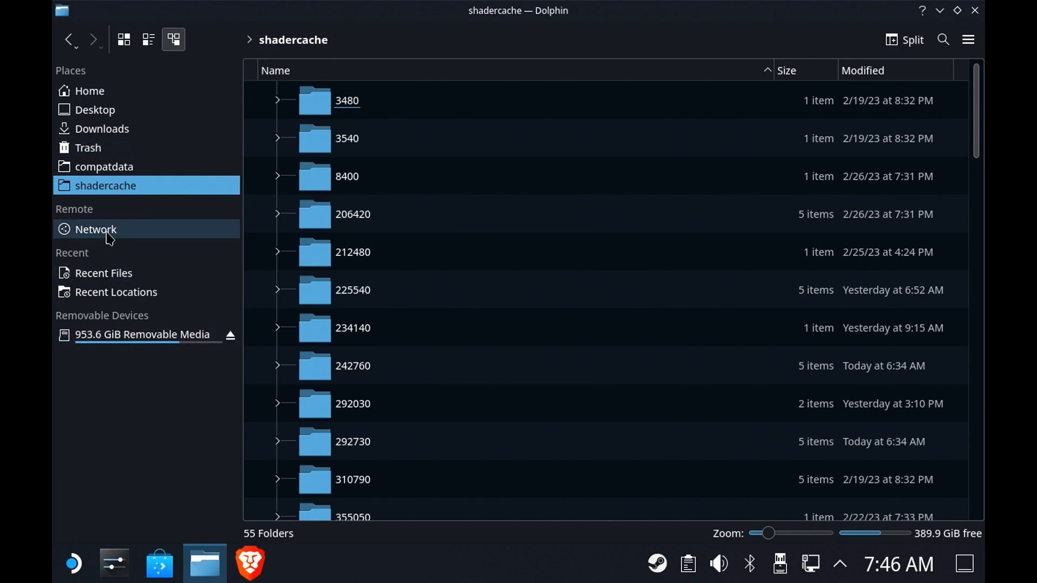
Step: Browse Network, peek into Shared Folders (SMB), then return to Network
{"action": "left_click", "coordinate": [95, 229]}
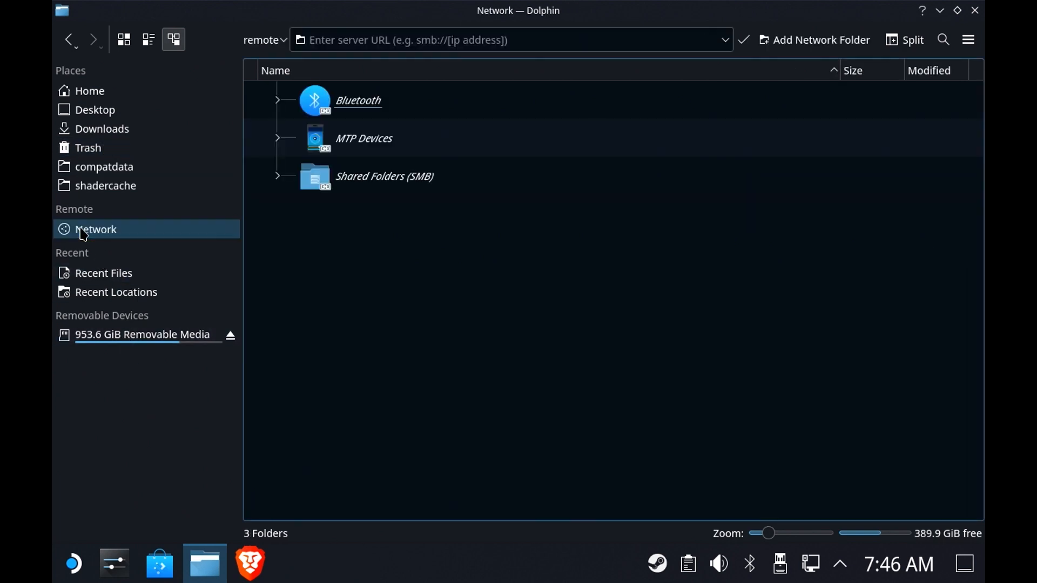
{"action": "mouse_move", "coordinate": [412, 176]}
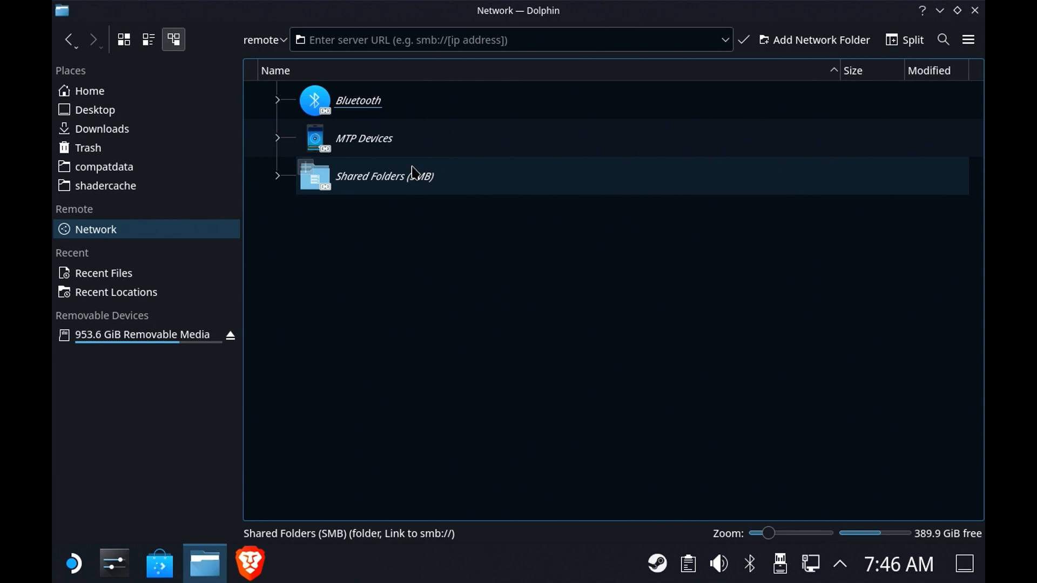
{"action": "mouse_move", "coordinate": [306, 206]}
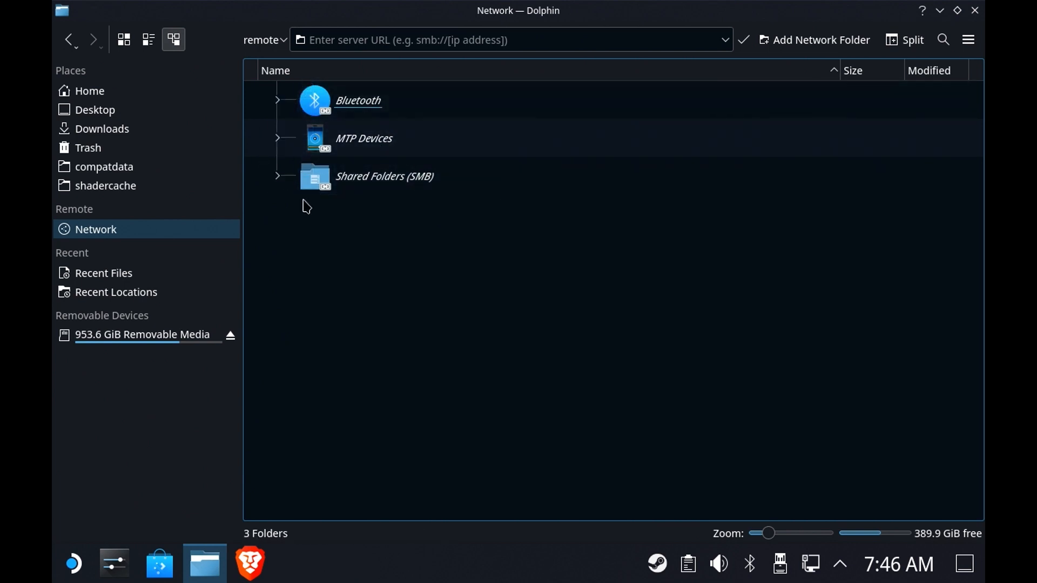
{"action": "double_click", "coordinate": [384, 176]}
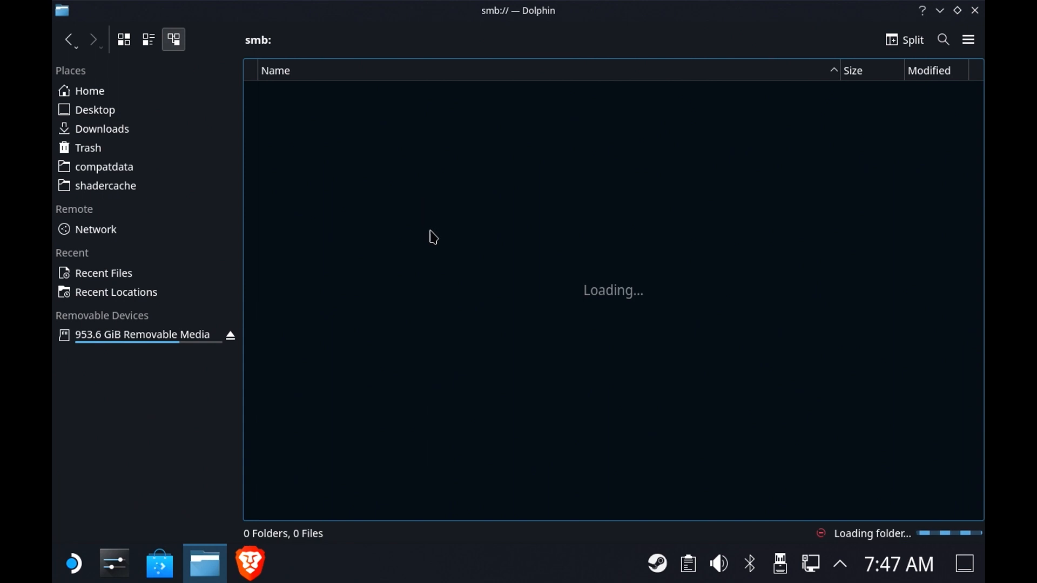
{"action": "mouse_move", "coordinate": [448, 233]}
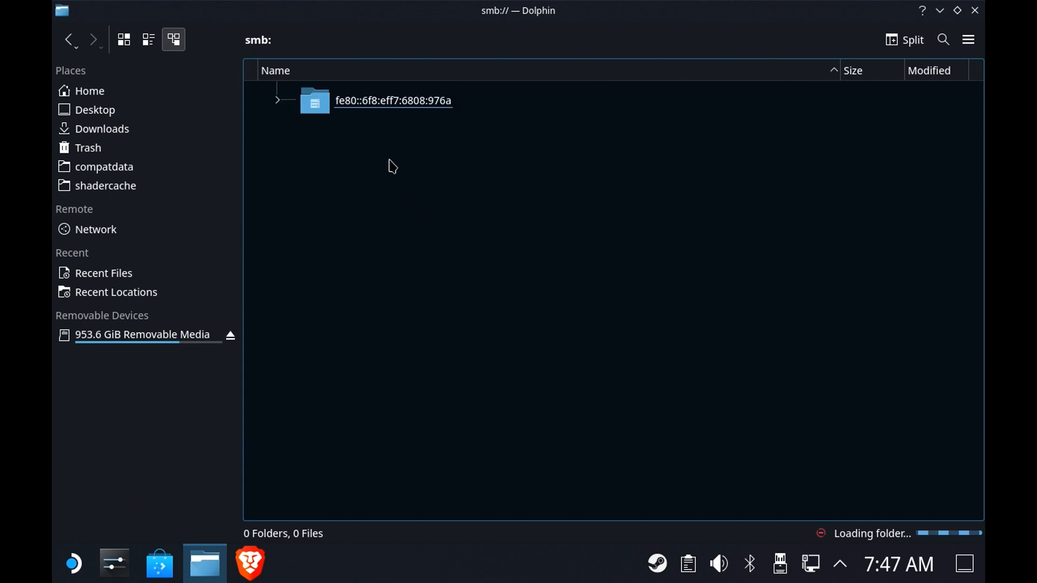
{"action": "mouse_move", "coordinate": [351, 335]}
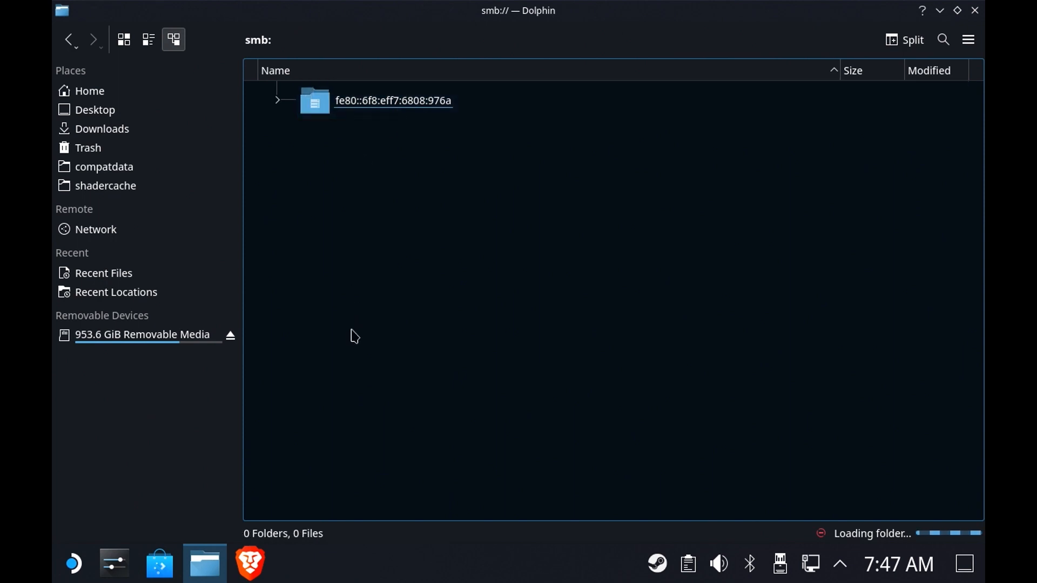
{"action": "left_click", "coordinate": [95, 229]}
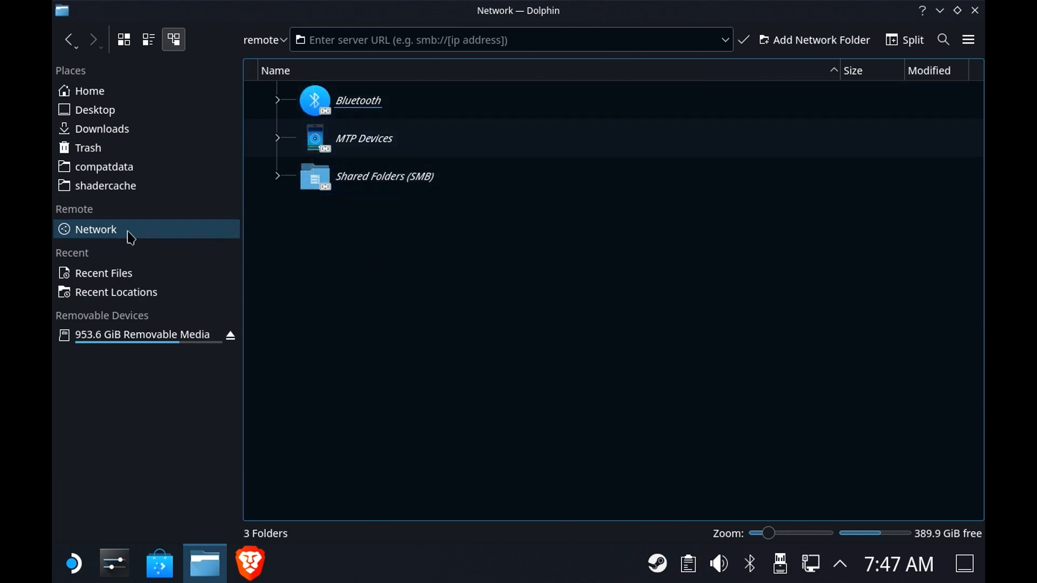
{"action": "mouse_move", "coordinate": [108, 217]}
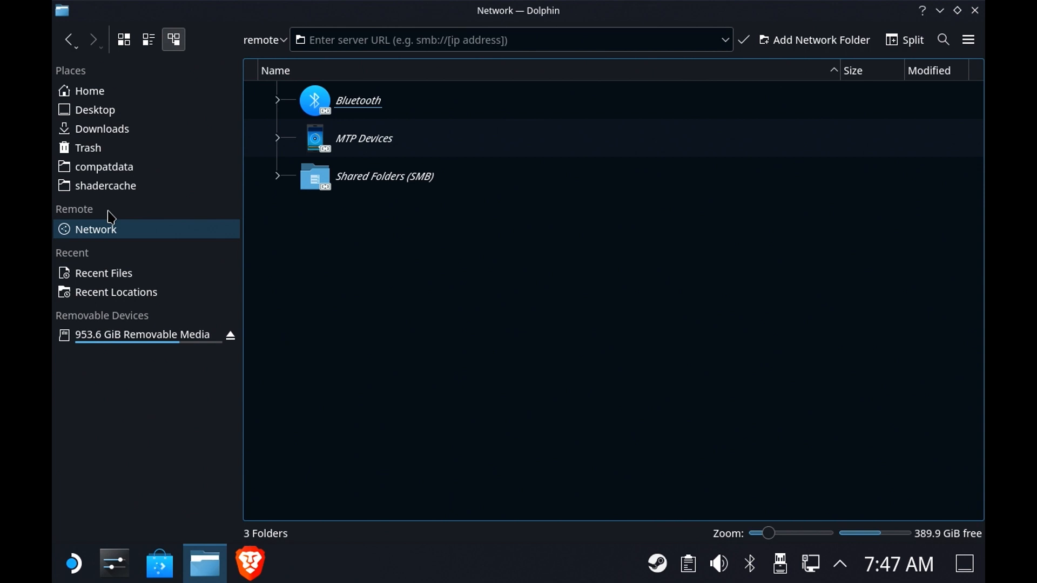
Step: Hide the Remote section via the Network entry's context menu
{"action": "right_click", "coordinate": [106, 218]}
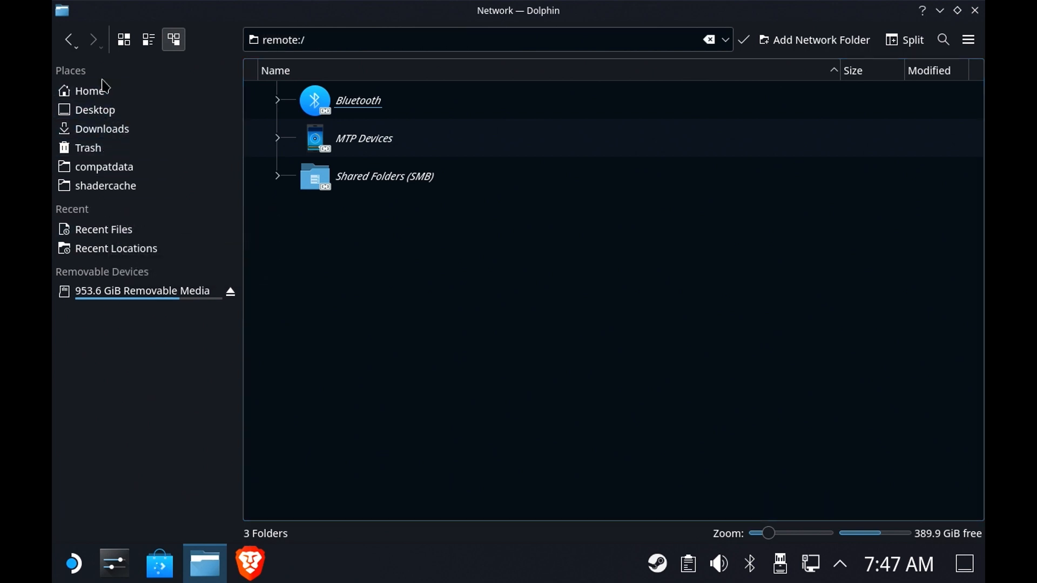
{"action": "mouse_move", "coordinate": [98, 276]}
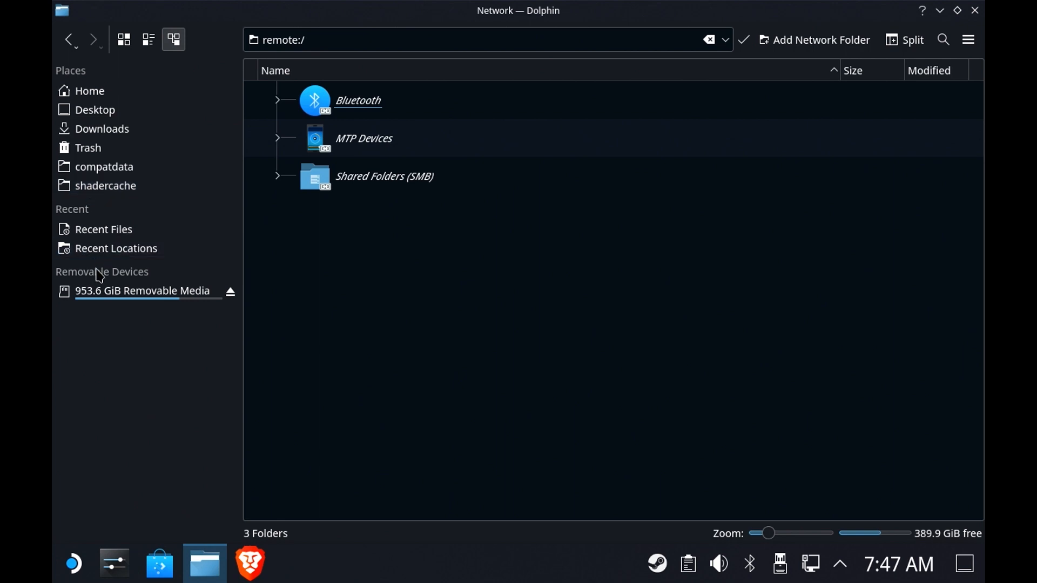
{"action": "mouse_move", "coordinate": [102, 366]}
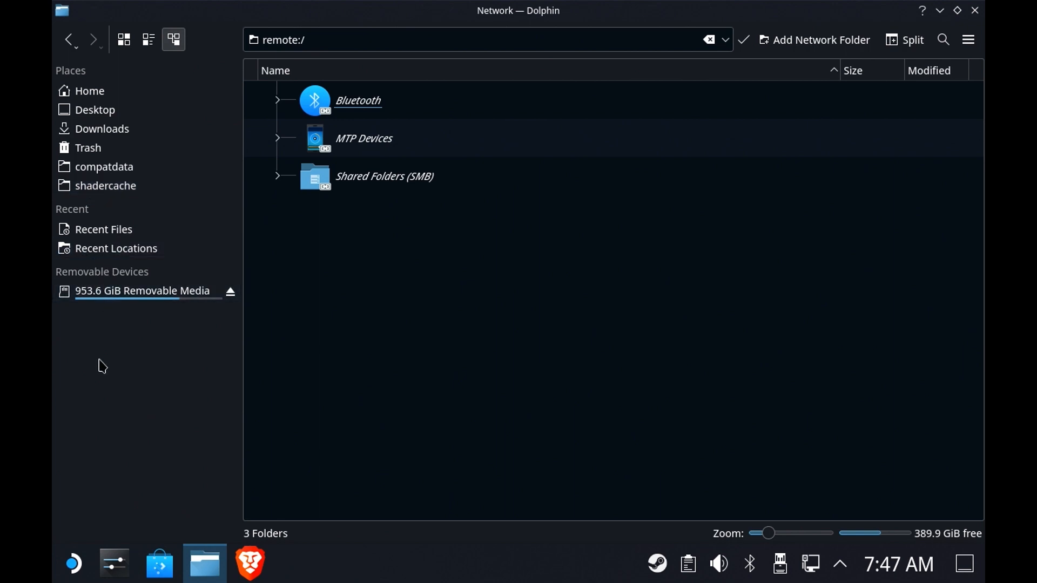
{"action": "mouse_move", "coordinate": [129, 350]}
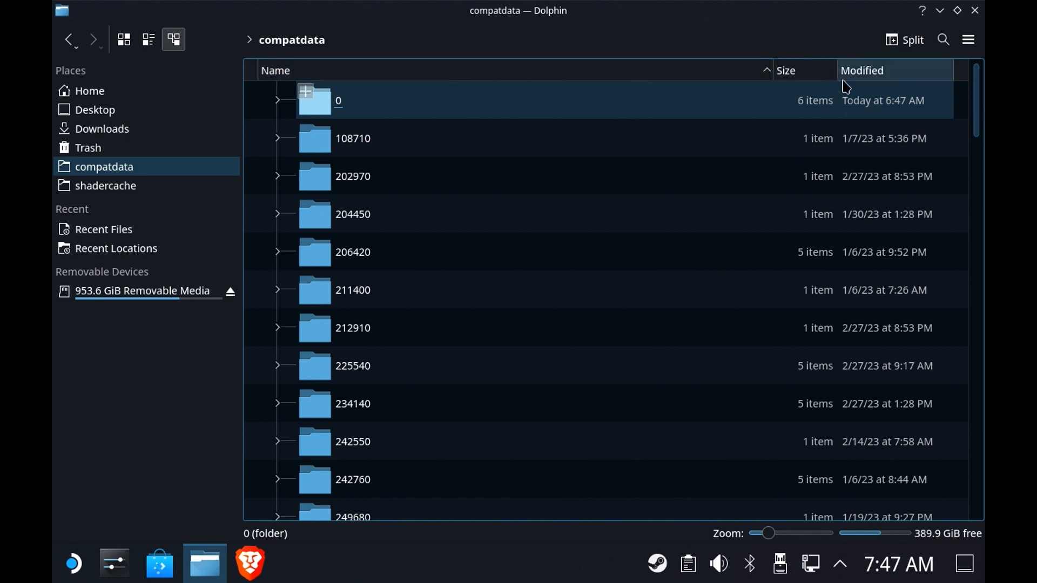
{"action": "left_click", "coordinate": [861, 70]}
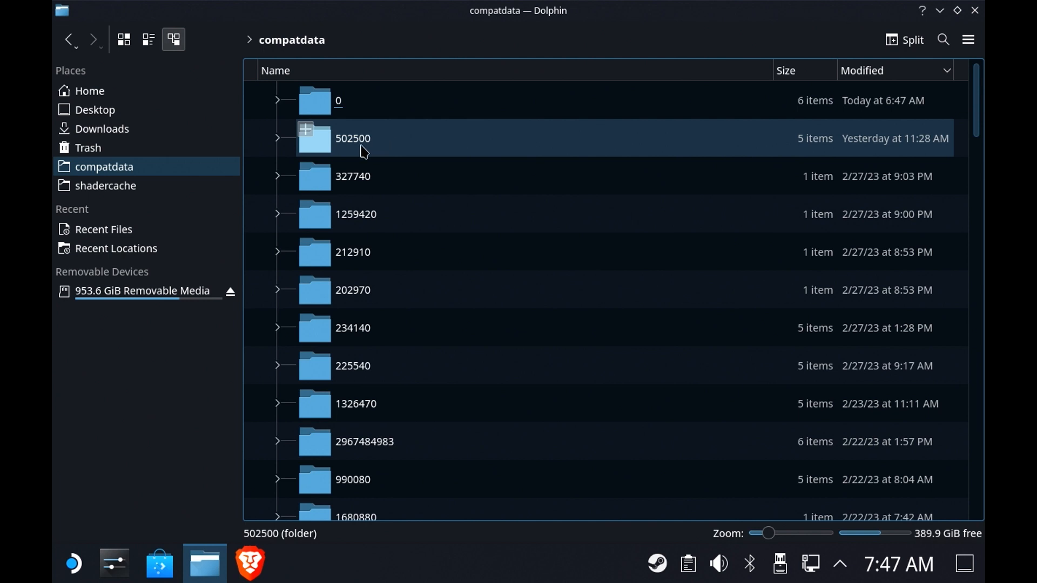
{"action": "mouse_move", "coordinate": [849, 155]}
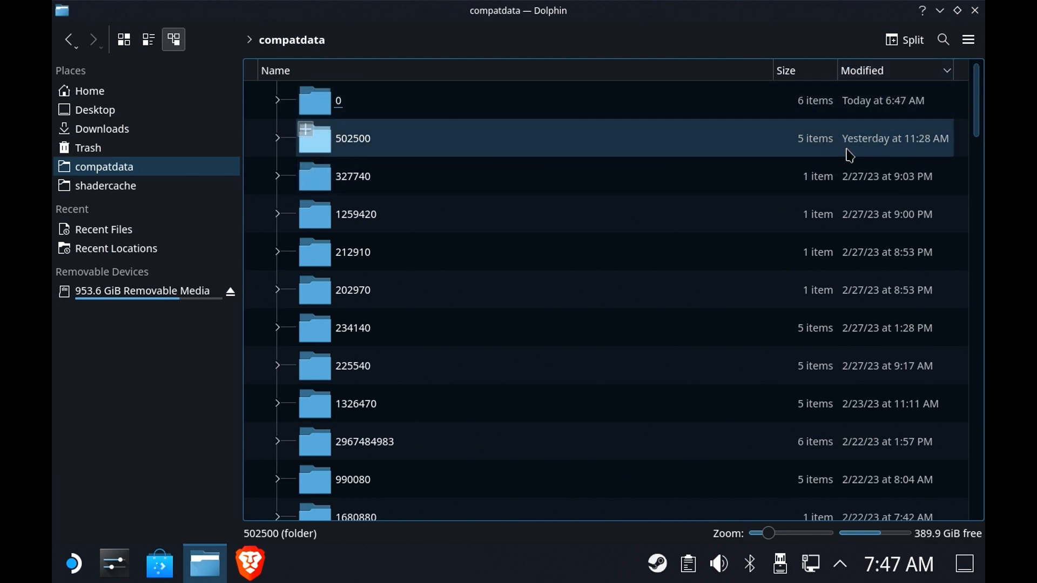
{"action": "left_click", "coordinate": [338, 100]}
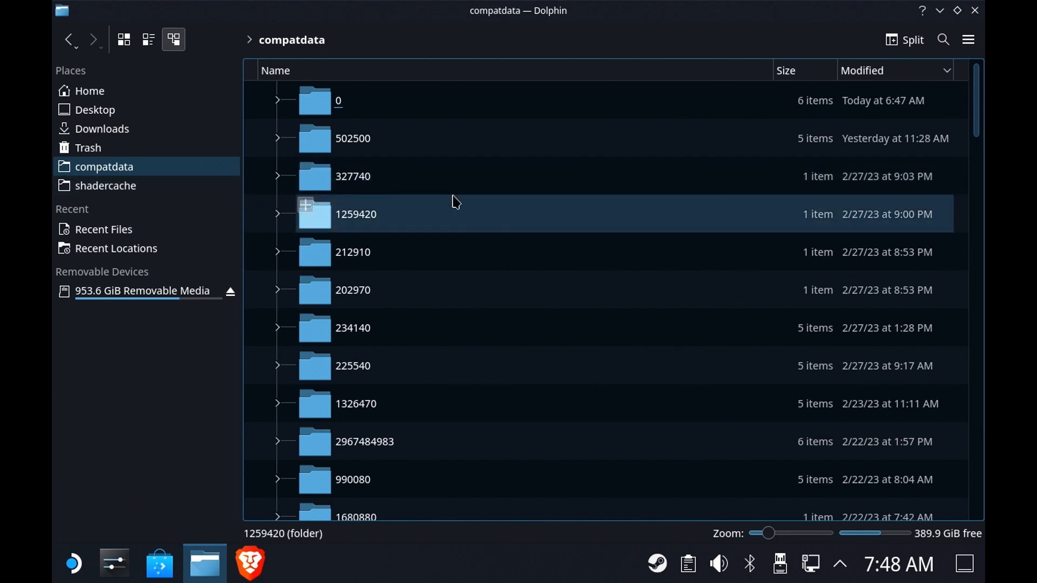
{"action": "left_click", "coordinate": [353, 138]}
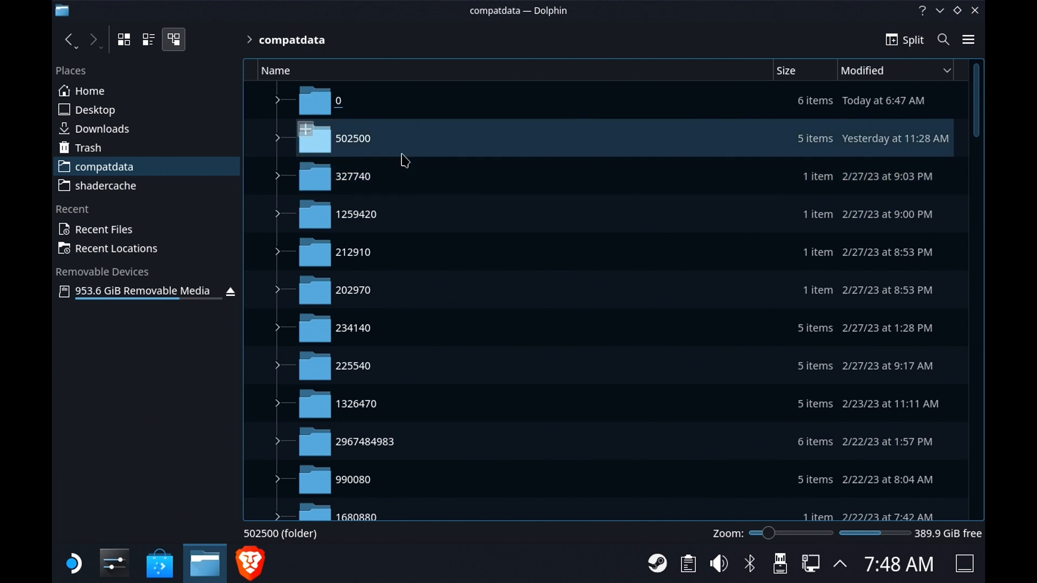
{"action": "scroll", "scroll_direction": "down", "scroll_amount": 3}
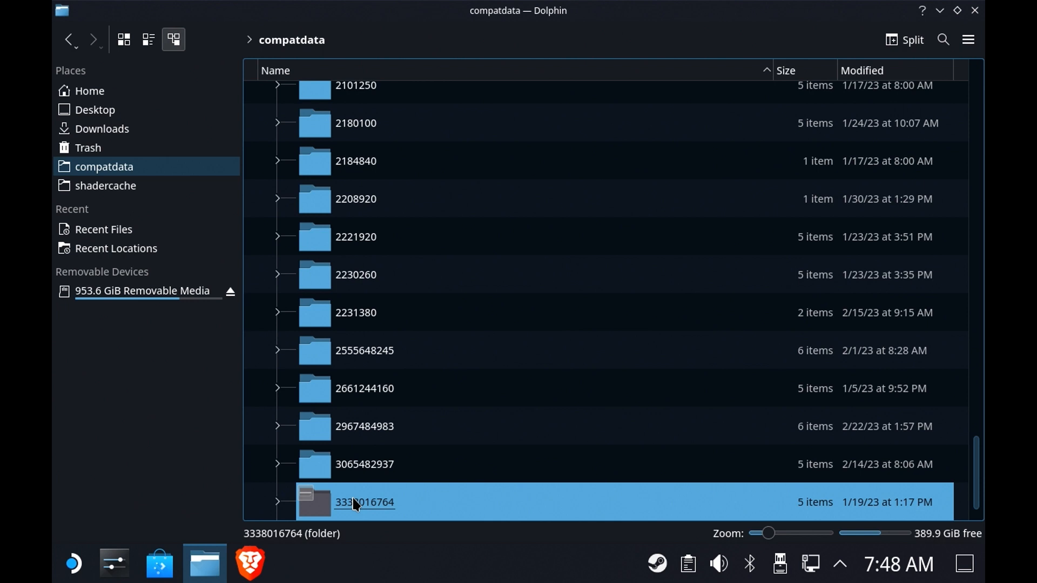
{"action": "left_click", "coordinate": [363, 388]}
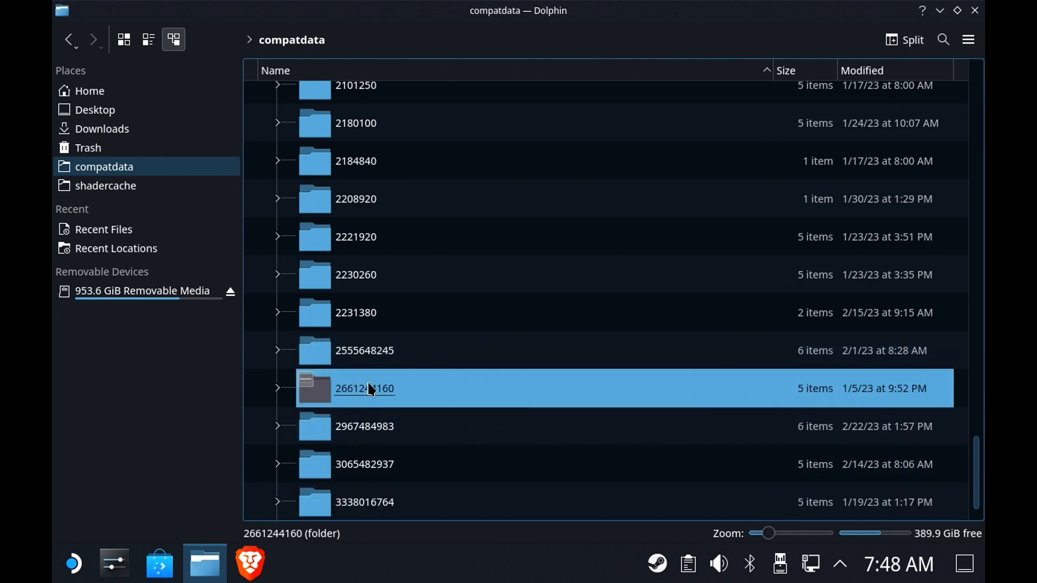
{"action": "double_click", "coordinate": [364, 389]}
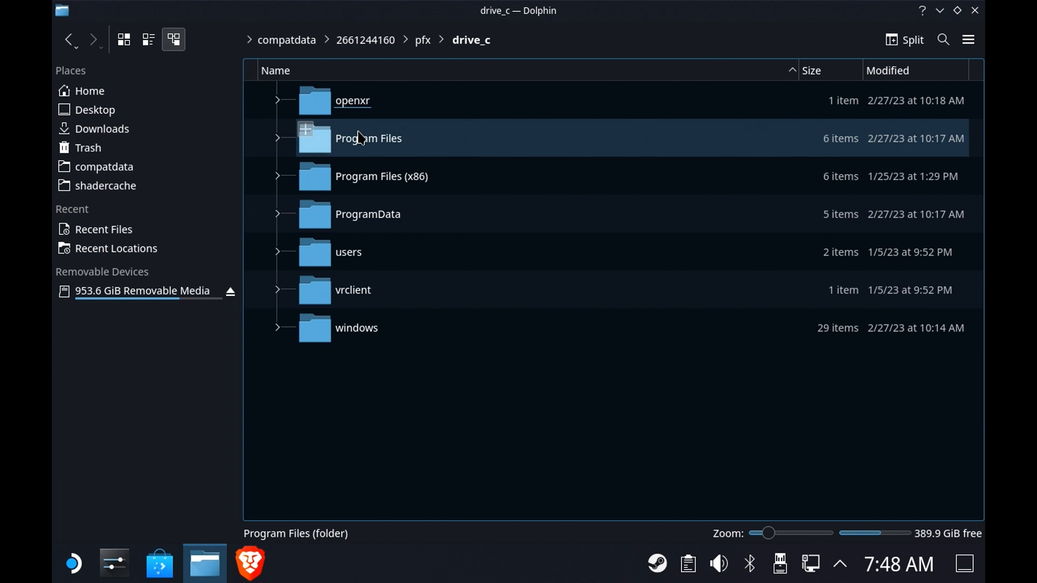
{"action": "double_click", "coordinate": [381, 176]}
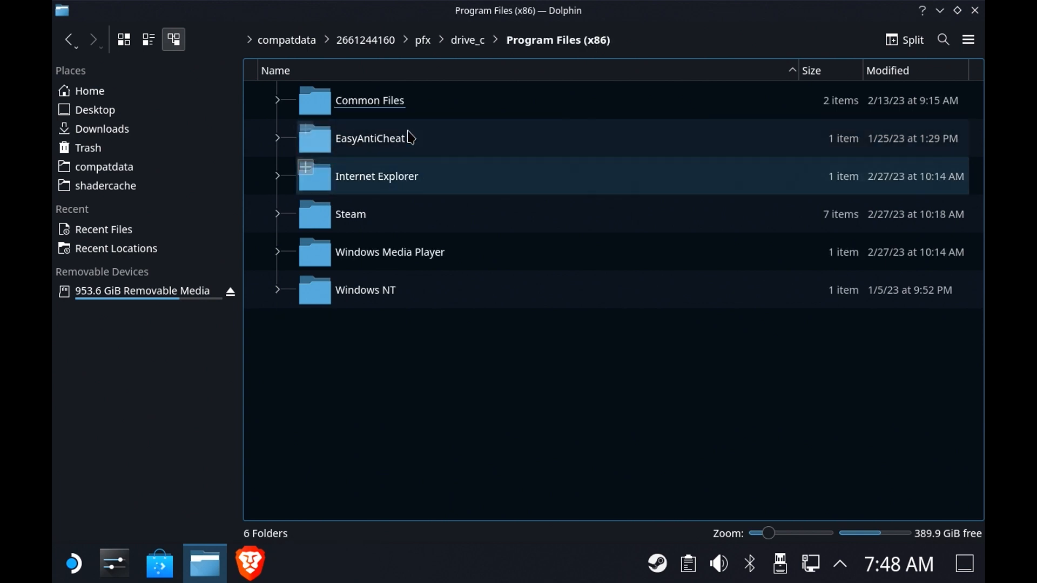
{"action": "left_click", "coordinate": [466, 39]}
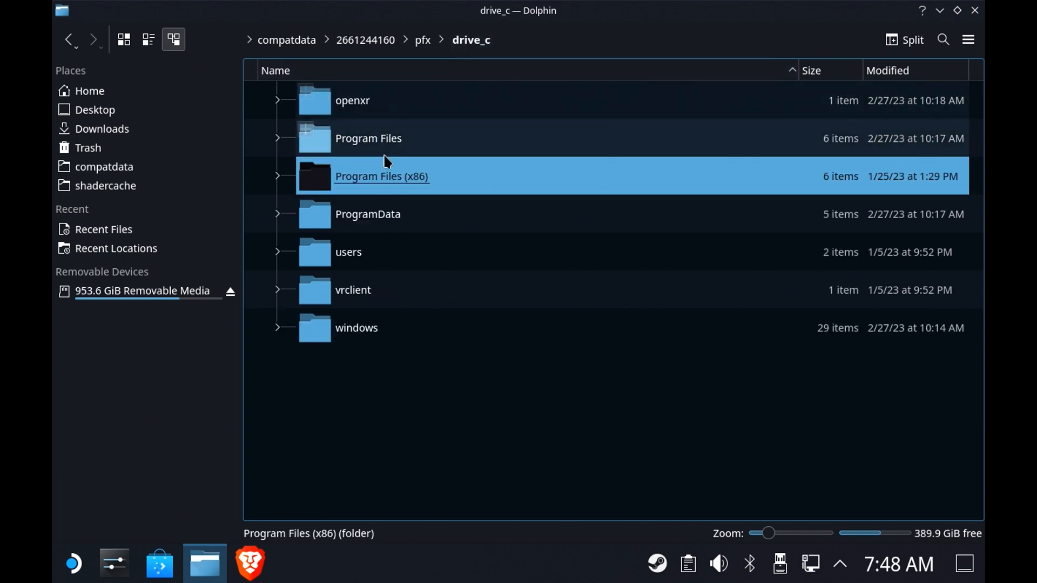
{"action": "double_click", "coordinate": [368, 138]}
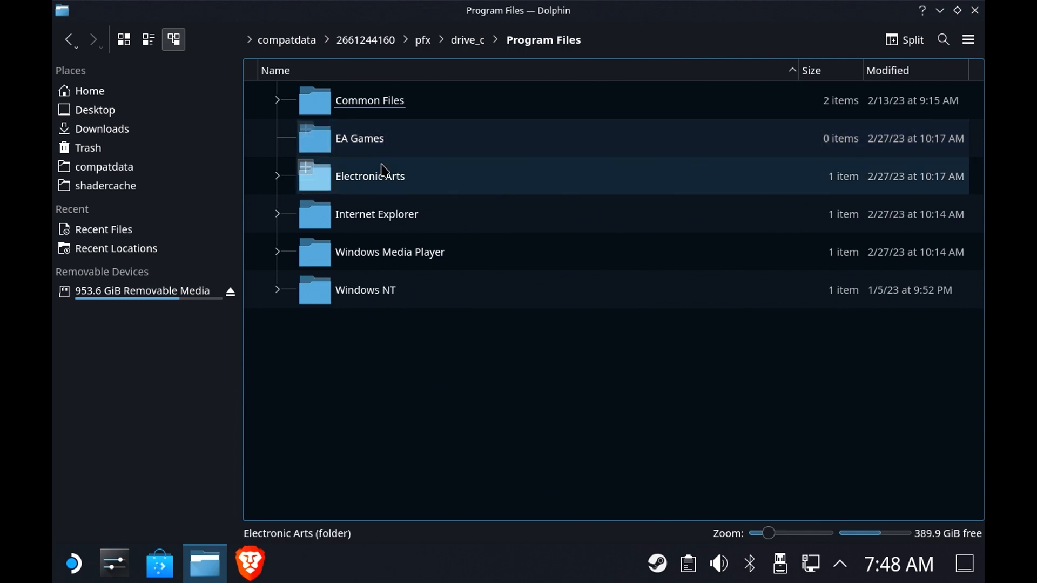
{"action": "double_click", "coordinate": [369, 176]}
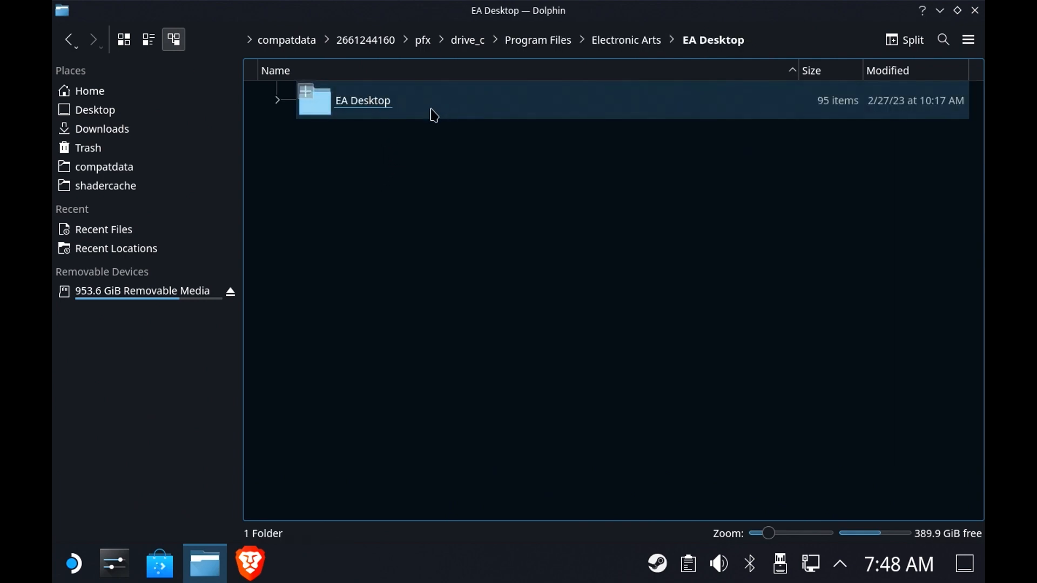
{"action": "double_click", "coordinate": [362, 100]}
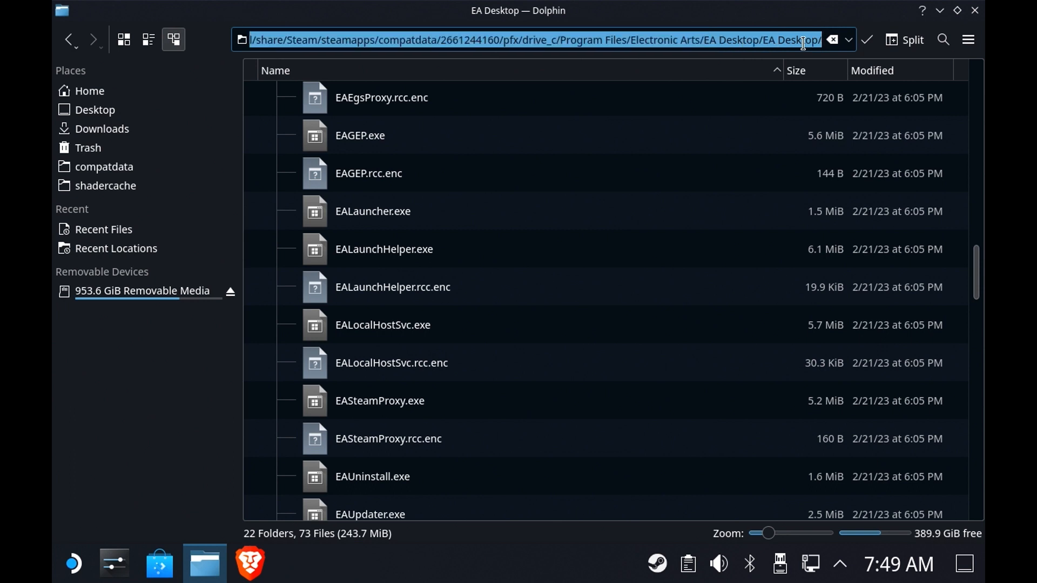
Step: Copy EALauncher.exe's location and paste it into the location bar
{"action": "right_click", "coordinate": [800, 39]}
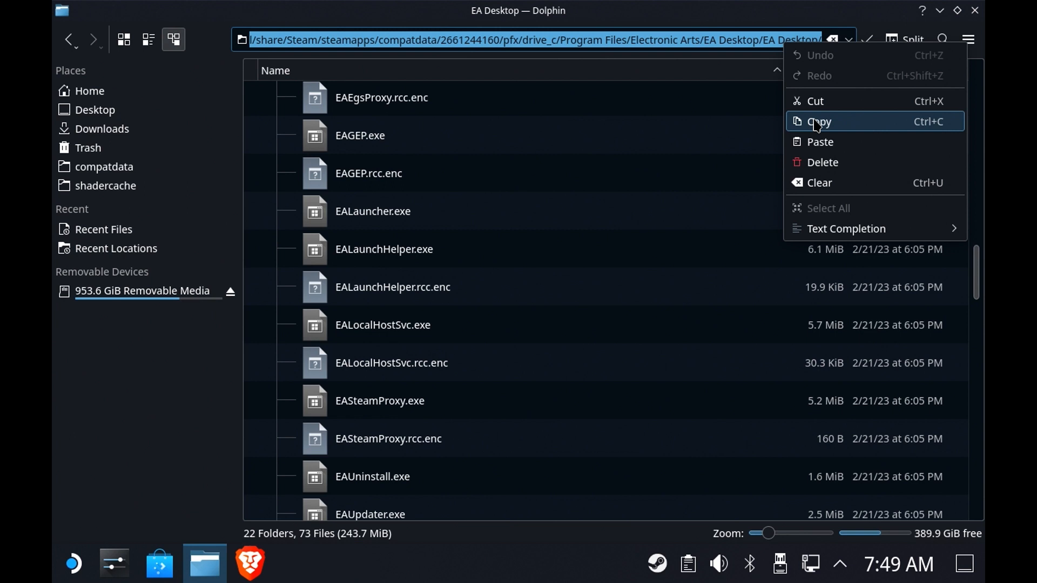
{"action": "mouse_move", "coordinate": [789, 22]}
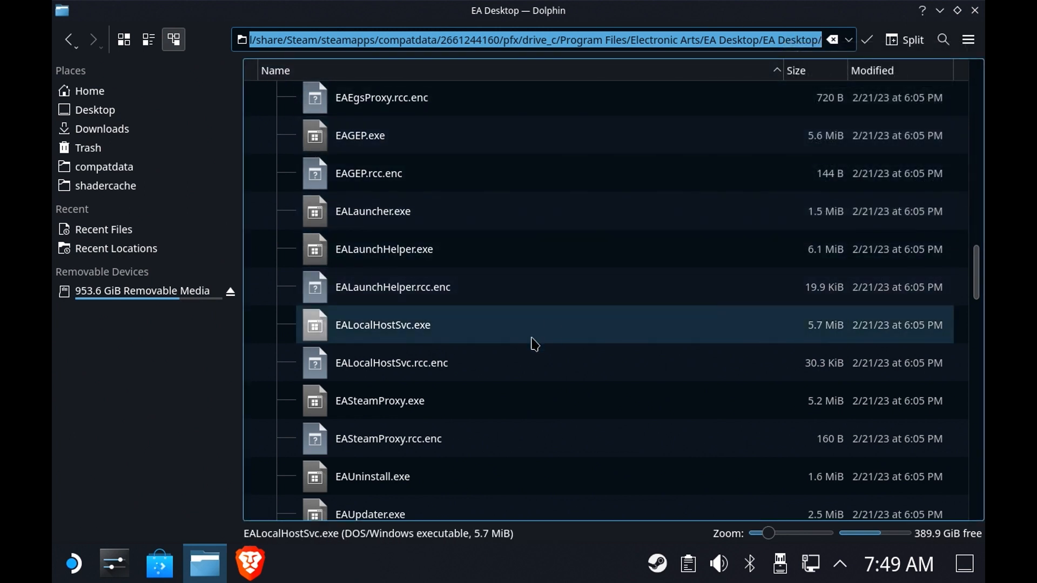
{"action": "right_click", "coordinate": [372, 211]}
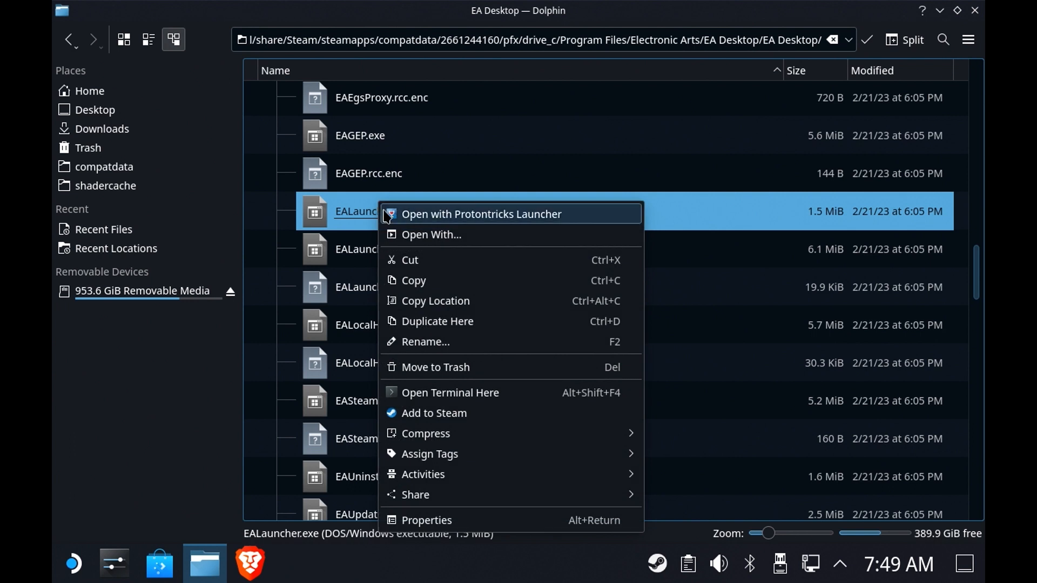
{"action": "mouse_move", "coordinate": [434, 300]}
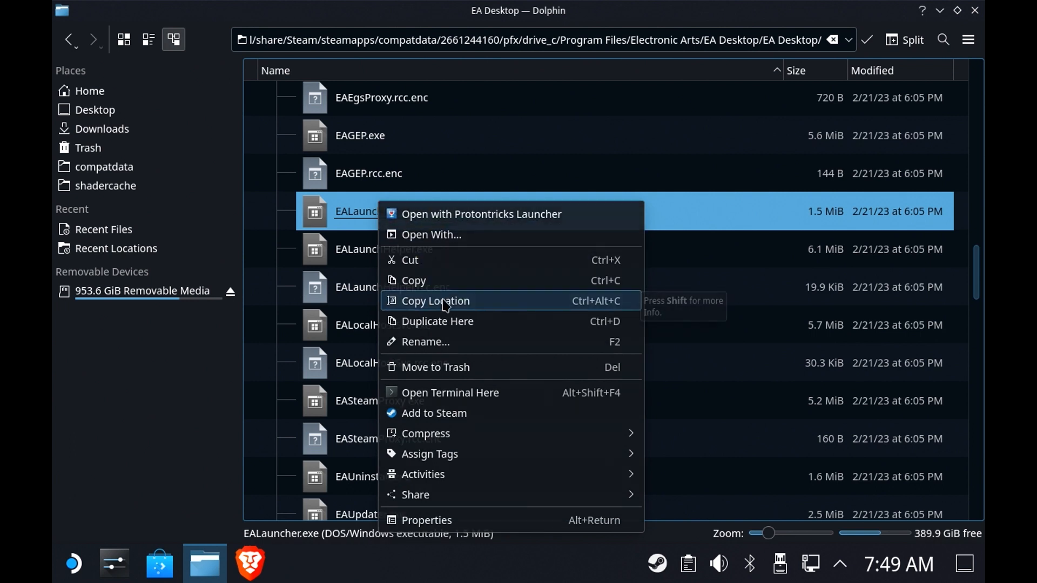
{"action": "left_click", "coordinate": [434, 300]}
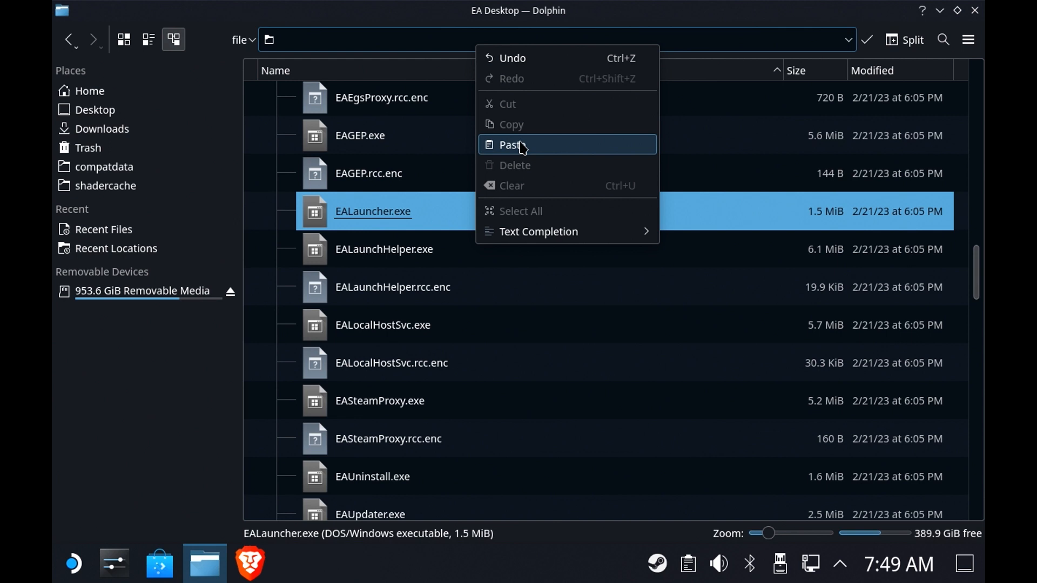
{"action": "left_click", "coordinate": [512, 144]}
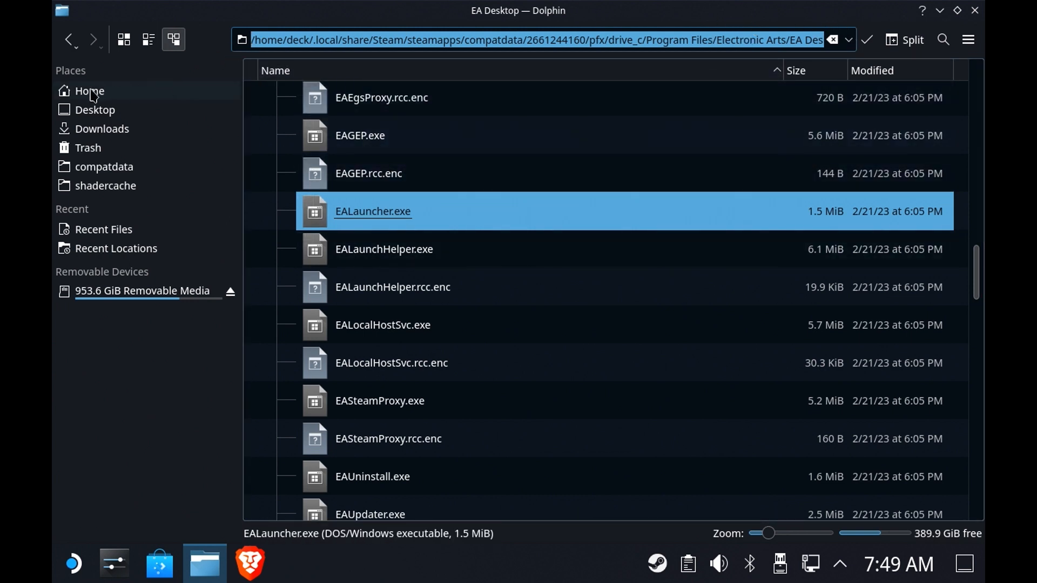
Step: Return to the Home folder from the Places panel
{"action": "left_click", "coordinate": [89, 91]}
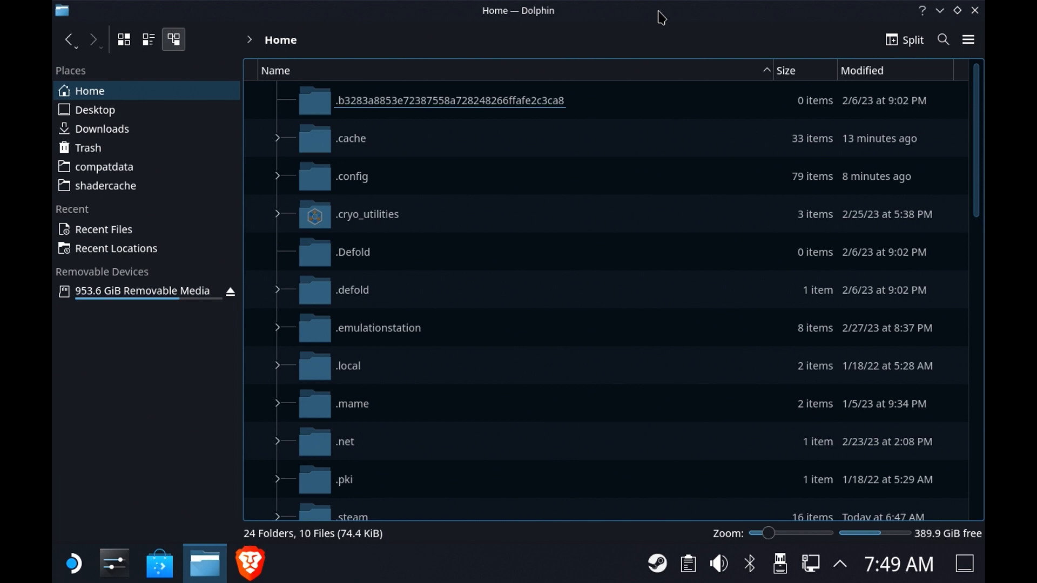
{"action": "mouse_move", "coordinate": [642, 25]}
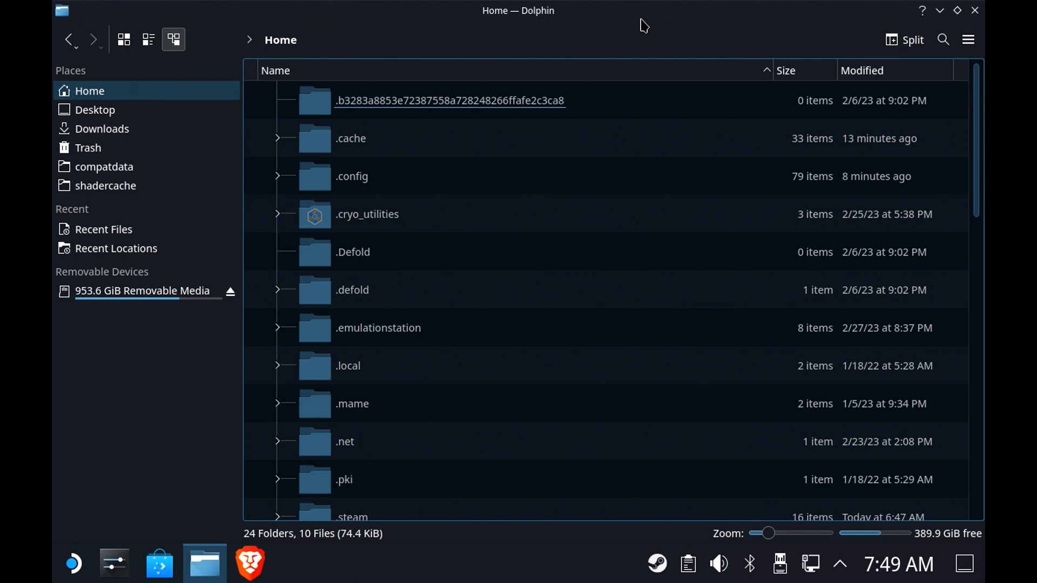
{"action": "mouse_move", "coordinate": [605, 403]}
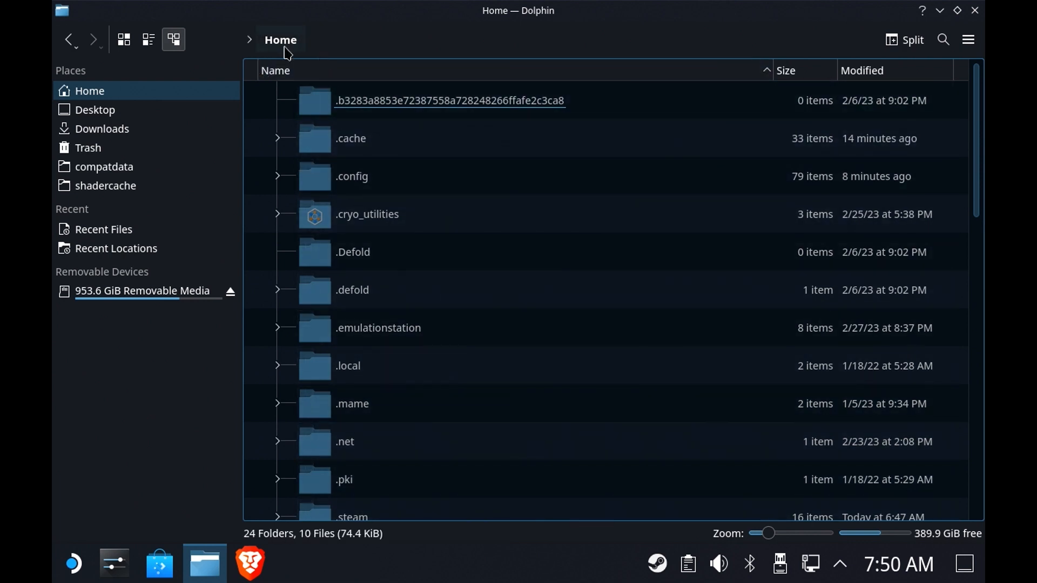
{"action": "mouse_move", "coordinate": [911, 40]}
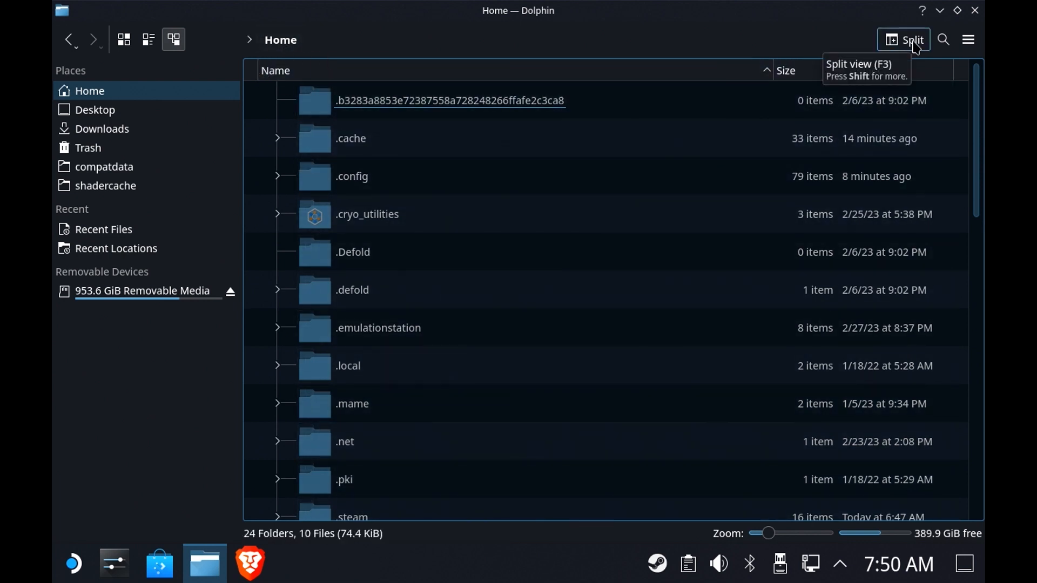
Step: Show Downloads beside the 953.6 GiB Removable Media in split view, then close the split
{"action": "left_click", "coordinate": [902, 39]}
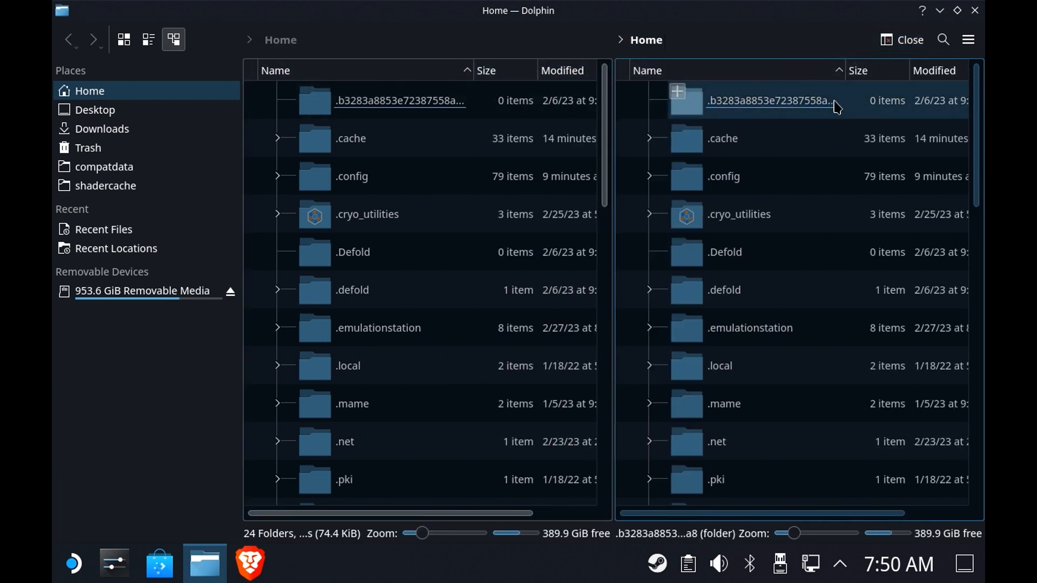
{"action": "left_click", "coordinate": [102, 128]}
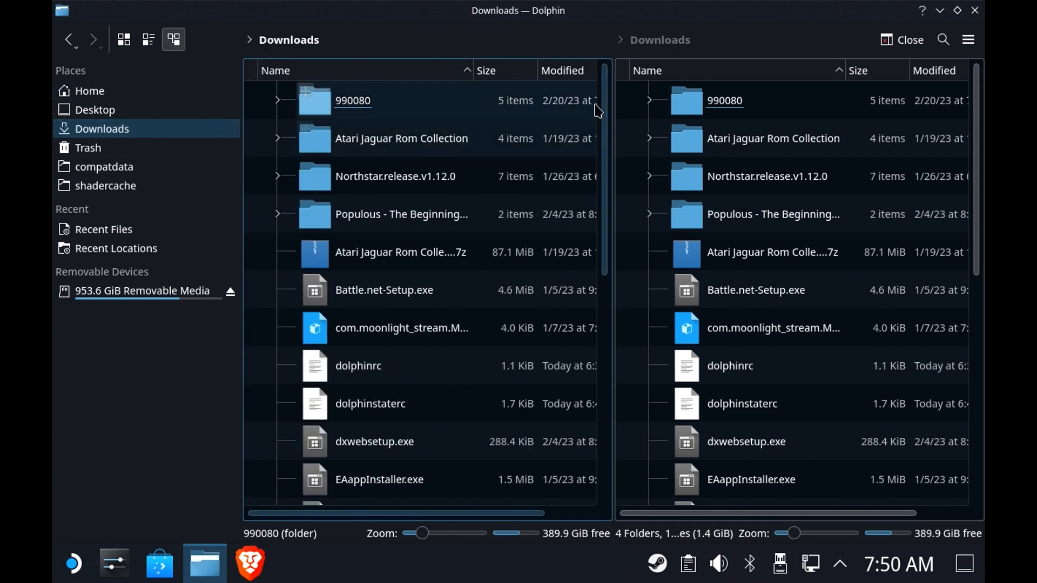
{"action": "left_click", "coordinate": [731, 366]}
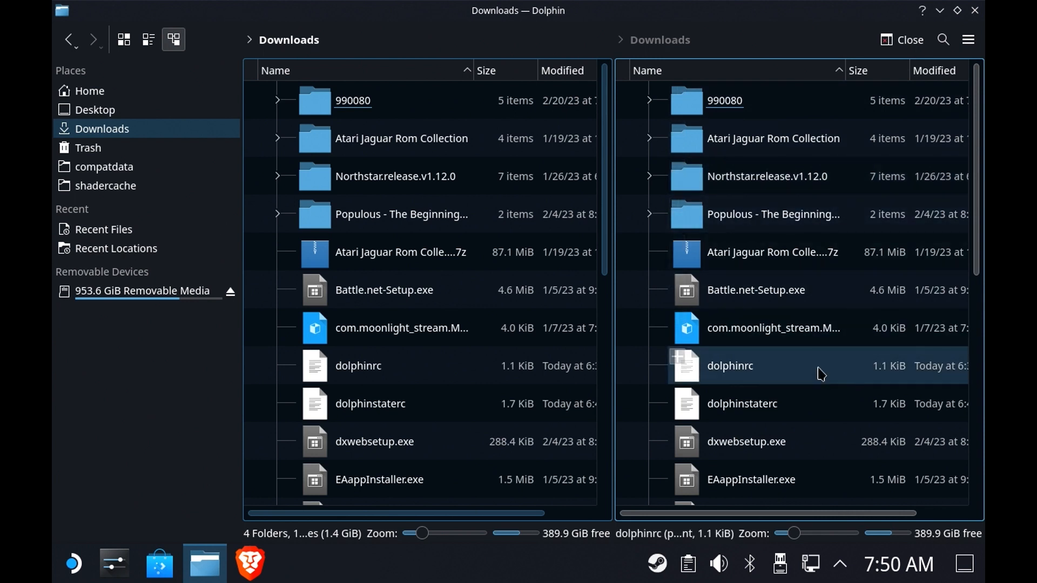
{"action": "left_click", "coordinate": [142, 291]}
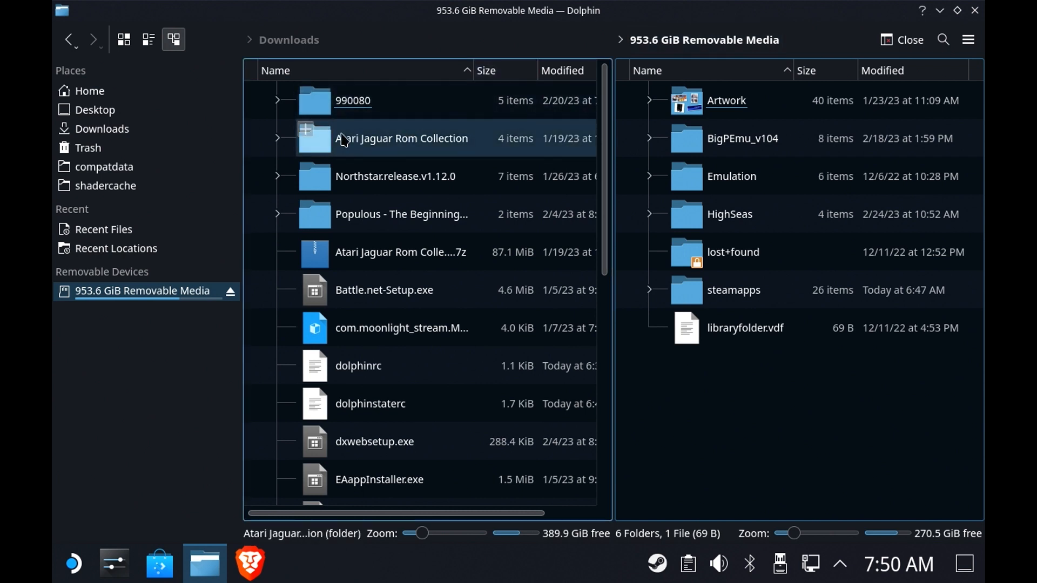
{"action": "left_click", "coordinate": [901, 40]}
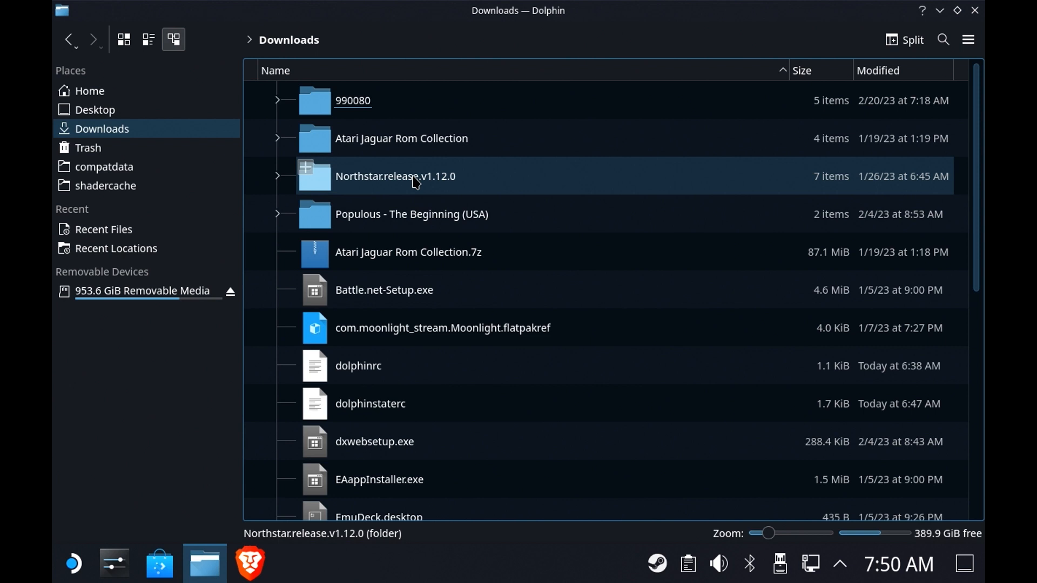
Step: Copy Northstar.release.v1.12.0 from Downloads and paste it onto the removable media
{"action": "right_click", "coordinate": [395, 176]}
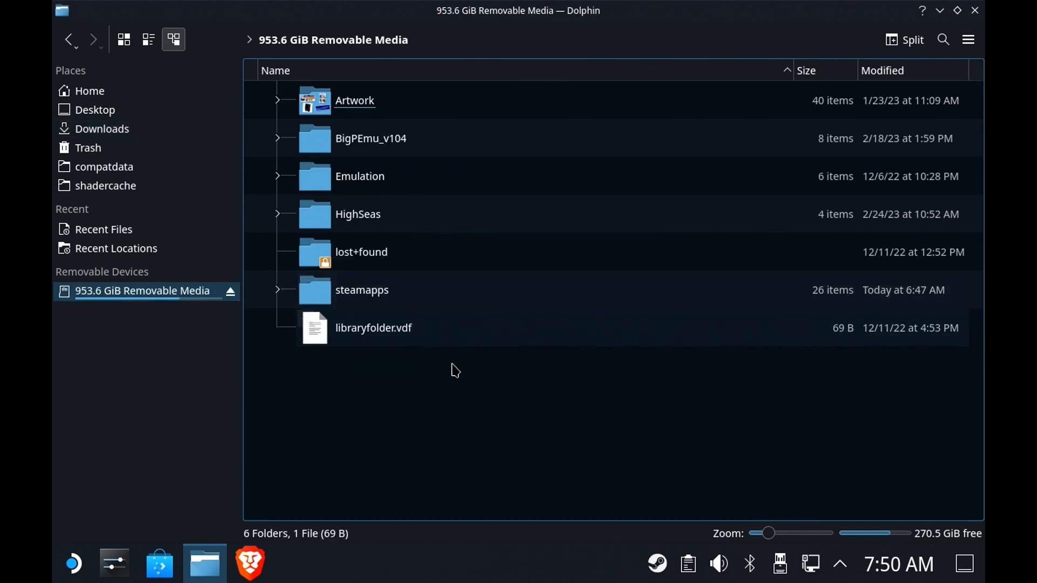
{"action": "right_click", "coordinate": [454, 371]}
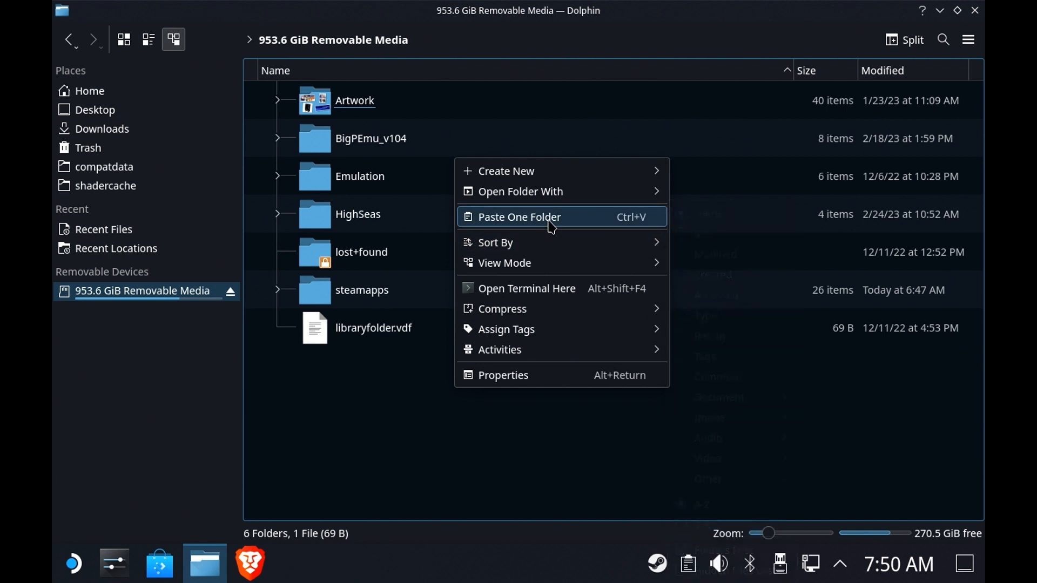
{"action": "left_click", "coordinate": [519, 216]}
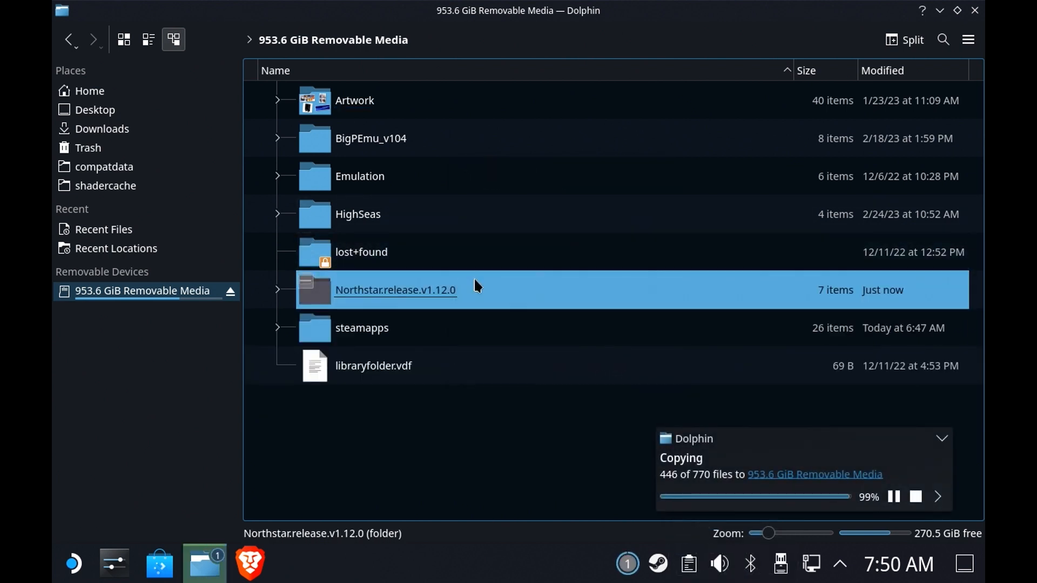
Step: Move the pasted Northstar.release.v1.12.0 copy to the trash
{"action": "right_click", "coordinate": [395, 289]}
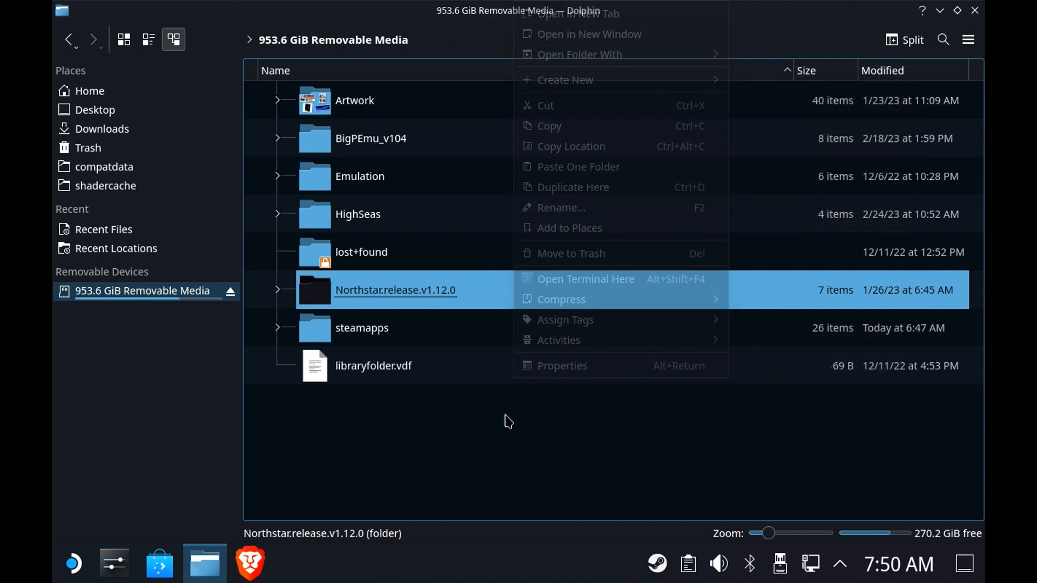
{"action": "left_click", "coordinate": [486, 294]}
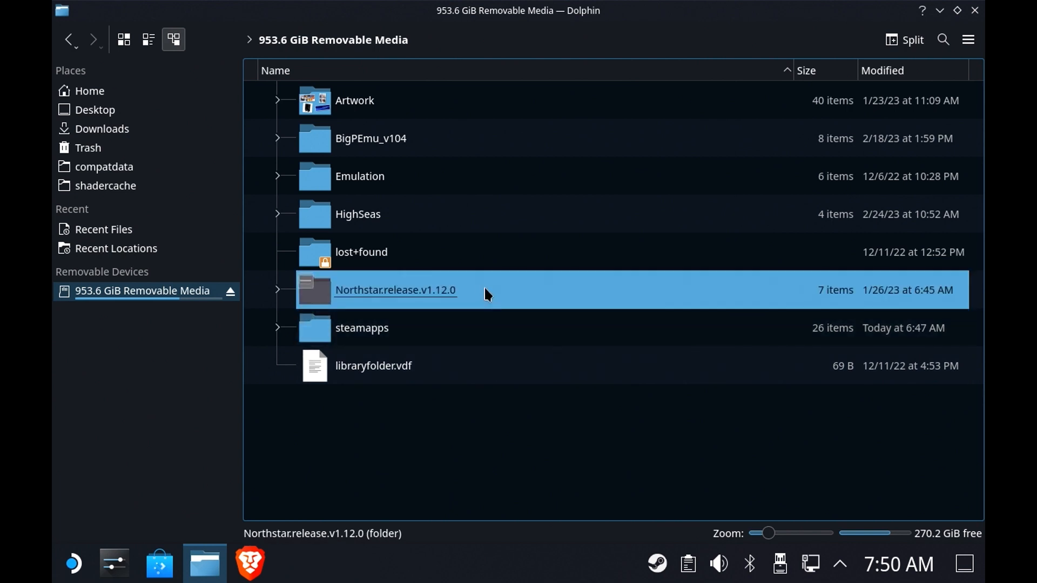
{"action": "key", "text": "Delete"}
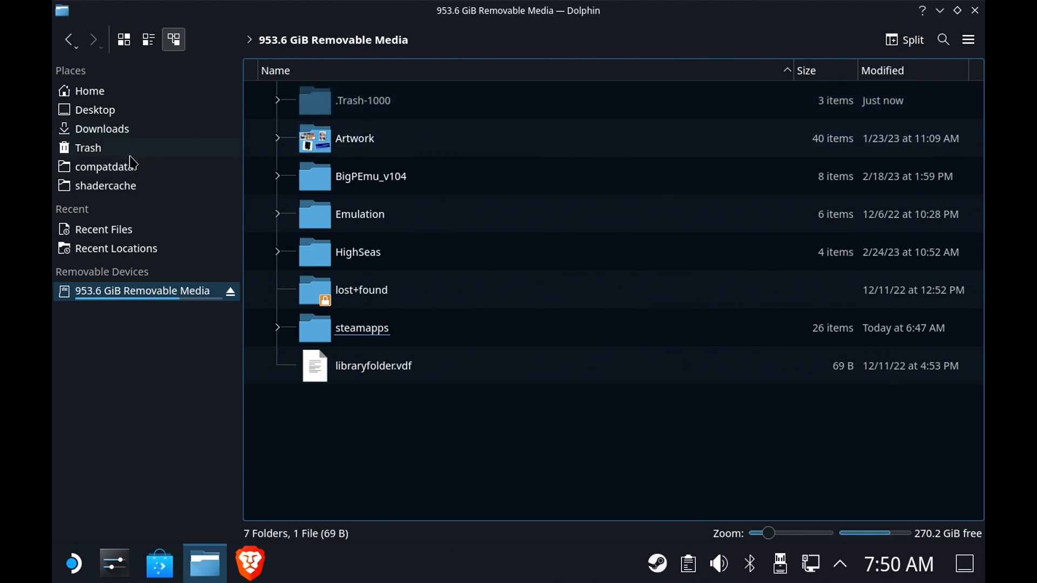
Step: Check the Trash, return Home, open the removable media and view a folder's actions
{"action": "left_click", "coordinate": [87, 147]}
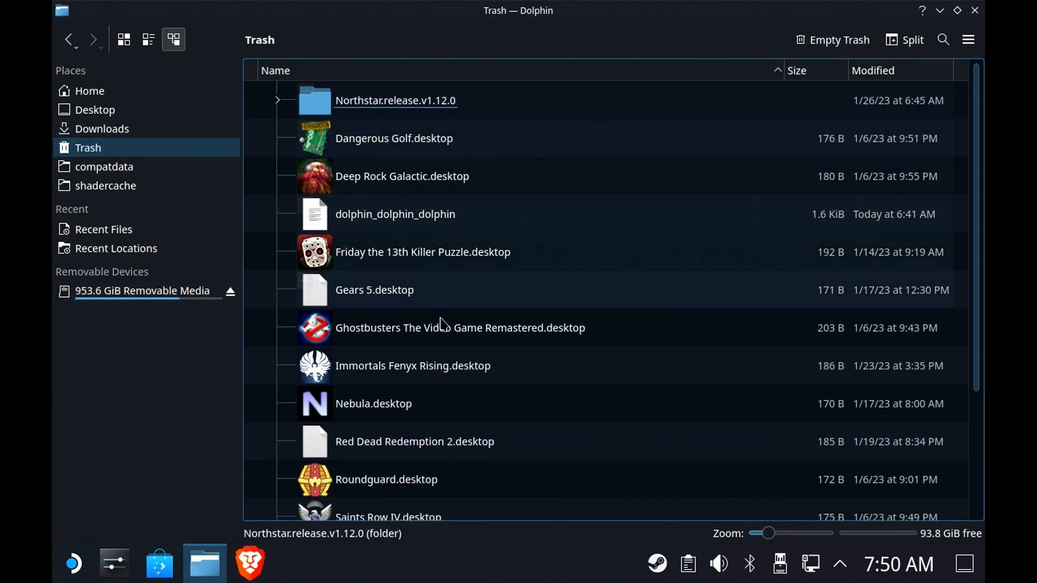
{"action": "left_click", "coordinate": [88, 91]}
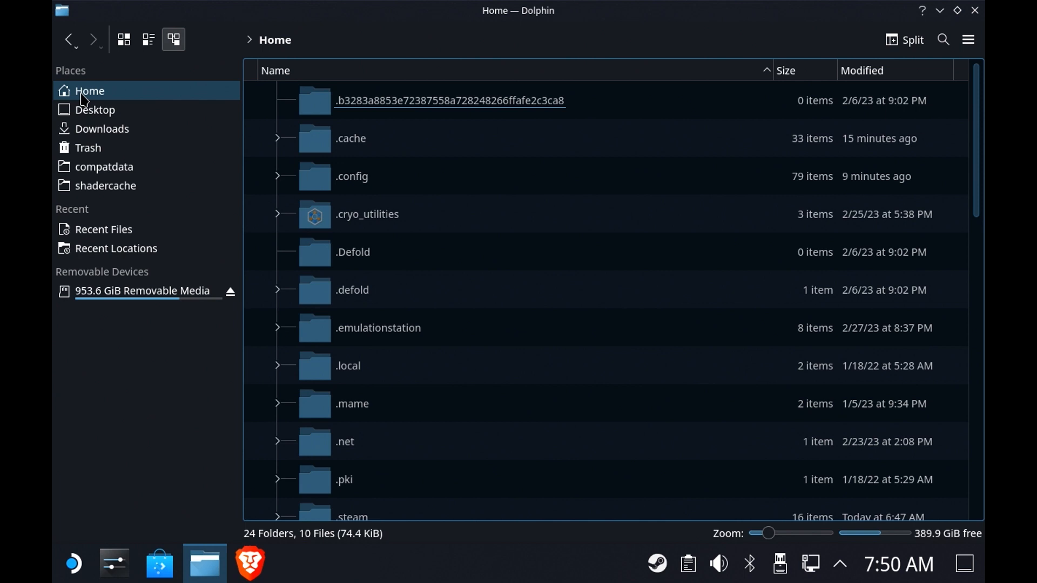
{"action": "mouse_move", "coordinate": [130, 349]}
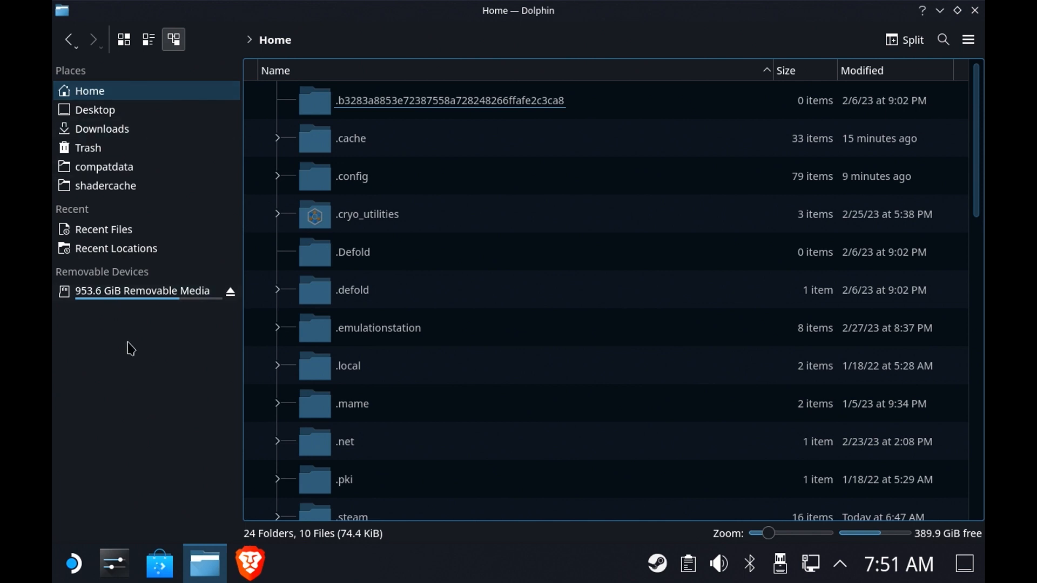
{"action": "left_click", "coordinate": [142, 291]}
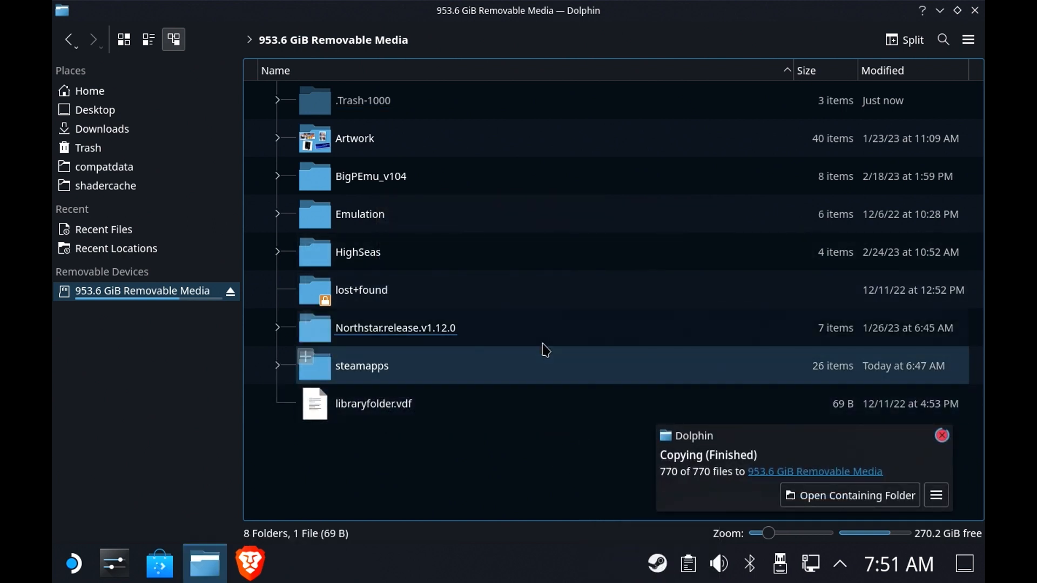
{"action": "right_click", "coordinate": [542, 349]}
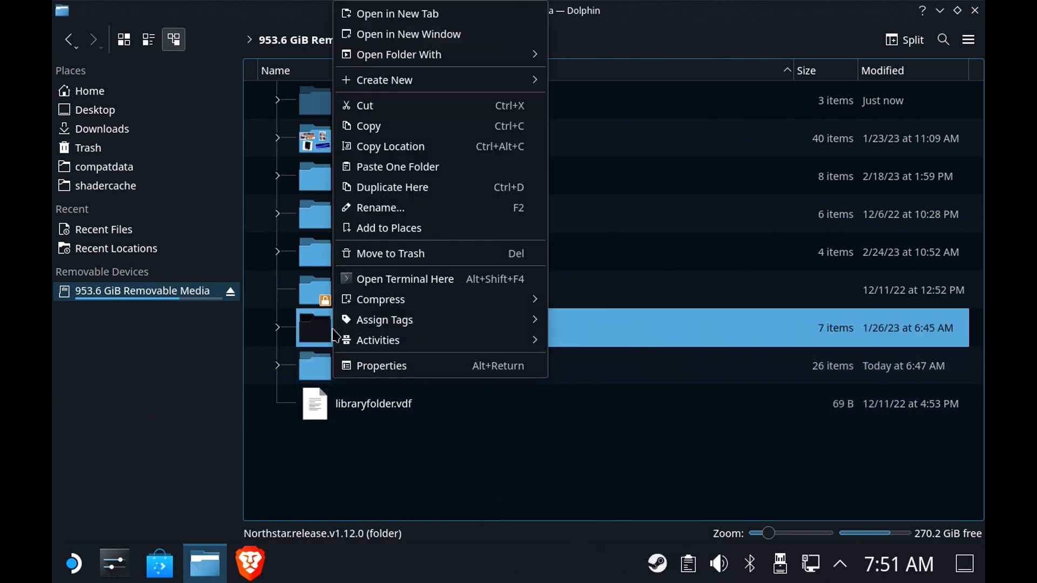
{"action": "mouse_move", "coordinate": [393, 115]}
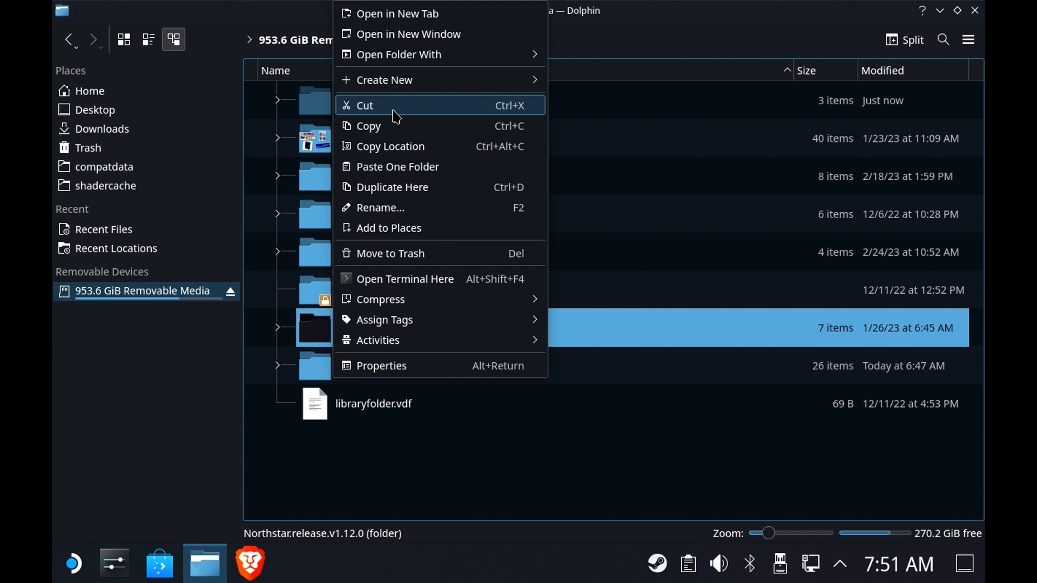
{"action": "mouse_move", "coordinate": [400, 253]}
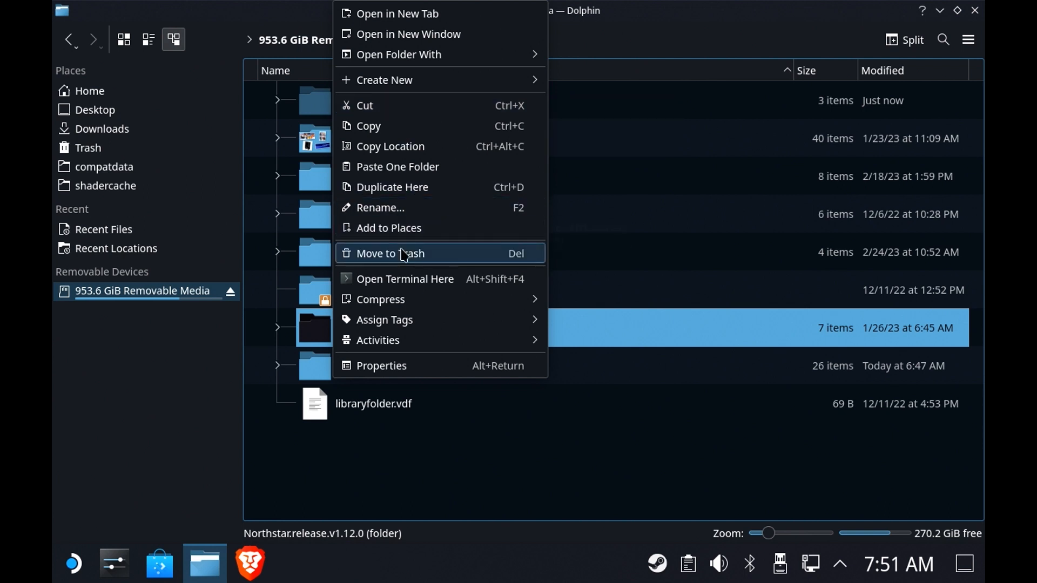
{"action": "mouse_move", "coordinate": [430, 261]}
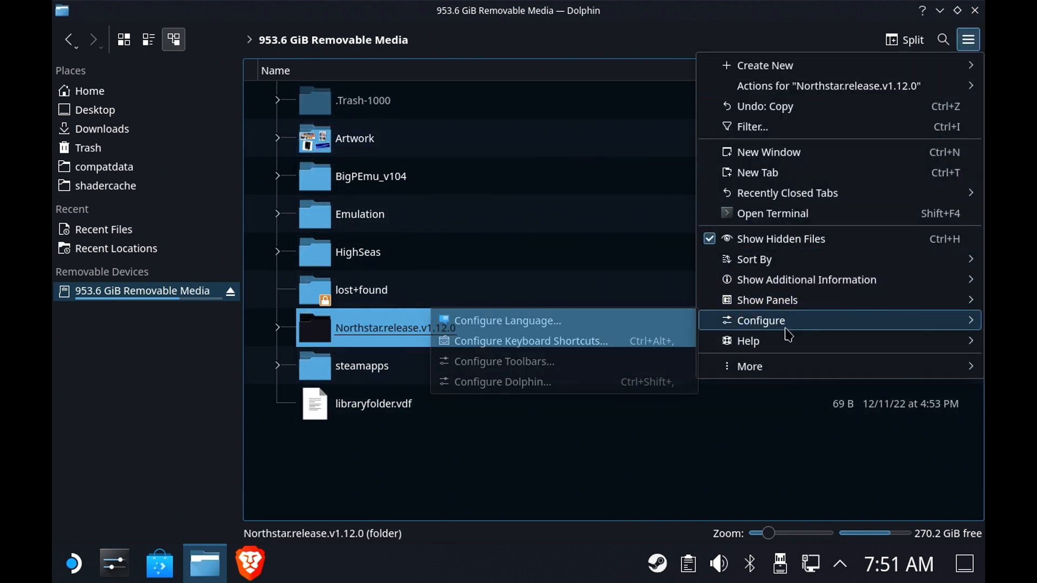
Step: Tick Delete in Configure Dolphin's Context Menu settings, then apply and close
{"action": "left_click", "coordinate": [505, 382]}
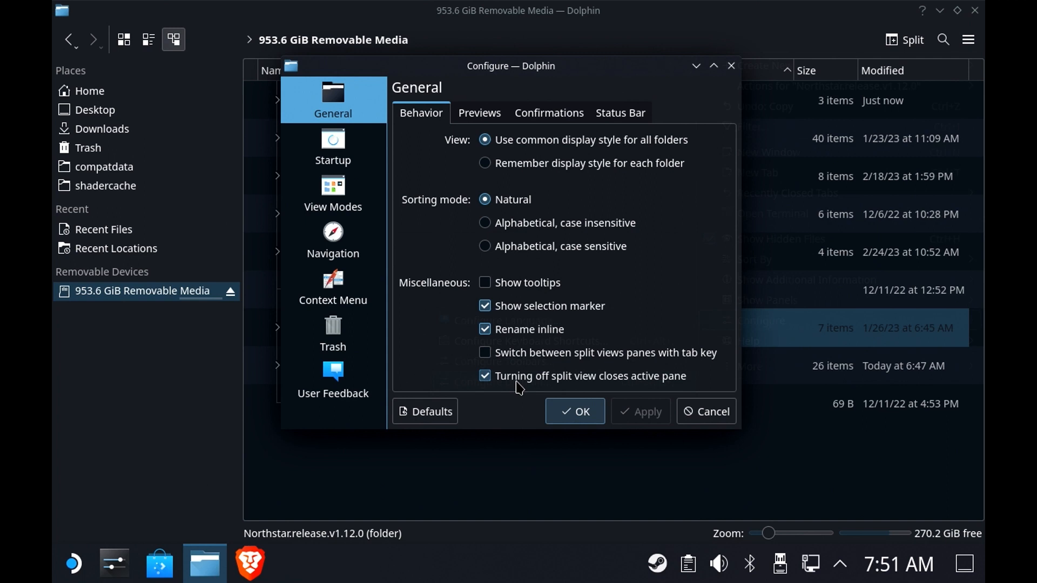
{"action": "left_click", "coordinate": [333, 285]}
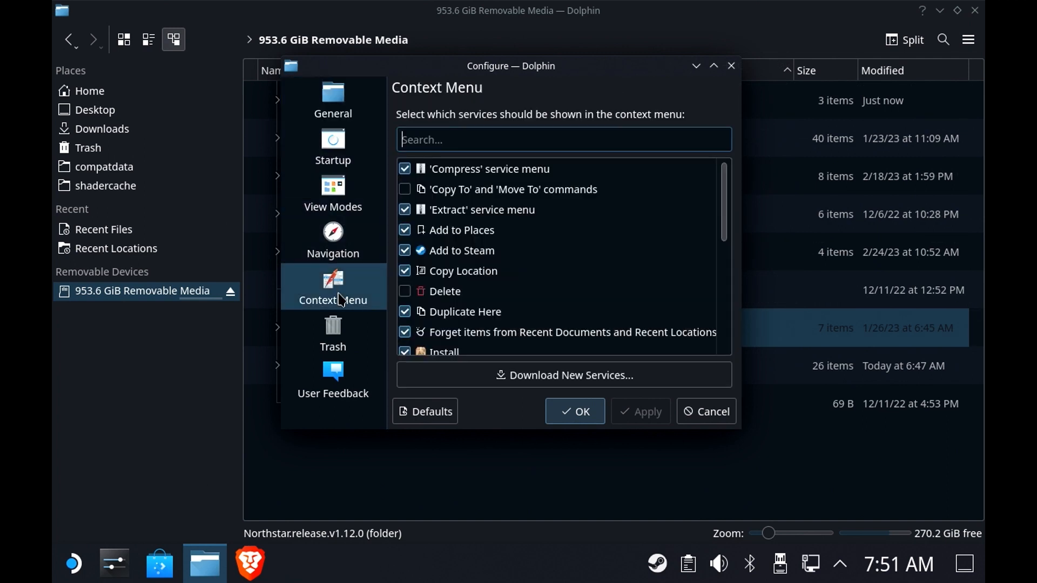
{"action": "left_click", "coordinate": [404, 169]}
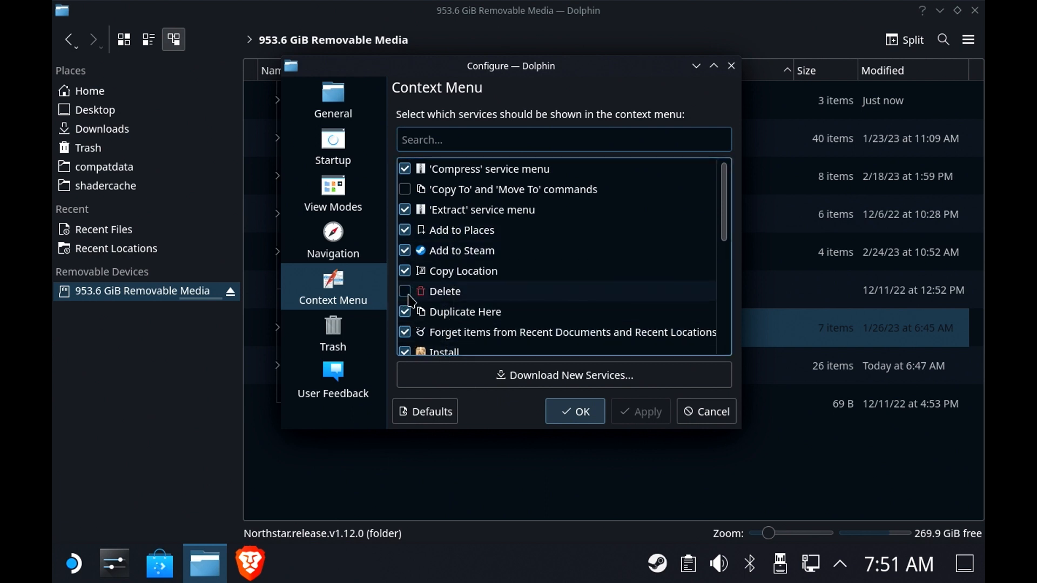
{"action": "left_click", "coordinate": [404, 291]}
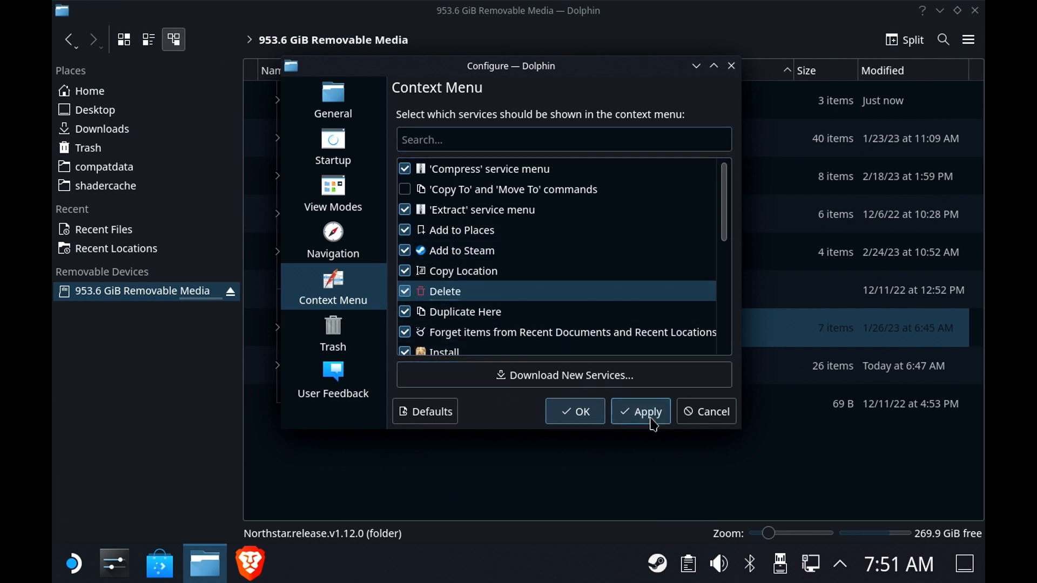
{"action": "left_click", "coordinate": [574, 411]}
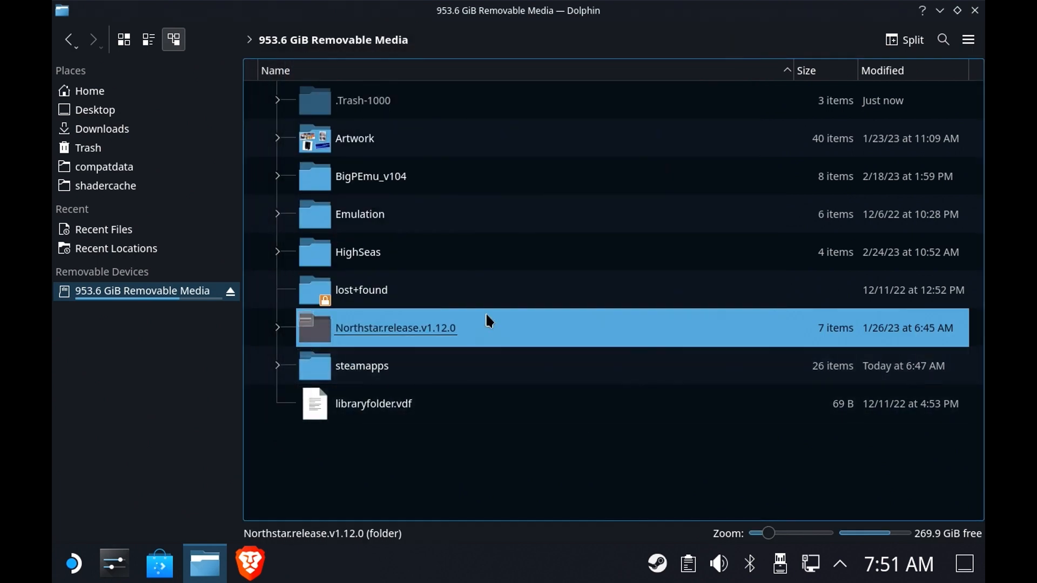
Step: Permanently delete Northstar.release.v1.12.0 from the removable media using the context menu's Delete
{"action": "right_click", "coordinate": [395, 327]}
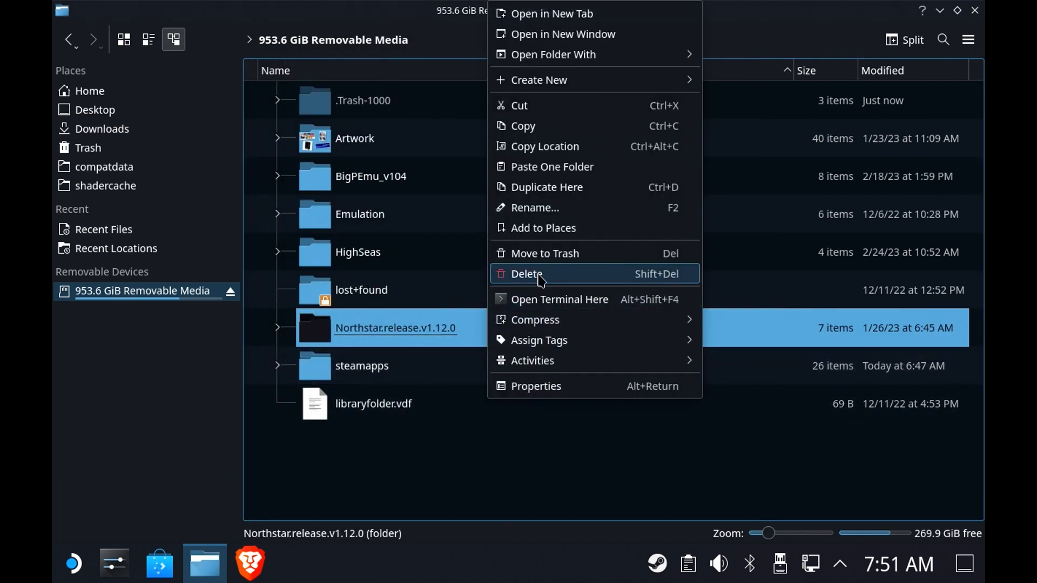
{"action": "mouse_move", "coordinate": [664, 283]}
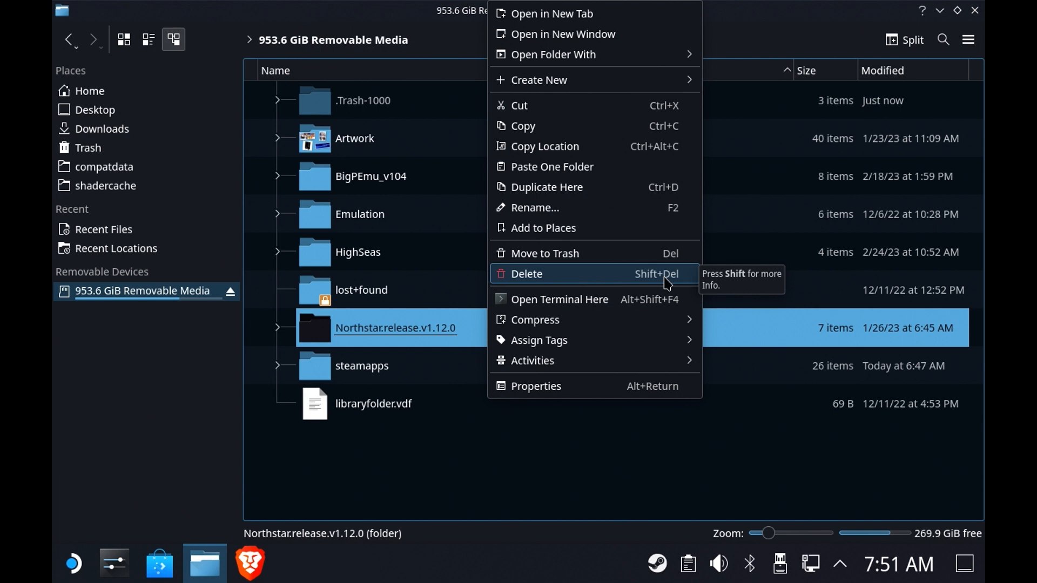
{"action": "mouse_move", "coordinate": [542, 286]}
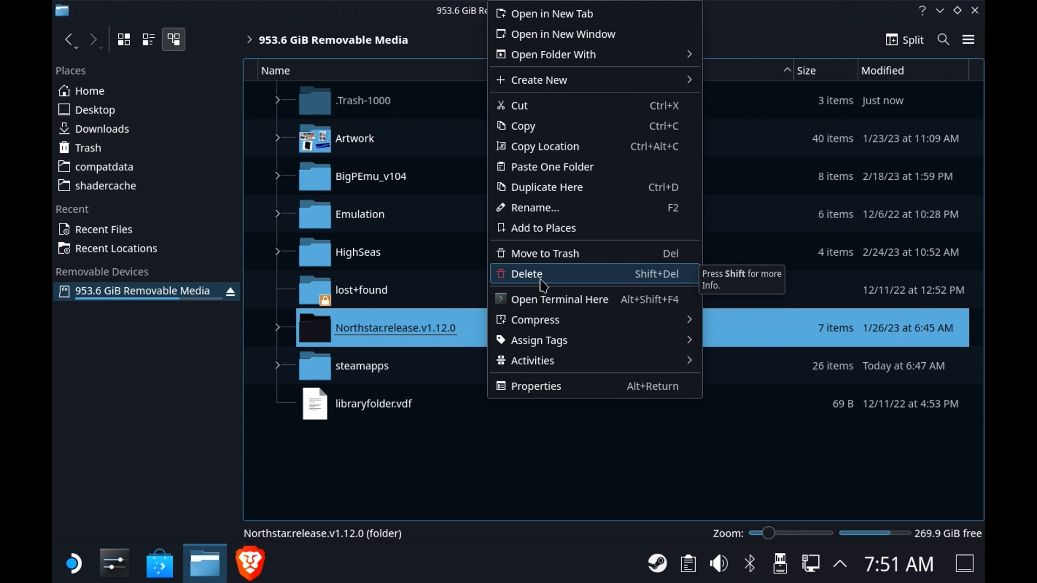
{"action": "left_click", "coordinate": [525, 274]}
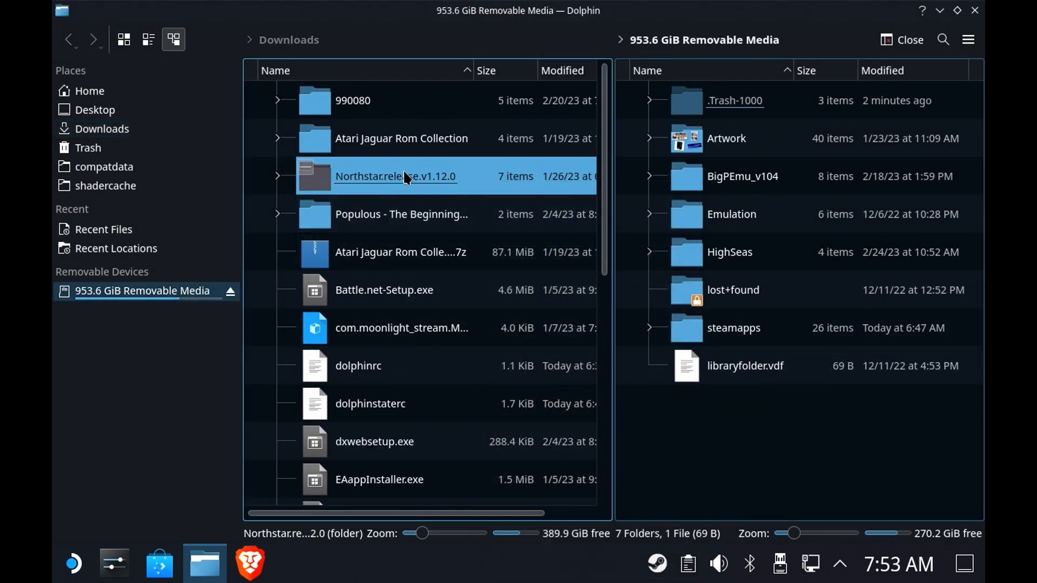
{"action": "mouse_move", "coordinate": [456, 182]}
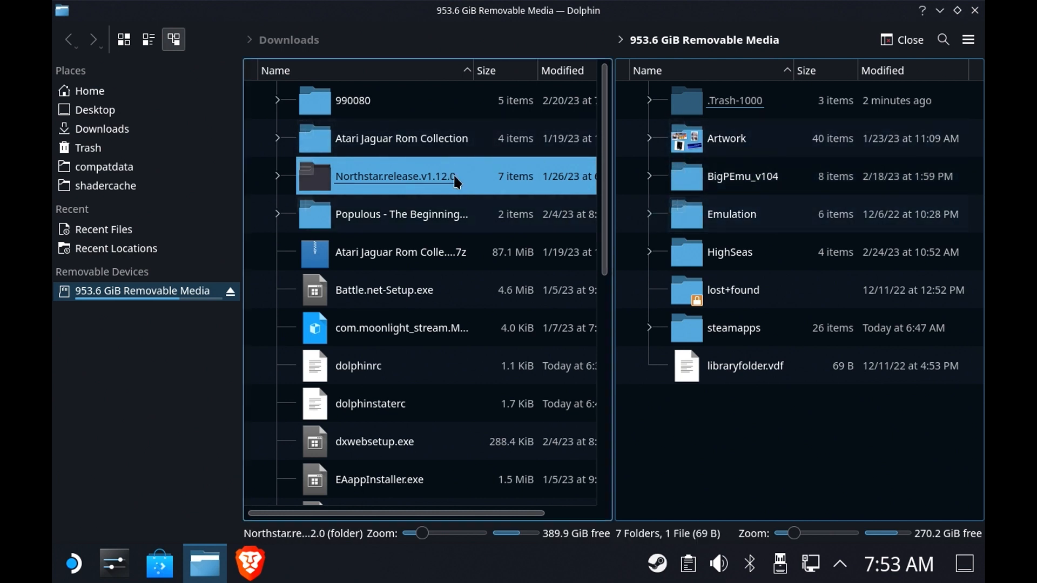
Step: Check the Northstar folder's actions in Downloads, then bring up the toolbar settings menu
{"action": "right_click", "coordinate": [394, 176]}
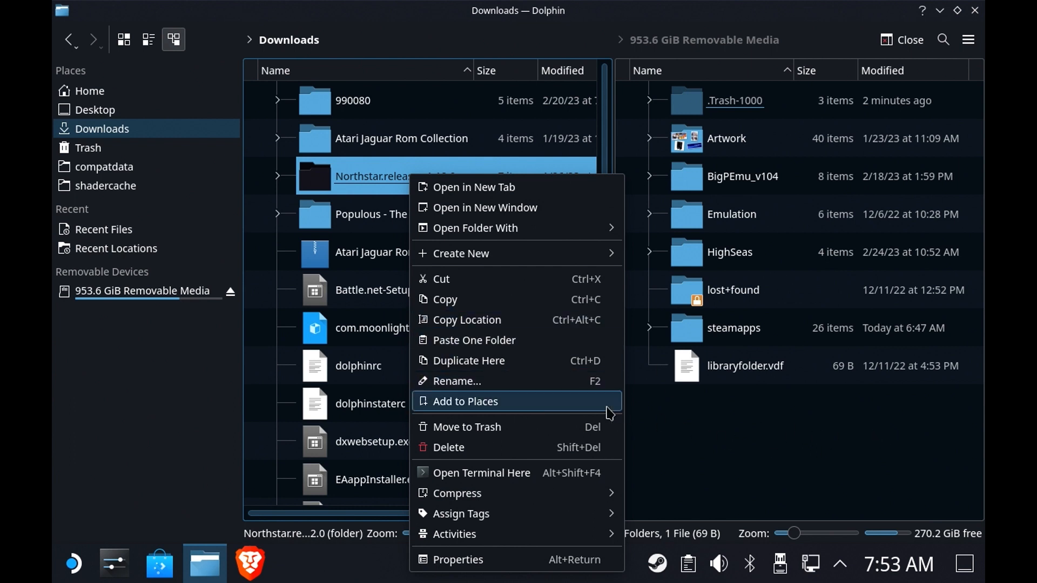
{"action": "mouse_move", "coordinate": [516, 228]}
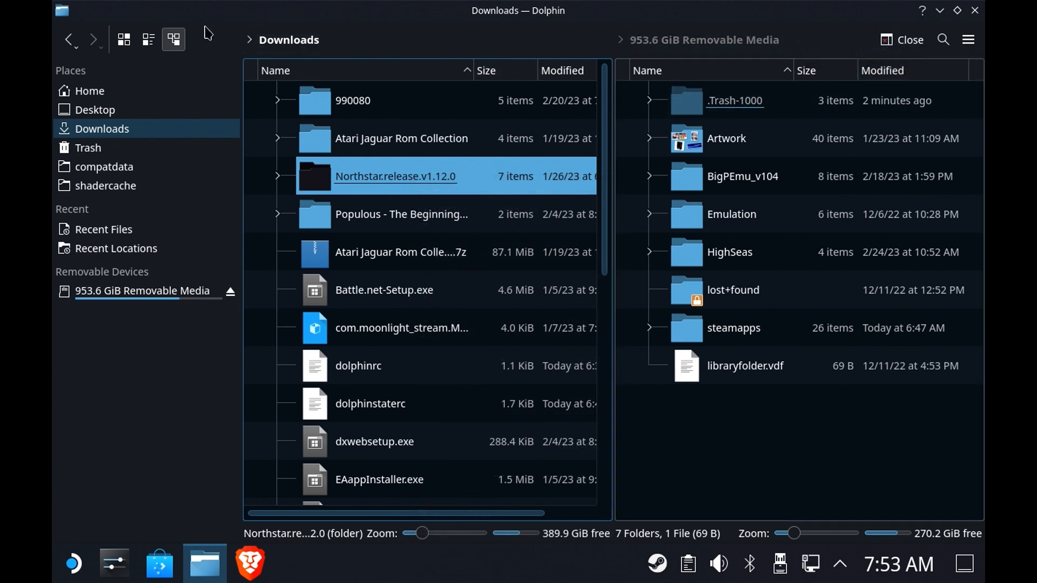
{"action": "mouse_move", "coordinate": [175, 61]}
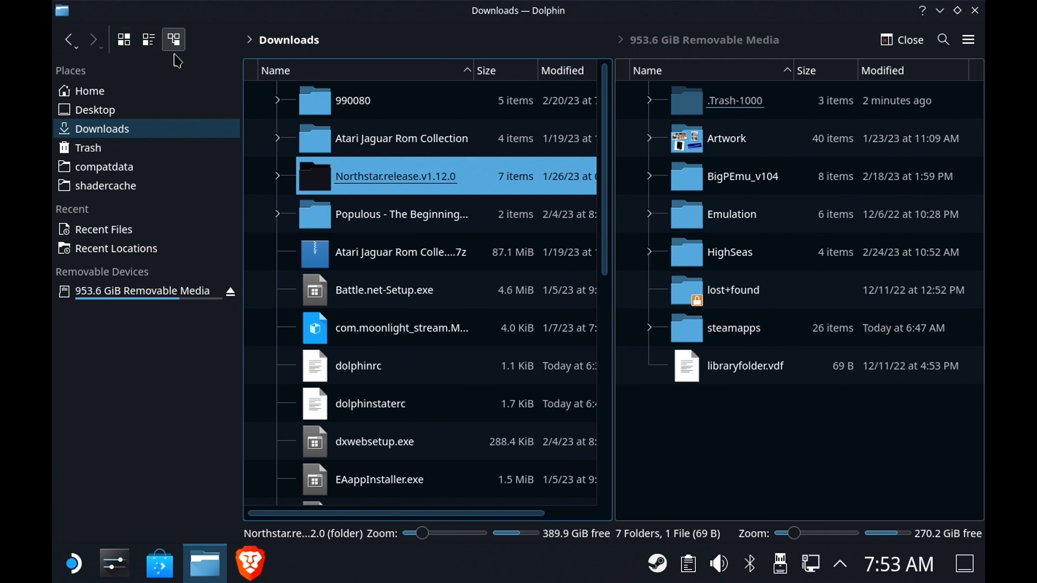
{"action": "mouse_move", "coordinate": [202, 51]}
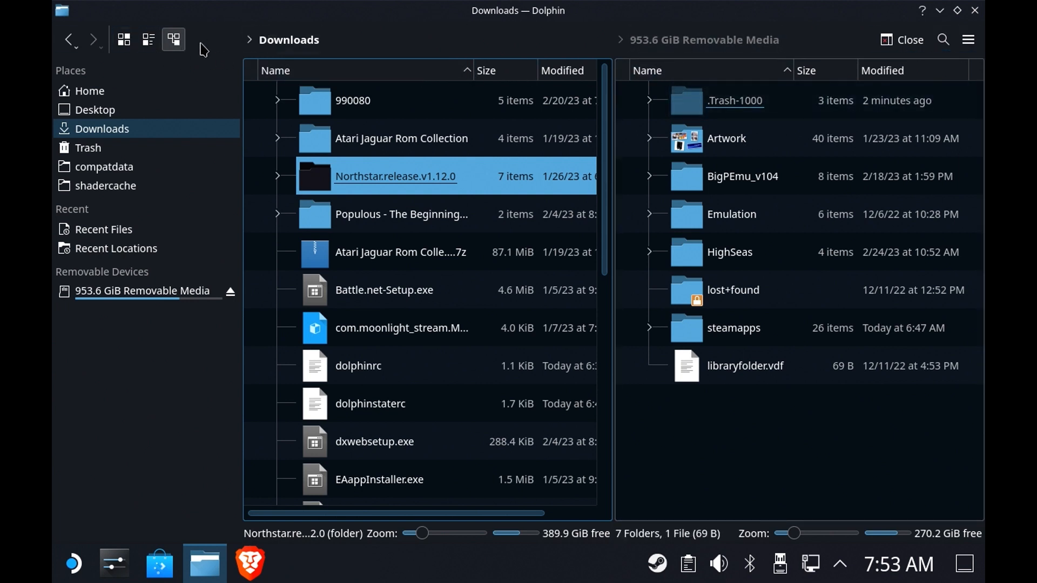
{"action": "right_click", "coordinate": [174, 39]}
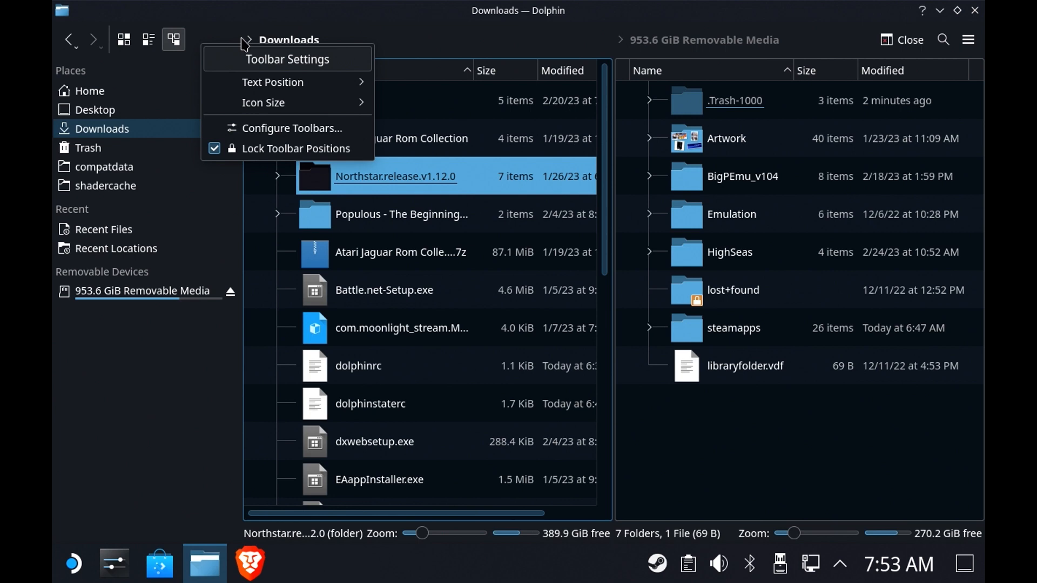
Step: Add Copy to Inactive Split View and Move to Inactive Split View to the toolbar
{"action": "left_click", "coordinate": [292, 128]}
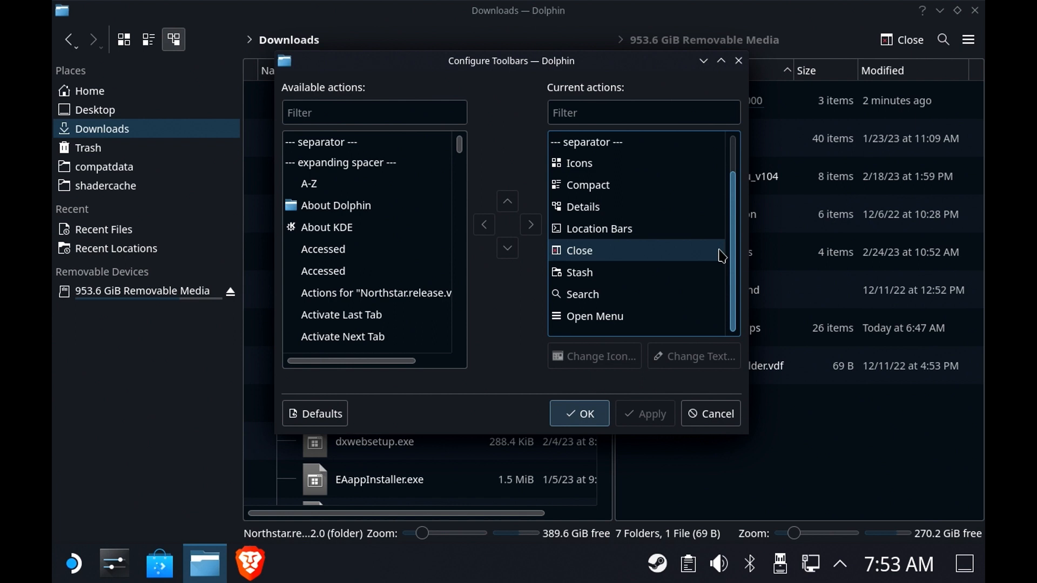
{"action": "left_click", "coordinate": [579, 250]}
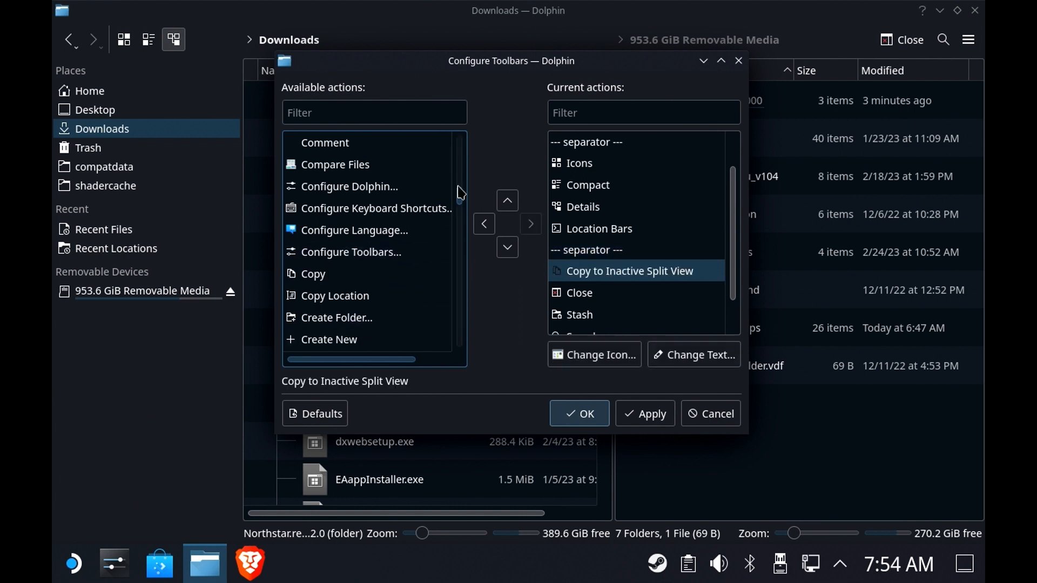
{"action": "scroll", "scroll_direction": "down", "scroll_amount": 3}
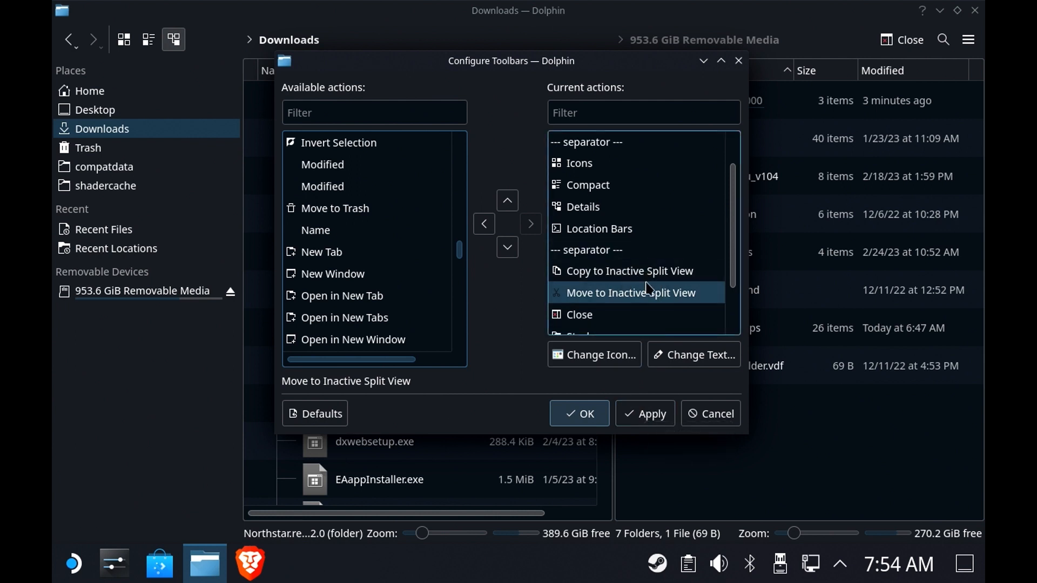
{"action": "left_click", "coordinate": [644, 414]}
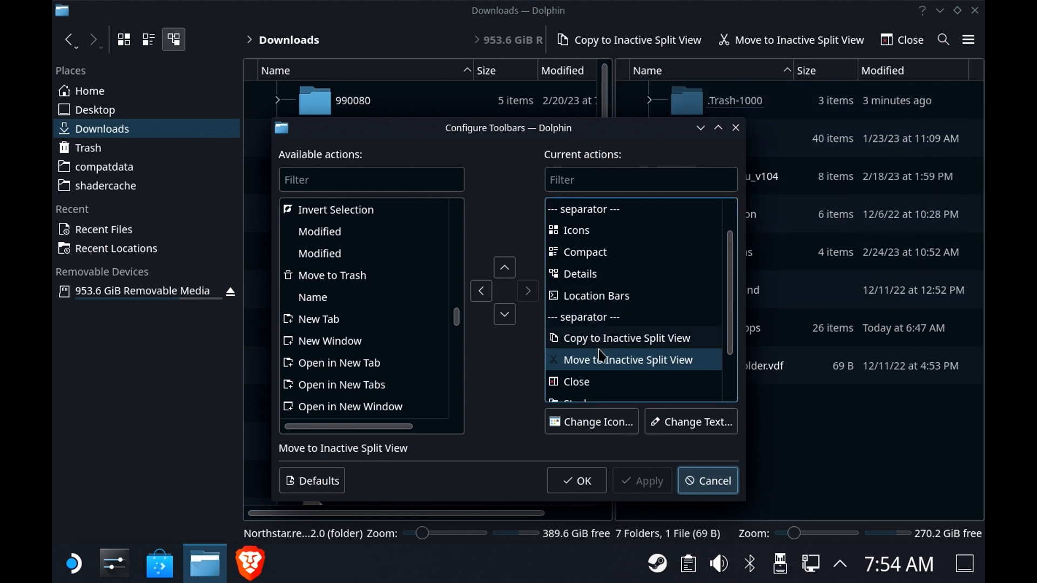
Step: Hide the text on both split-view actions so they show icons only, and apply
{"action": "left_click", "coordinate": [696, 422]}
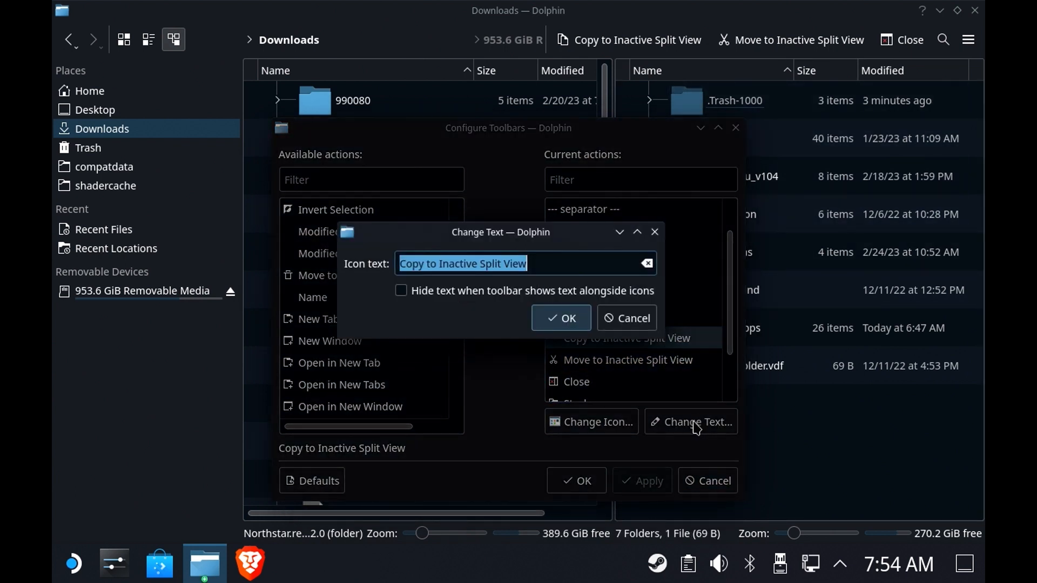
{"action": "mouse_move", "coordinate": [516, 369]}
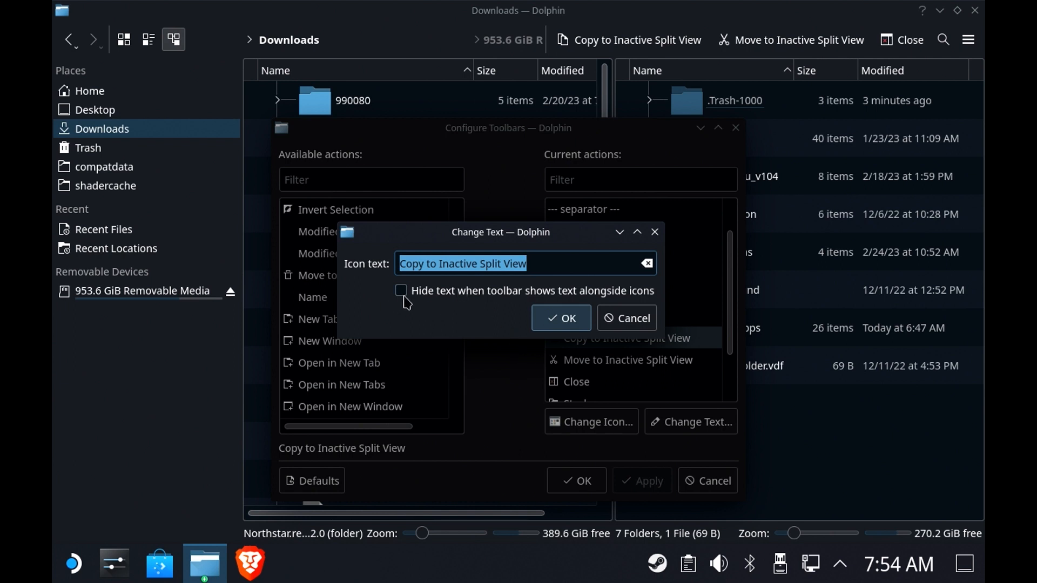
{"action": "left_click", "coordinate": [400, 290]}
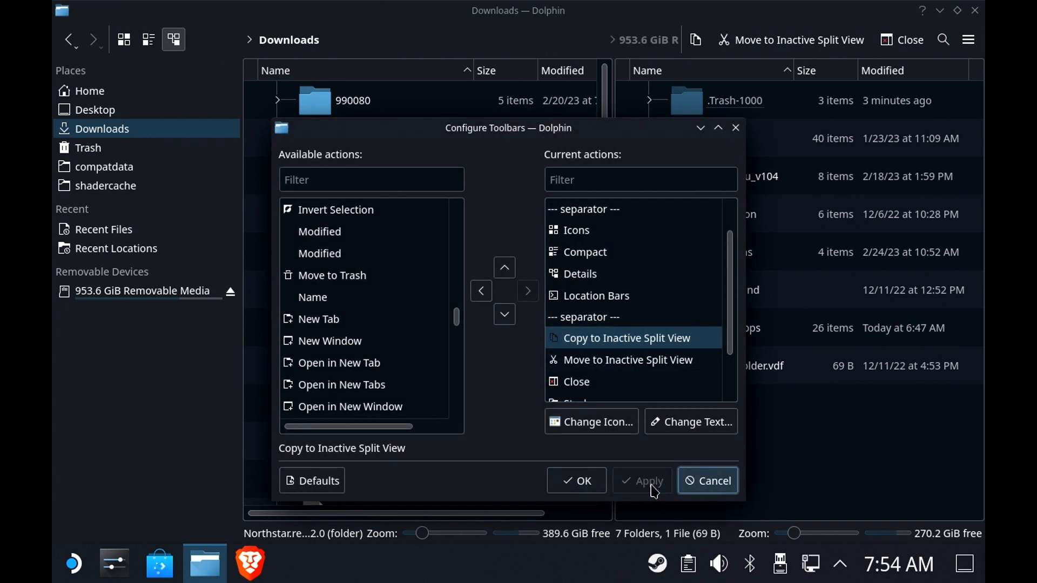
{"action": "left_click", "coordinate": [626, 360]}
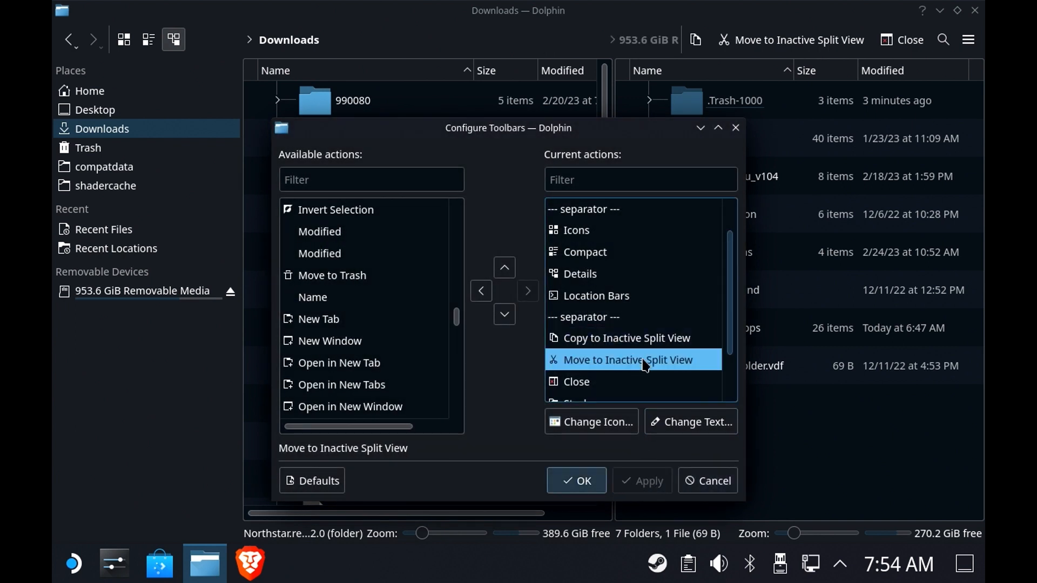
{"action": "left_click", "coordinate": [690, 421]}
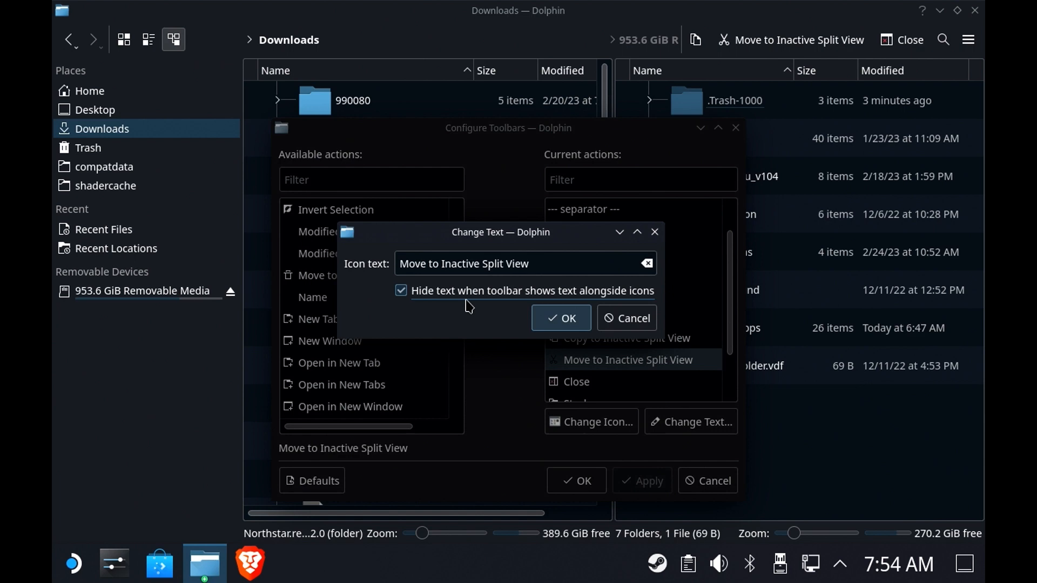
{"action": "left_click", "coordinate": [560, 318]}
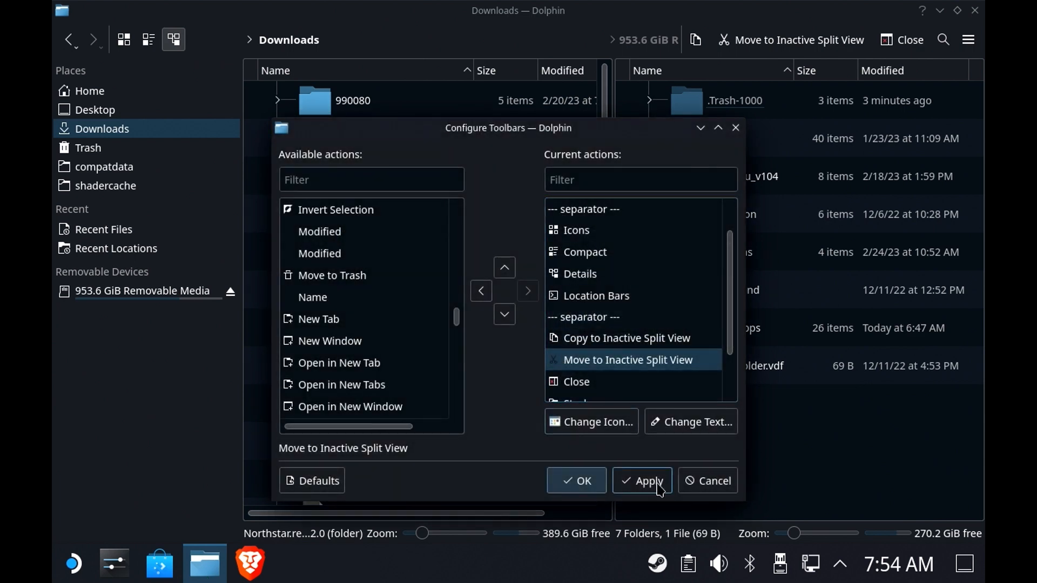
{"action": "left_click", "coordinate": [641, 481]}
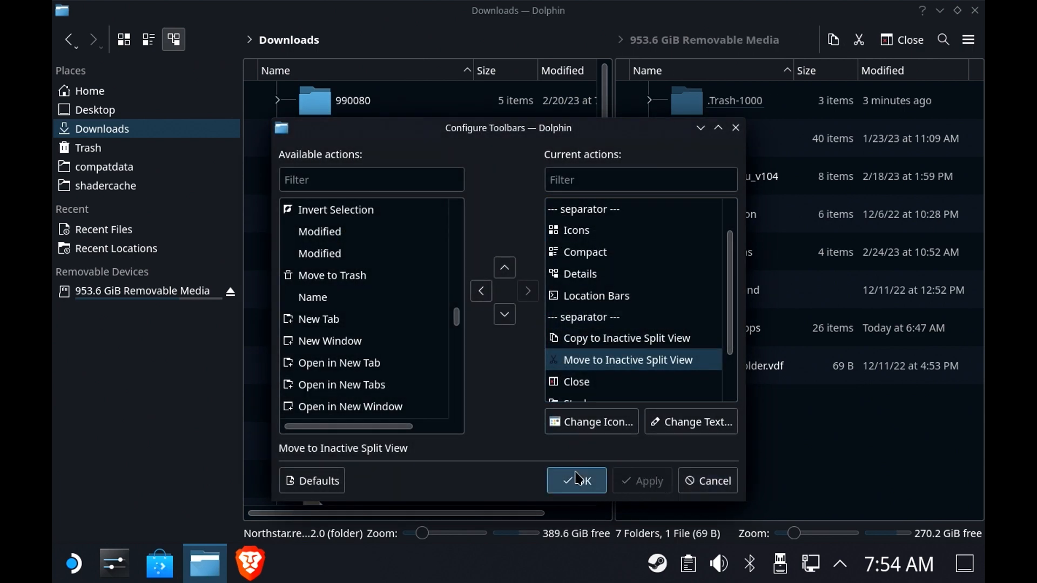
{"action": "left_click", "coordinate": [576, 480]}
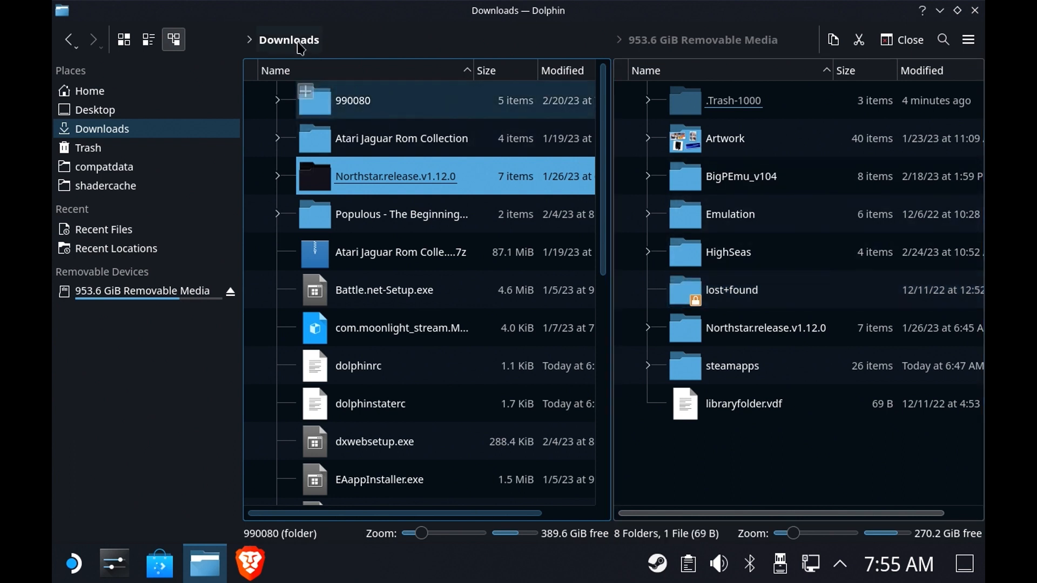
Step: Bring up a Downloads item's actions, then select only dxwebsetup.exe
{"action": "right_click", "coordinate": [393, 104]}
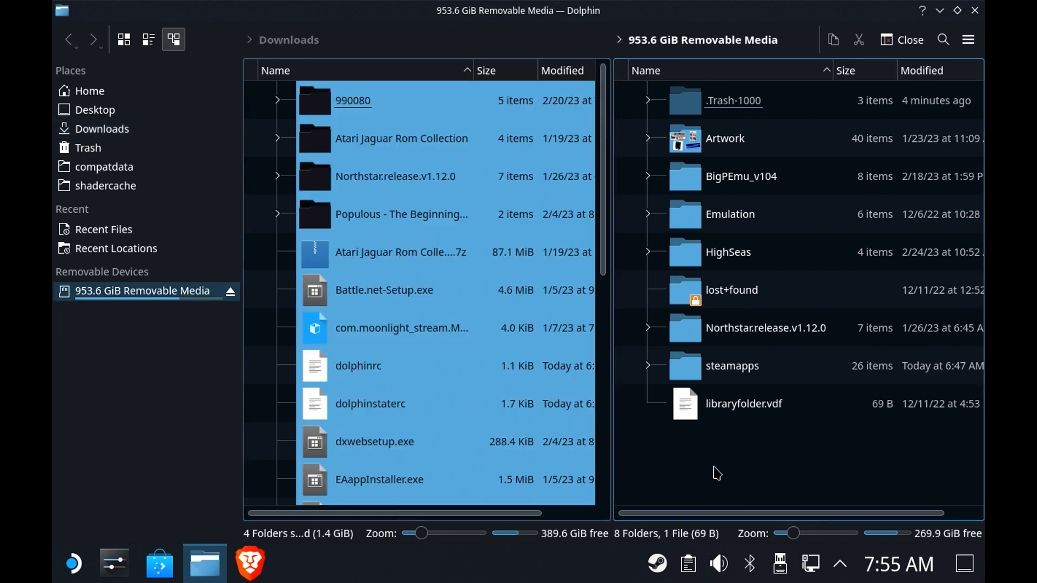
{"action": "mouse_move", "coordinate": [681, 451]}
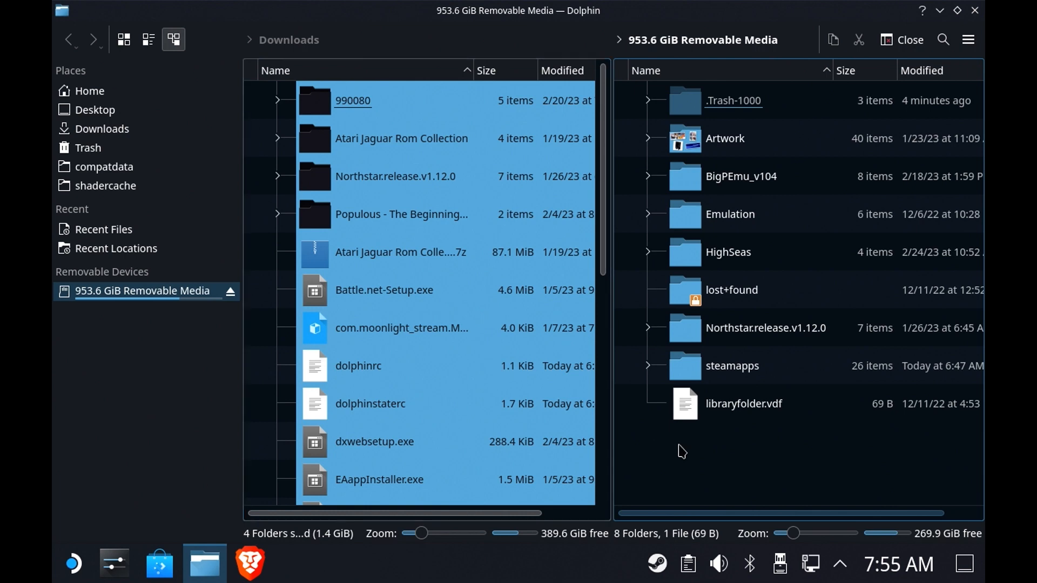
{"action": "left_click", "coordinate": [374, 441]}
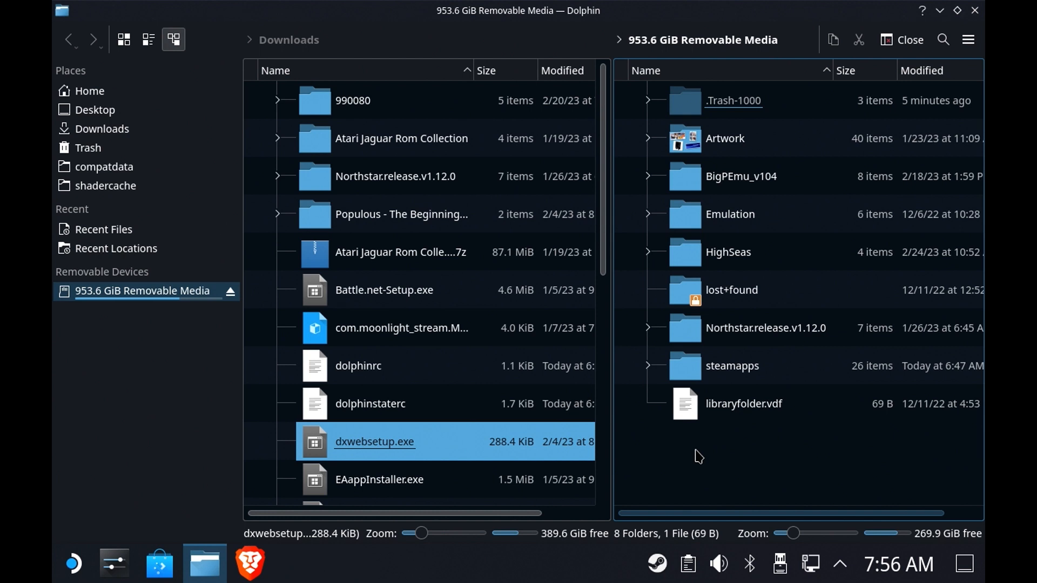
{"action": "mouse_move", "coordinate": [206, 52]}
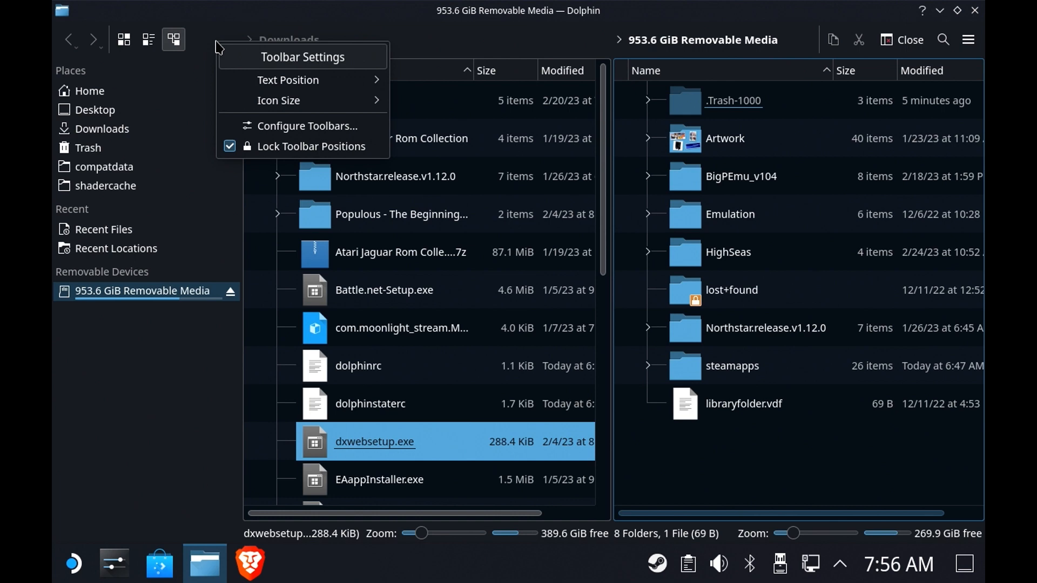
Step: Insert Select All after Forward in the toolbar's current actions and close the dialog
{"action": "left_click", "coordinate": [306, 126]}
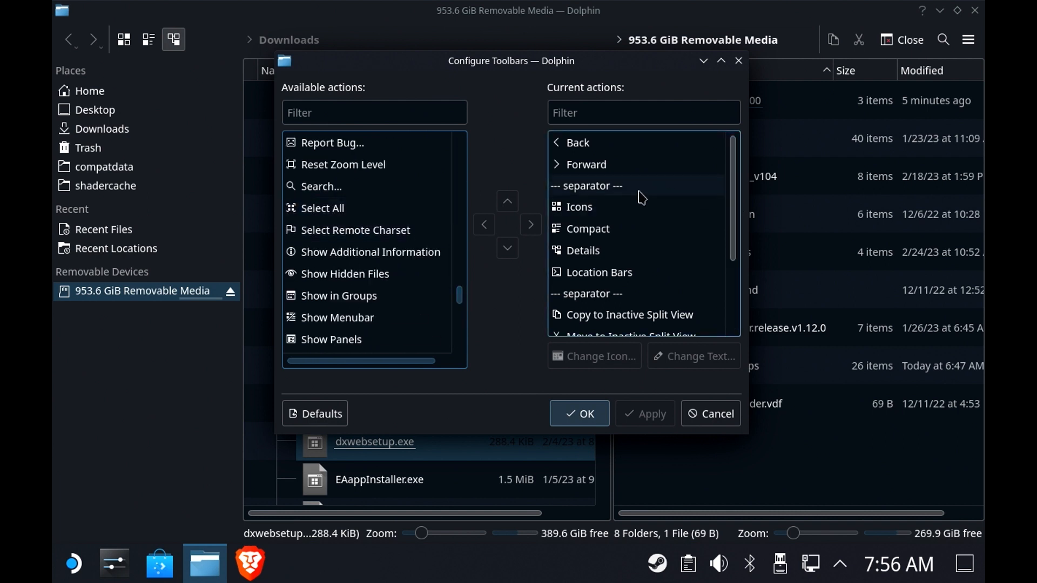
{"action": "left_click", "coordinate": [584, 164]}
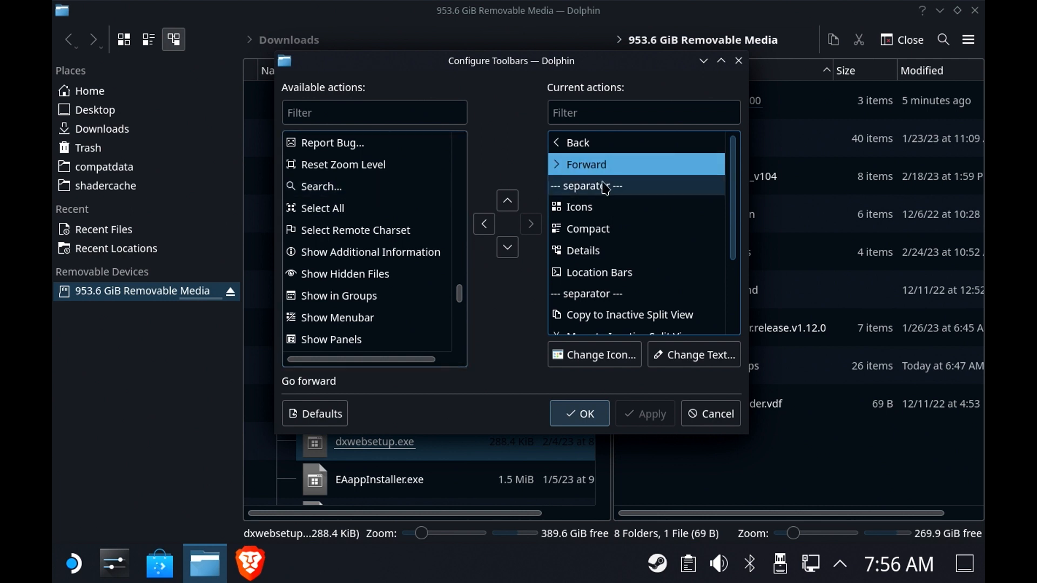
{"action": "left_click", "coordinate": [321, 208]}
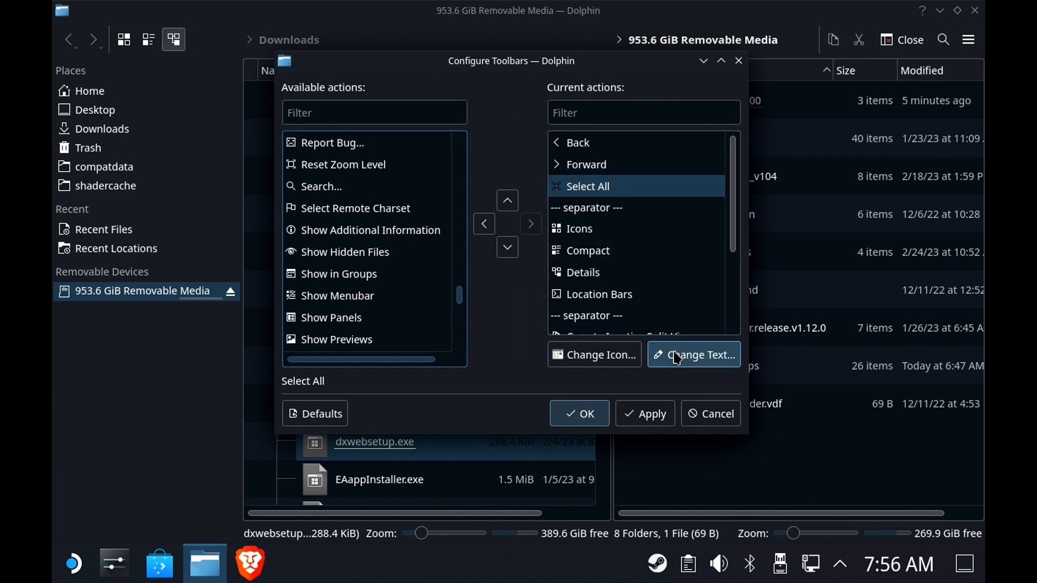
{"action": "left_click", "coordinate": [693, 354]}
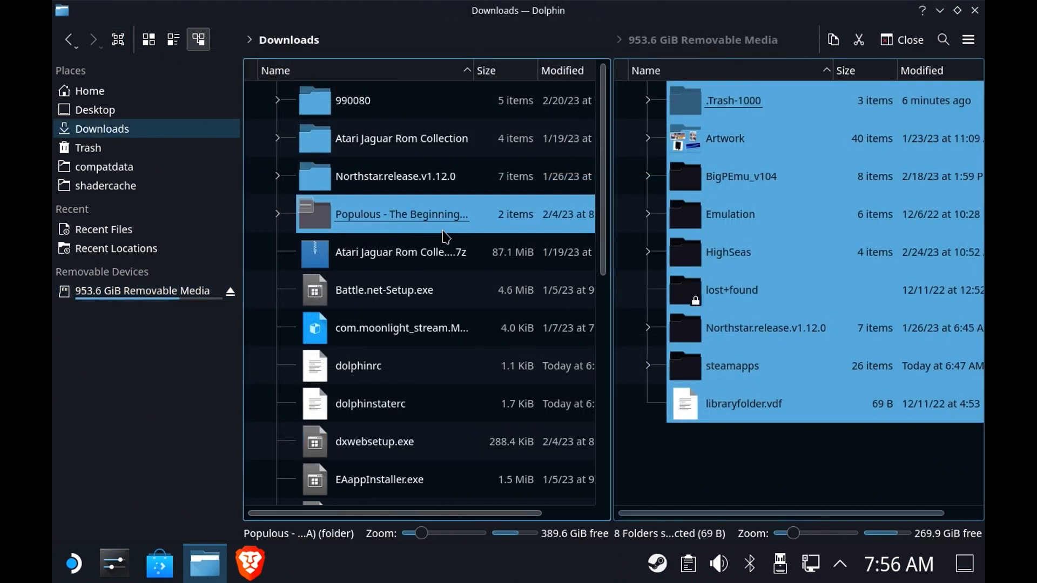
Step: Select every Downloads item with the new Select All toolbar button
{"action": "left_click", "coordinate": [118, 40]}
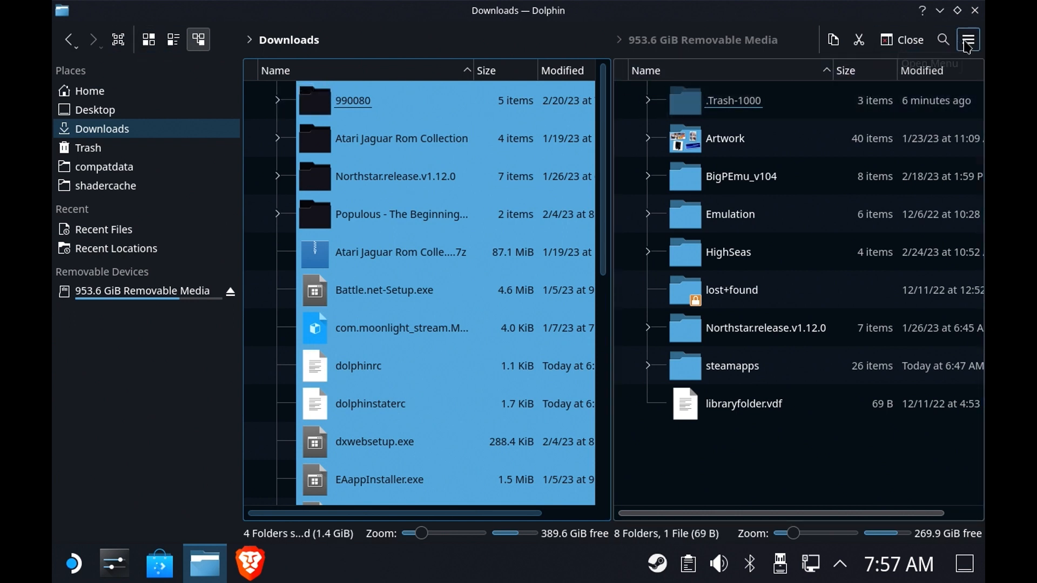
{"action": "mouse_move", "coordinate": [966, 40]}
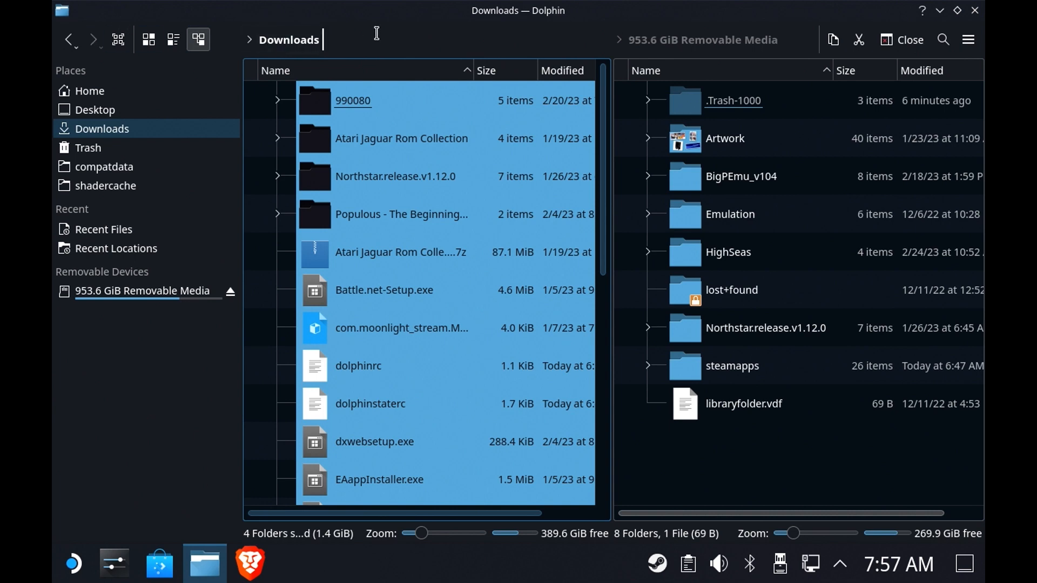
Step: Turn on Show Menubar with All Actions from the hamburger menu's More submenu
{"action": "left_click", "coordinate": [967, 39]}
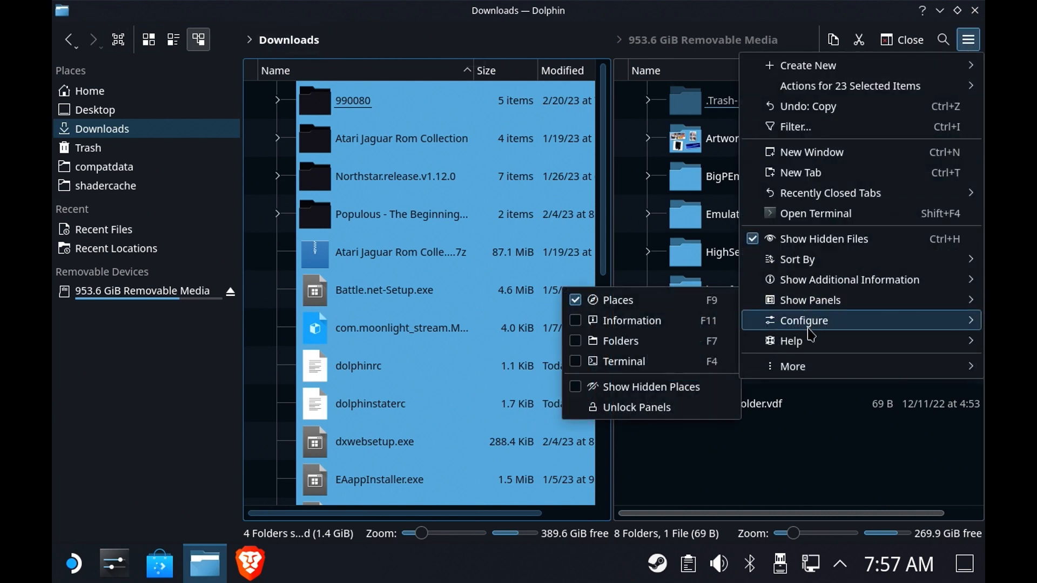
{"action": "left_click", "coordinate": [791, 366]}
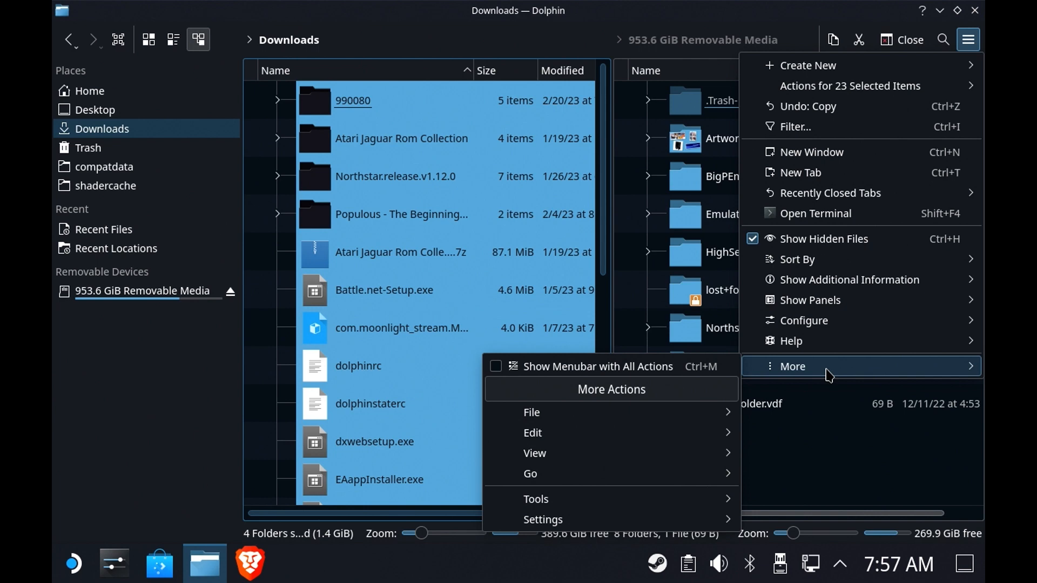
{"action": "mouse_move", "coordinate": [503, 367]}
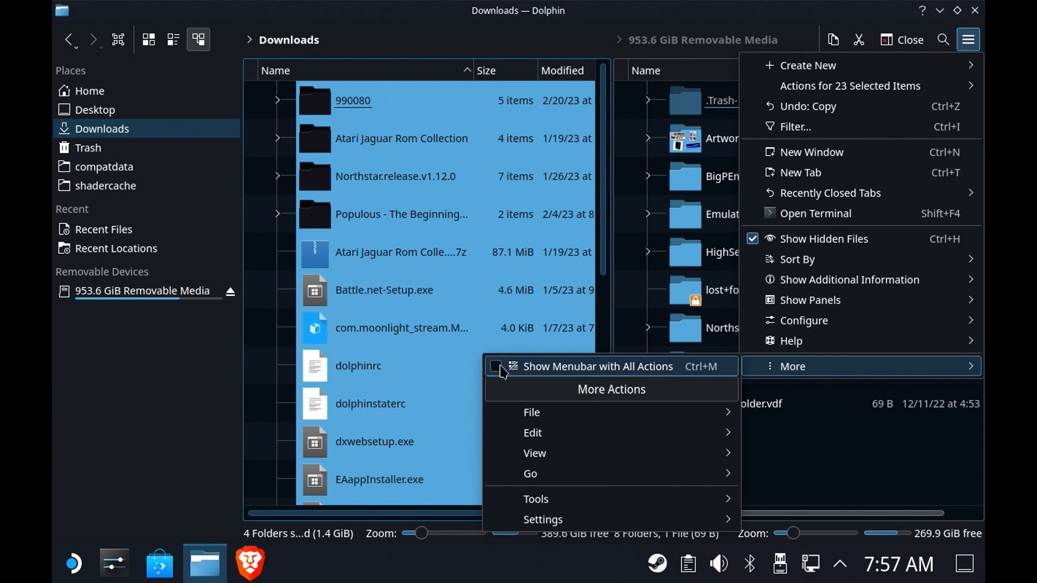
{"action": "left_click", "coordinate": [512, 366]}
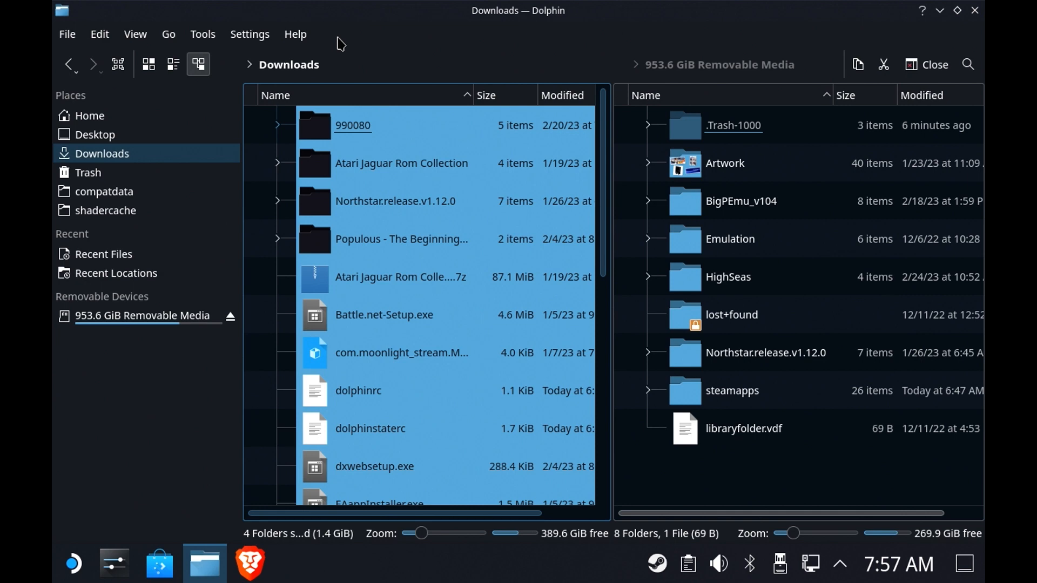
{"action": "mouse_move", "coordinate": [100, 33]}
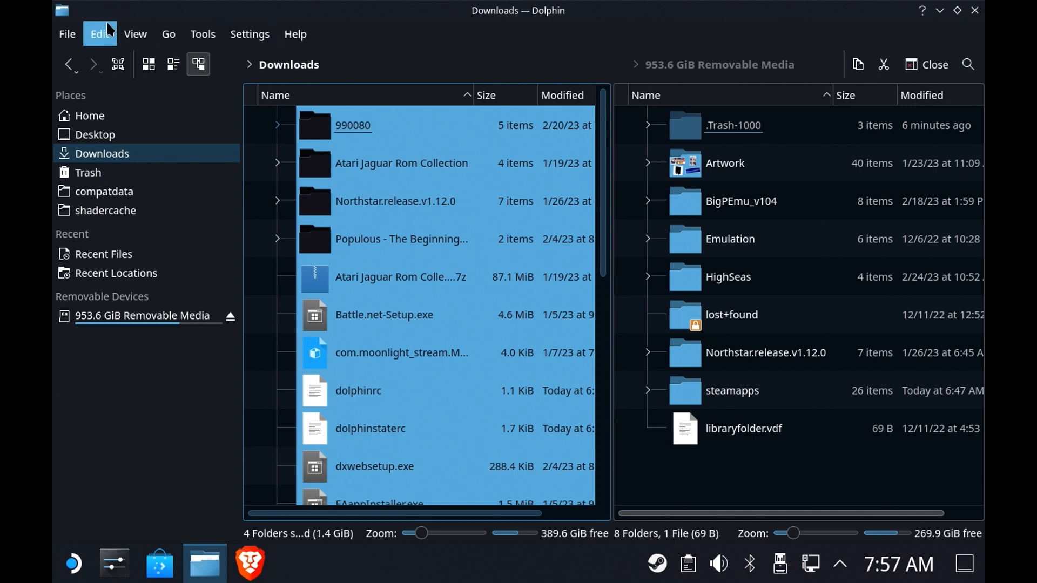
Step: Browse the Edit menu's actions, then bring up the Settings menu
{"action": "left_click", "coordinate": [97, 34]}
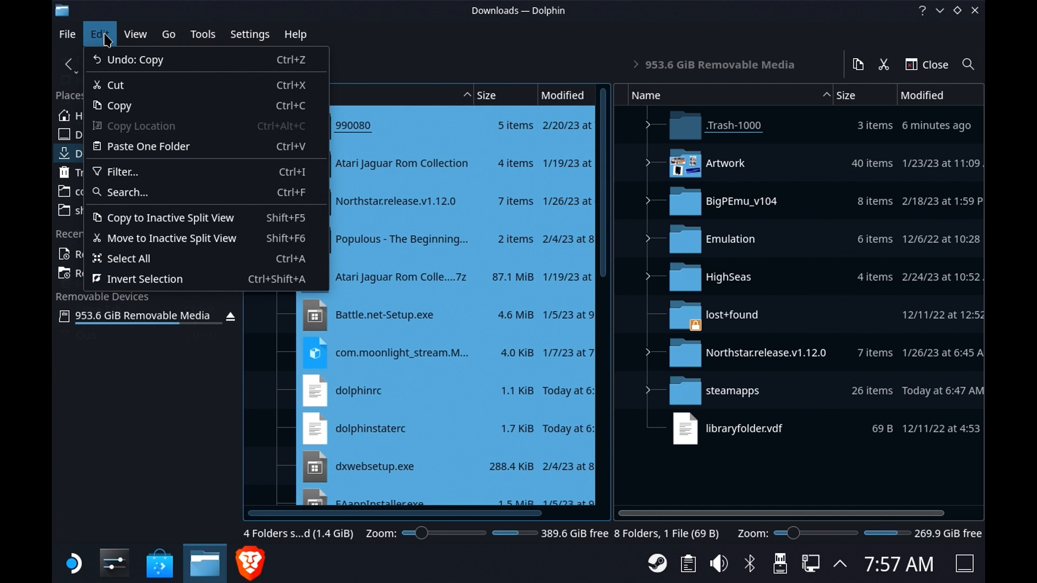
{"action": "mouse_move", "coordinate": [159, 238]}
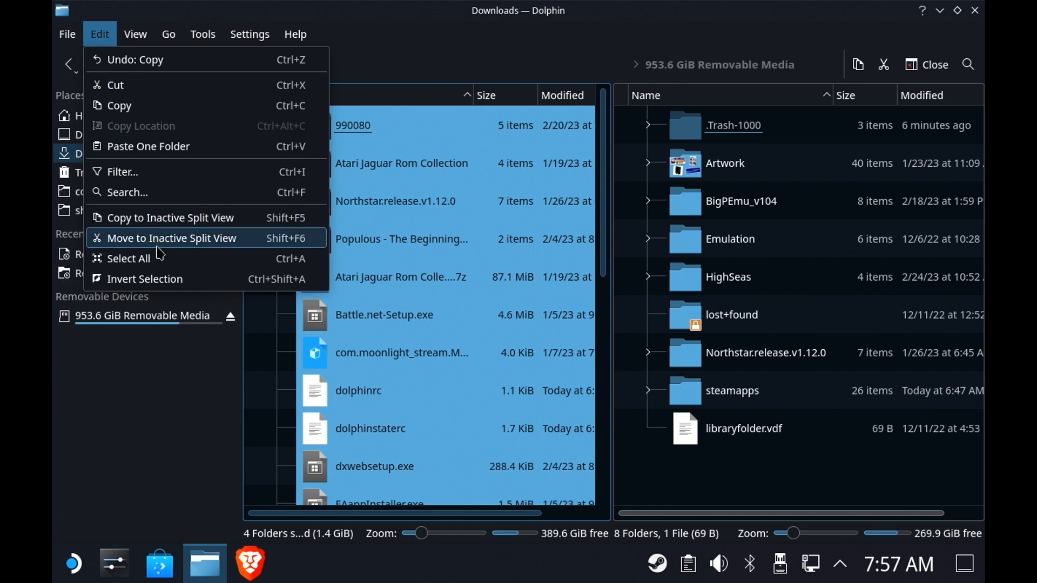
{"action": "mouse_move", "coordinate": [182, 285]}
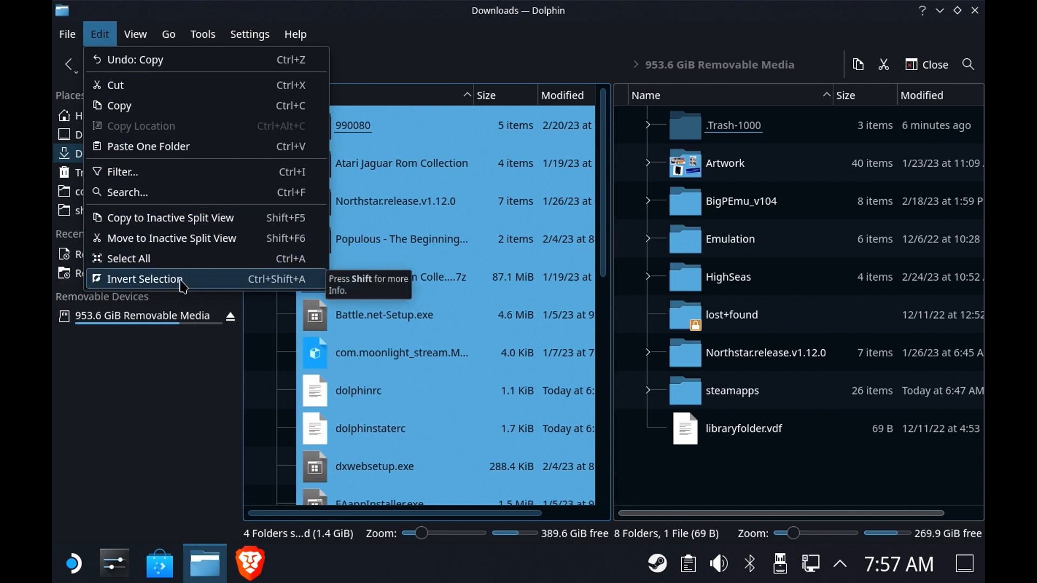
{"action": "mouse_move", "coordinate": [391, 35]}
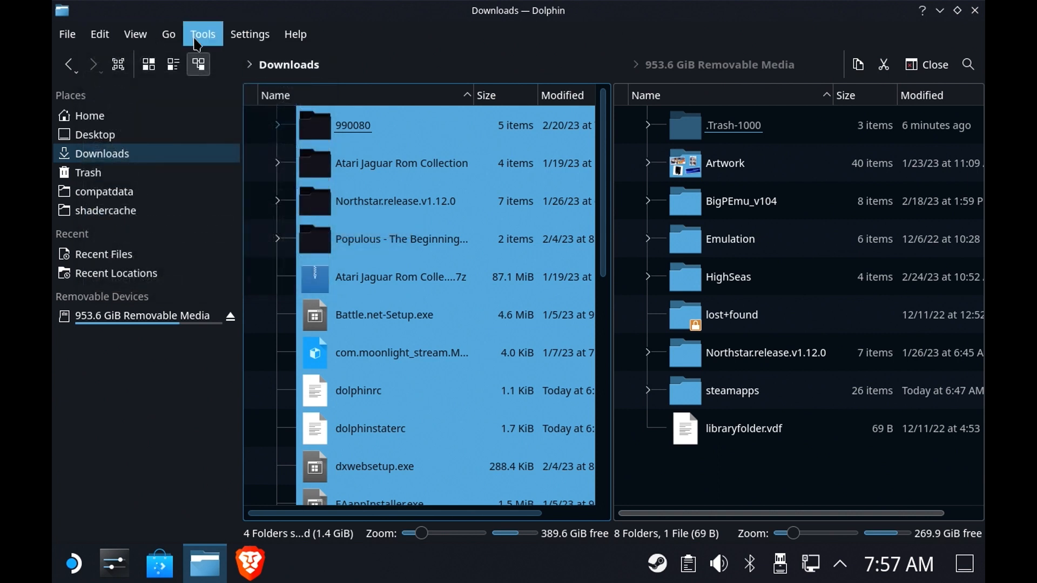
{"action": "mouse_move", "coordinate": [344, 44]}
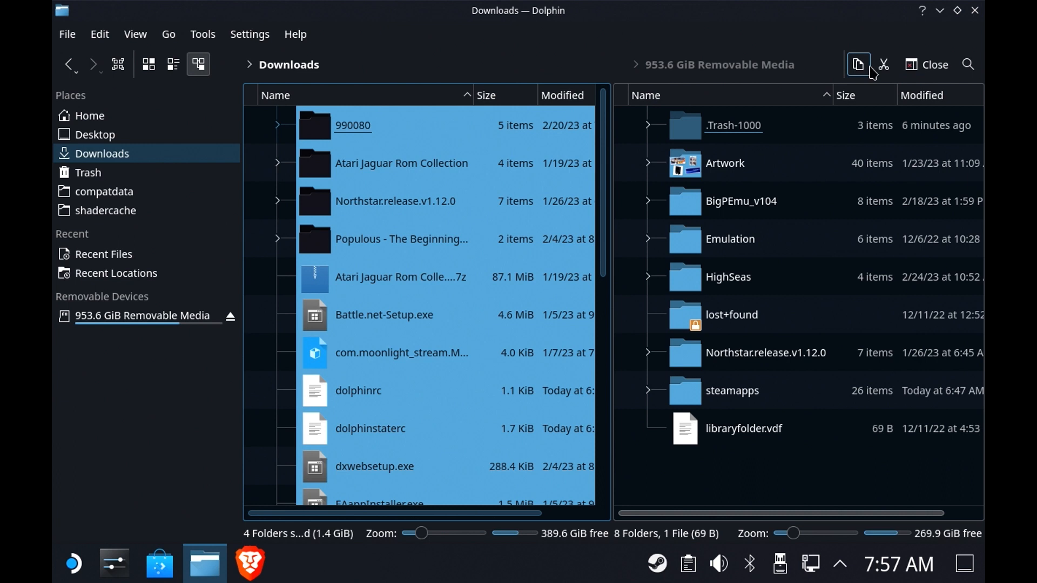
{"action": "left_click", "coordinate": [173, 64]}
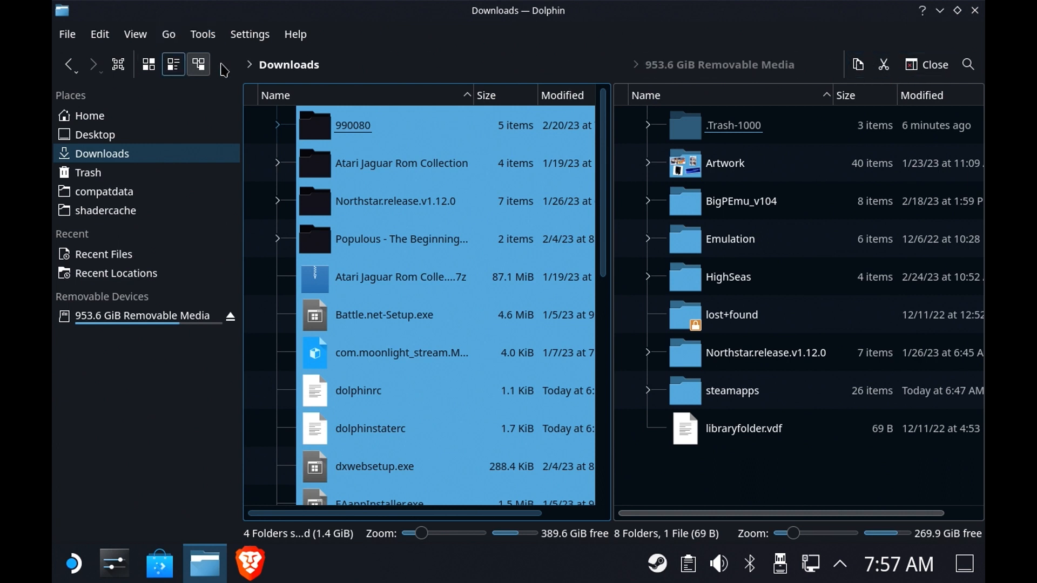
{"action": "left_click", "coordinate": [197, 64]}
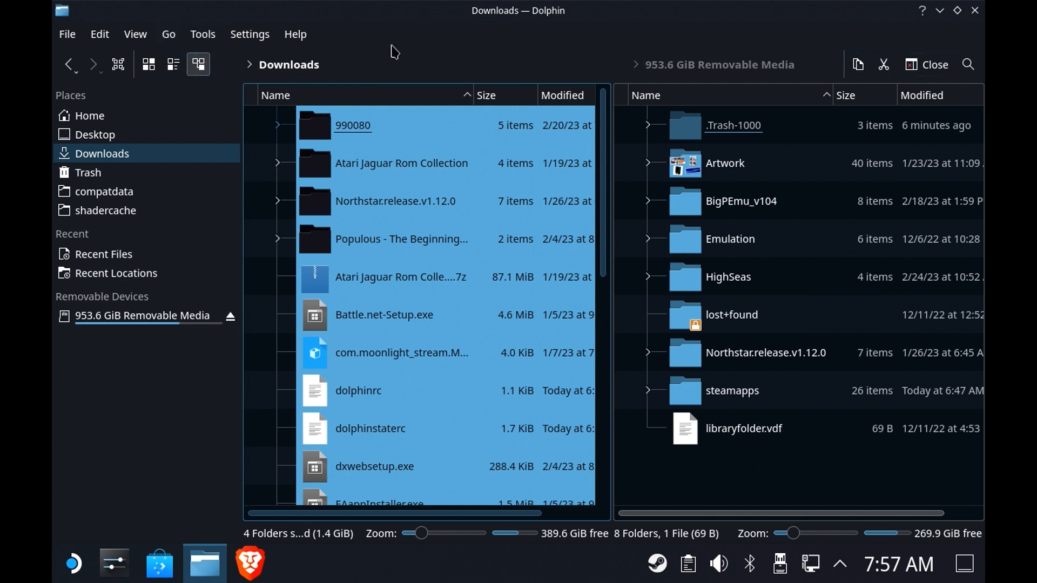
{"action": "right_click", "coordinate": [394, 52]}
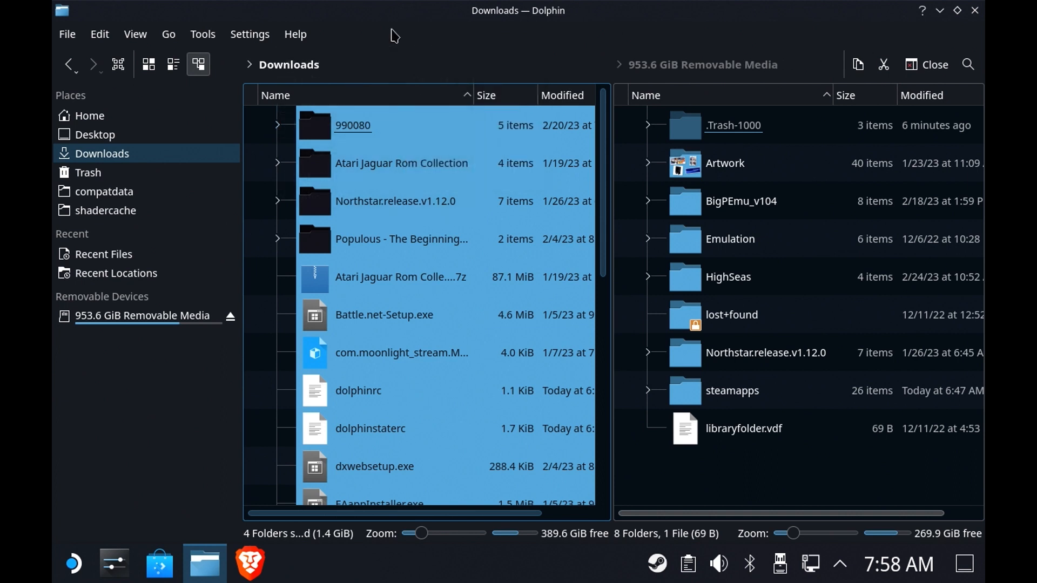
{"action": "left_click", "coordinate": [249, 34]}
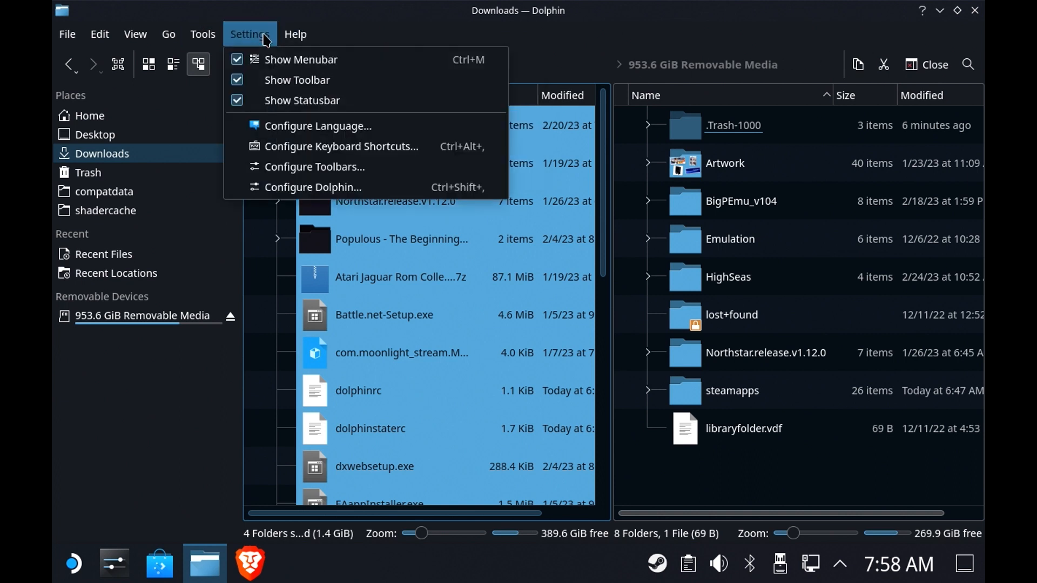
{"action": "mouse_move", "coordinate": [301, 59]}
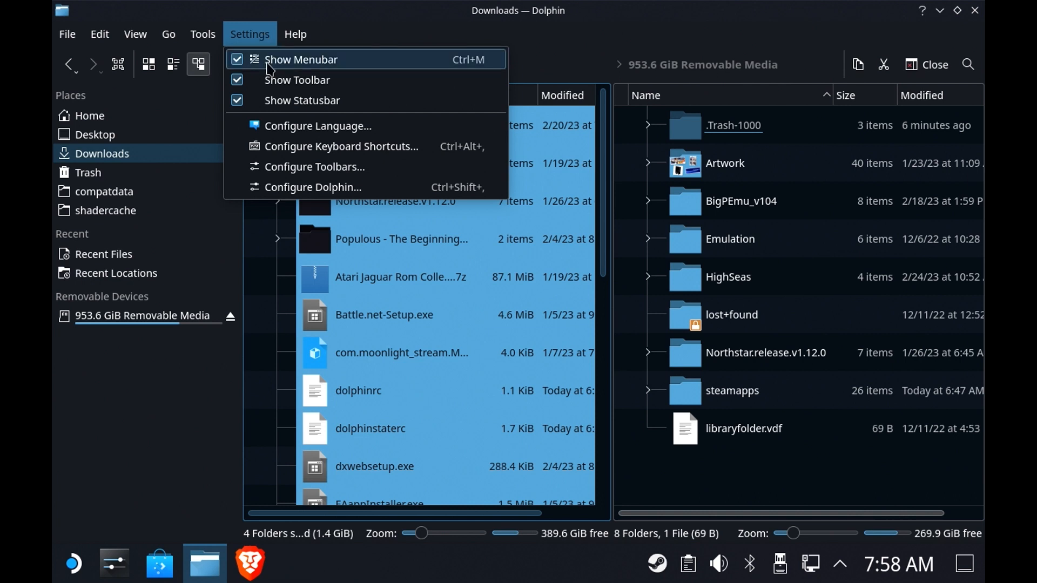
Step: Uncheck Show Menubar in Settings and pick Trash under Places for the second view
{"action": "left_click", "coordinate": [301, 60]}
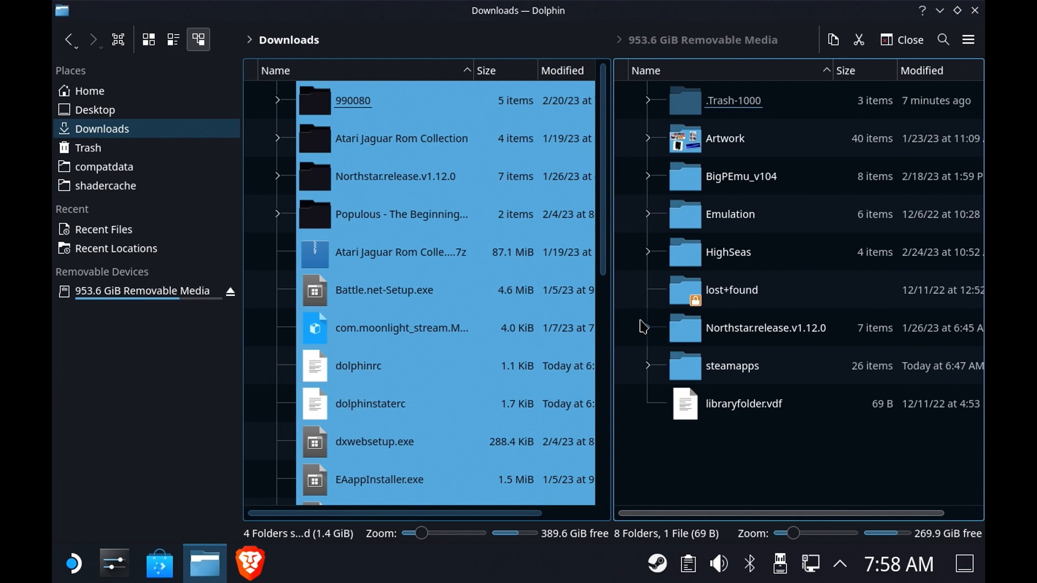
{"action": "left_click", "coordinate": [88, 148]}
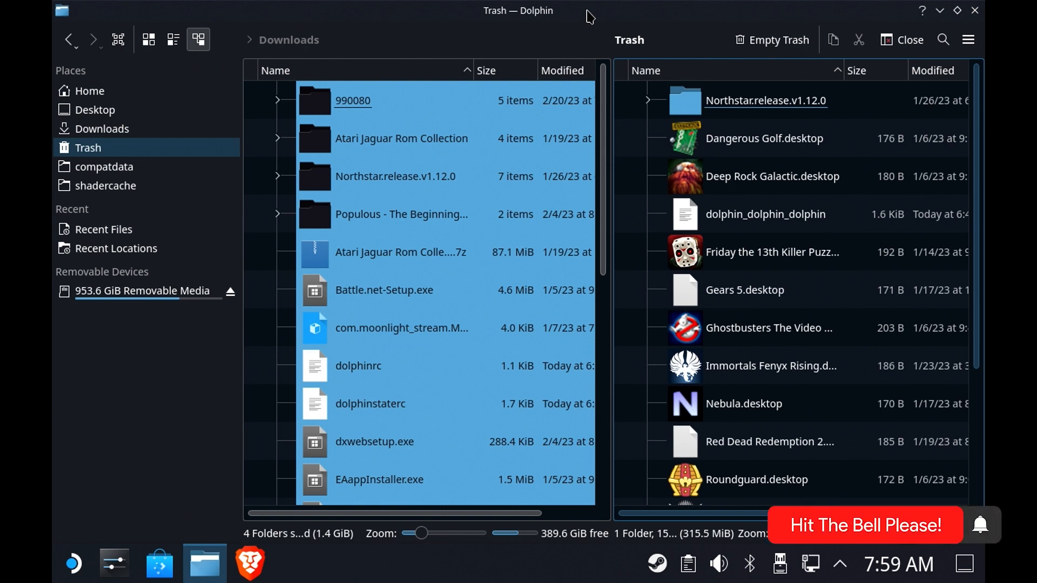
Step: Focus the right split view so it shows the Trash contents, 315.5 MiB
{"action": "left_click", "coordinate": [773, 252]}
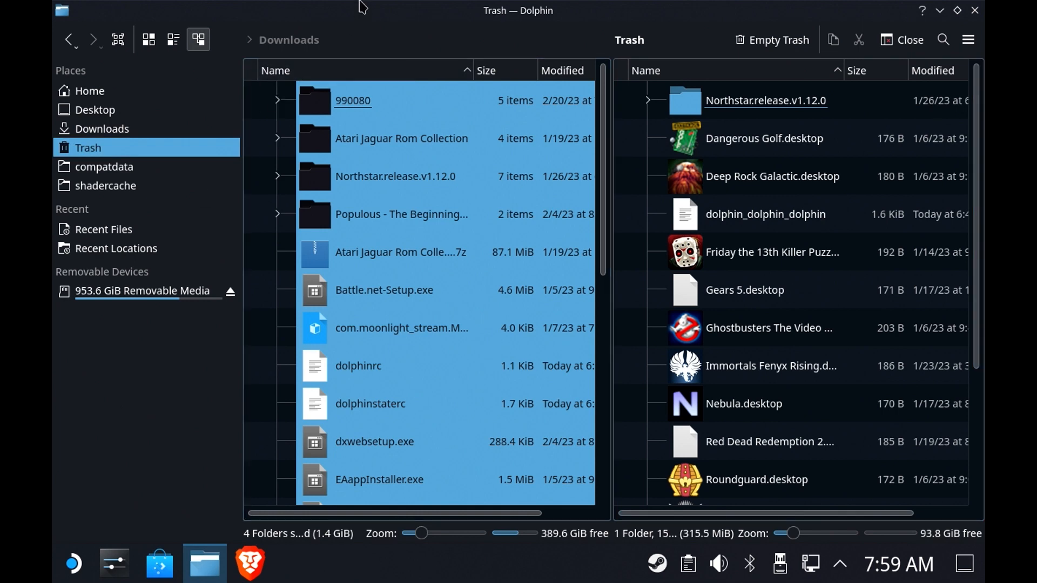
{"action": "mouse_move", "coordinate": [360, 18]}
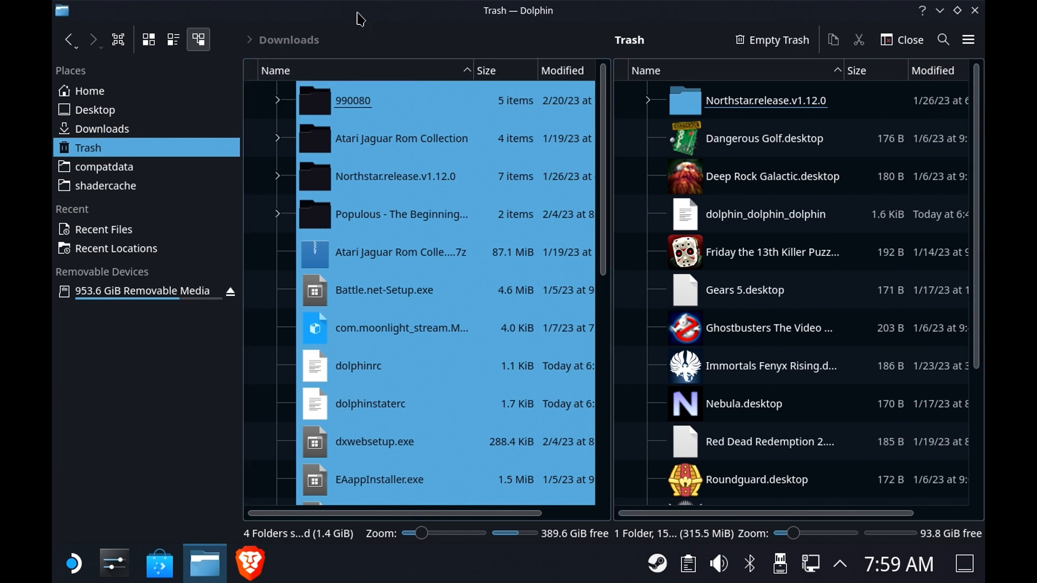